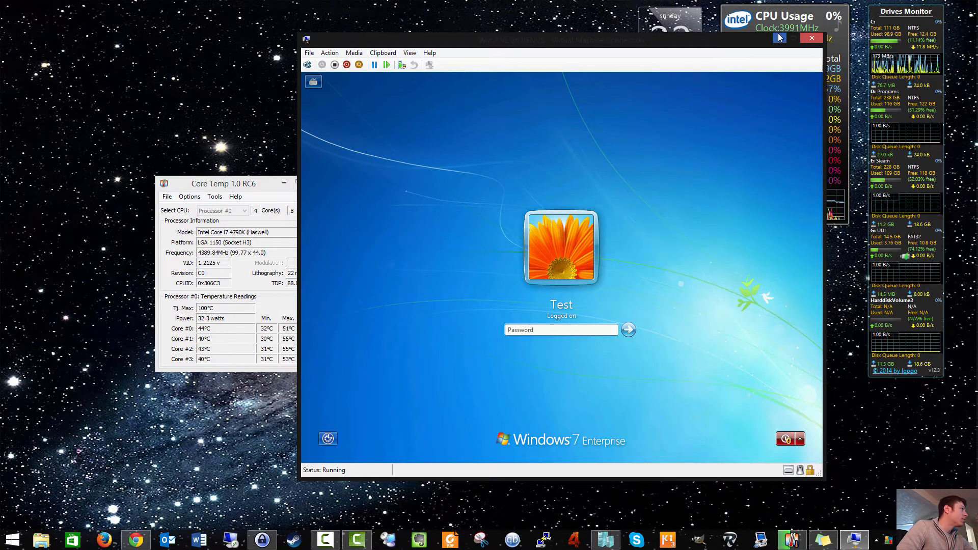
- Close the Hyper-V window and launch Remote Desktop Connection
click(811, 38)
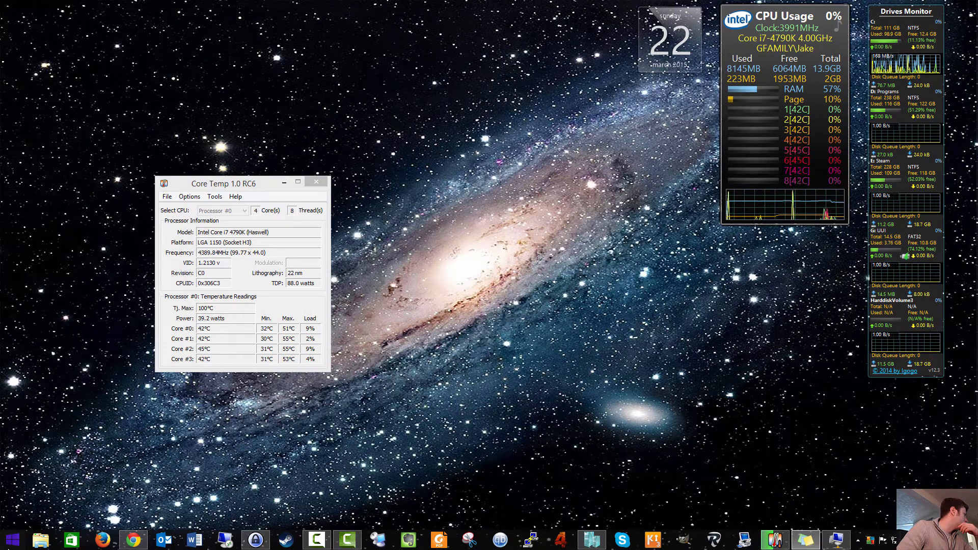
right_click(11, 540)
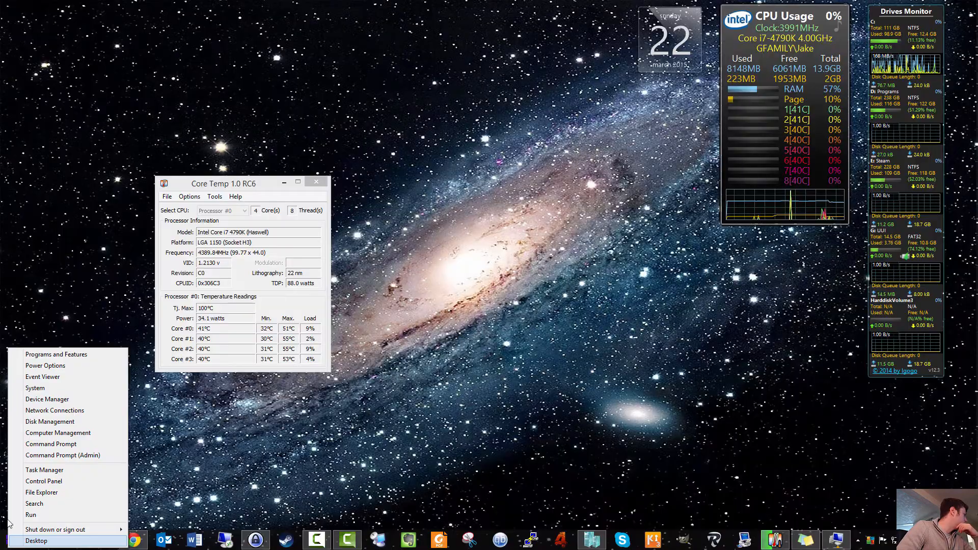
click(31, 515)
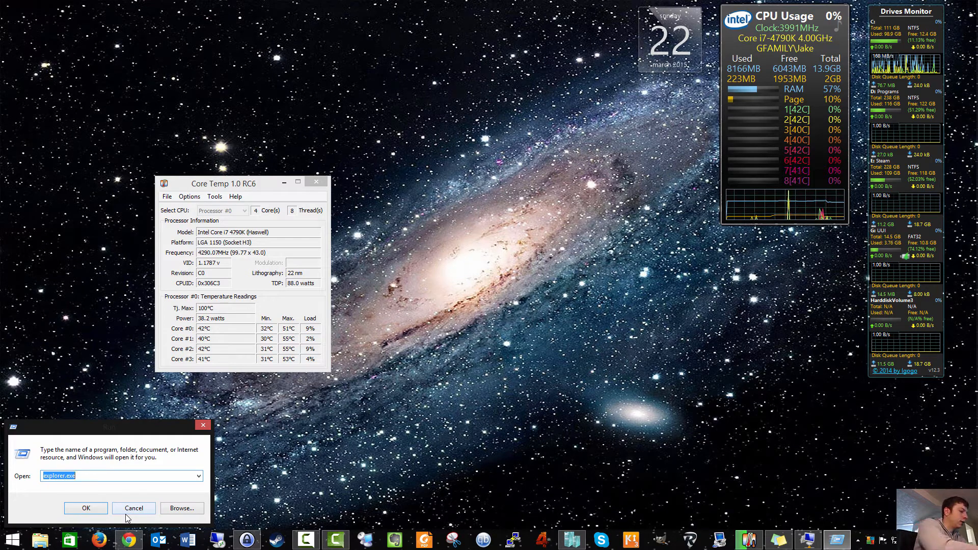
click(133, 508)
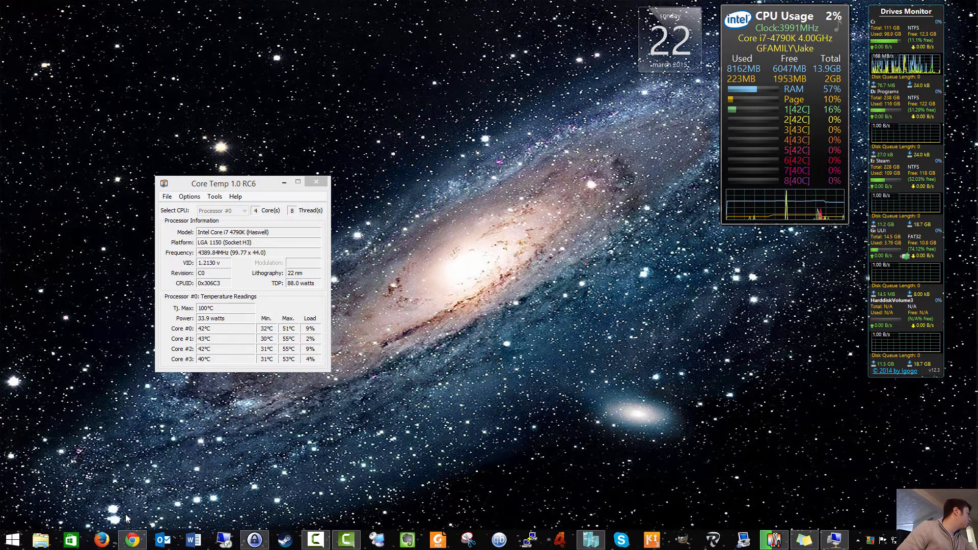
click(223, 539)
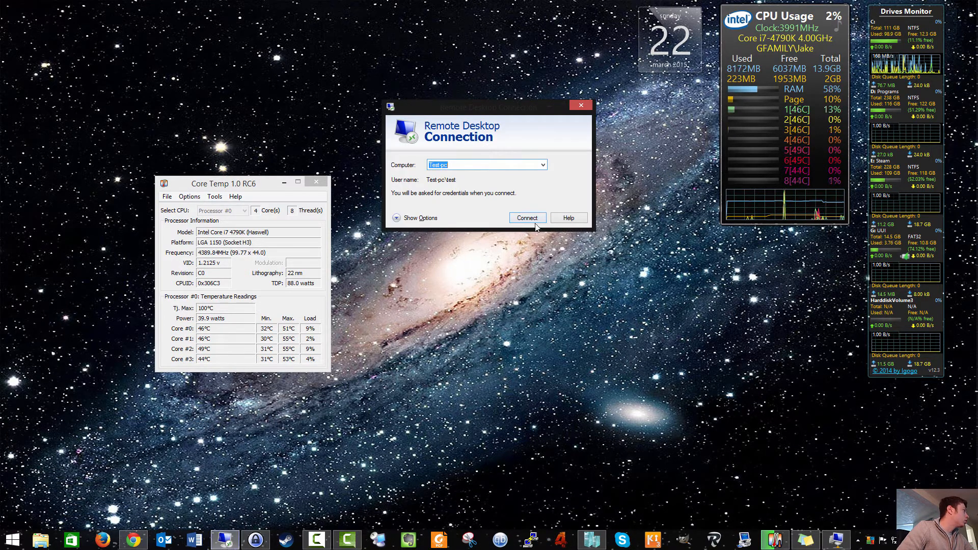
- Connect to Test-pc with the account password, accepting the unverified certificate warning
click(526, 218)
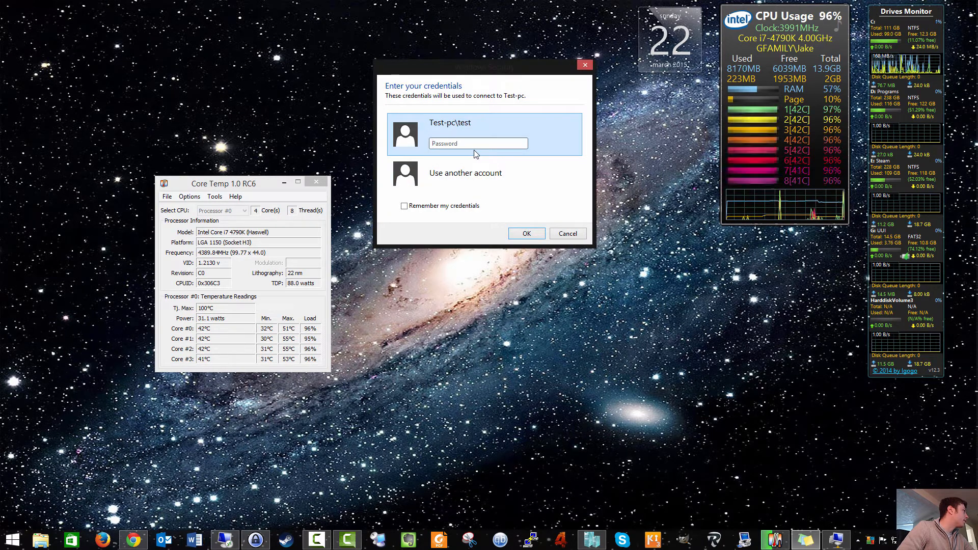
text(password)
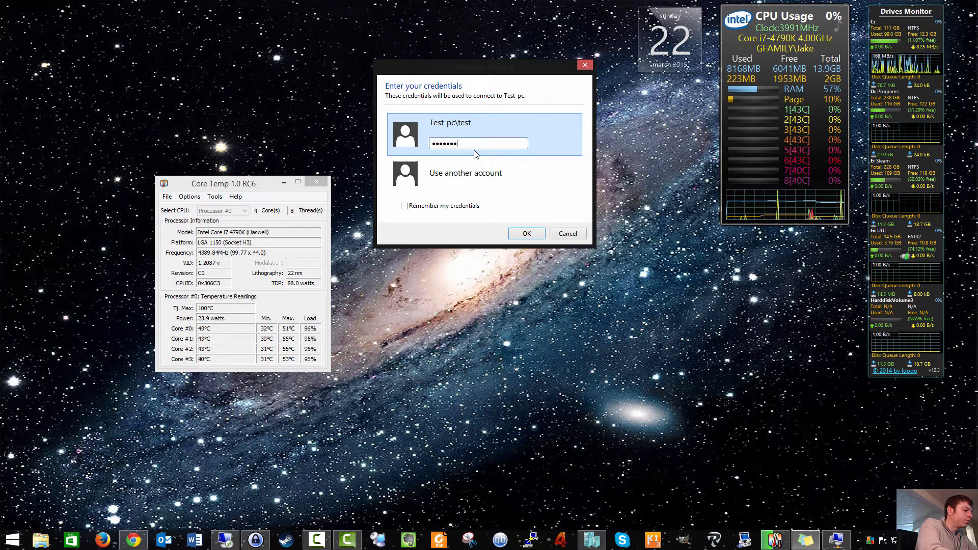
click(526, 233)
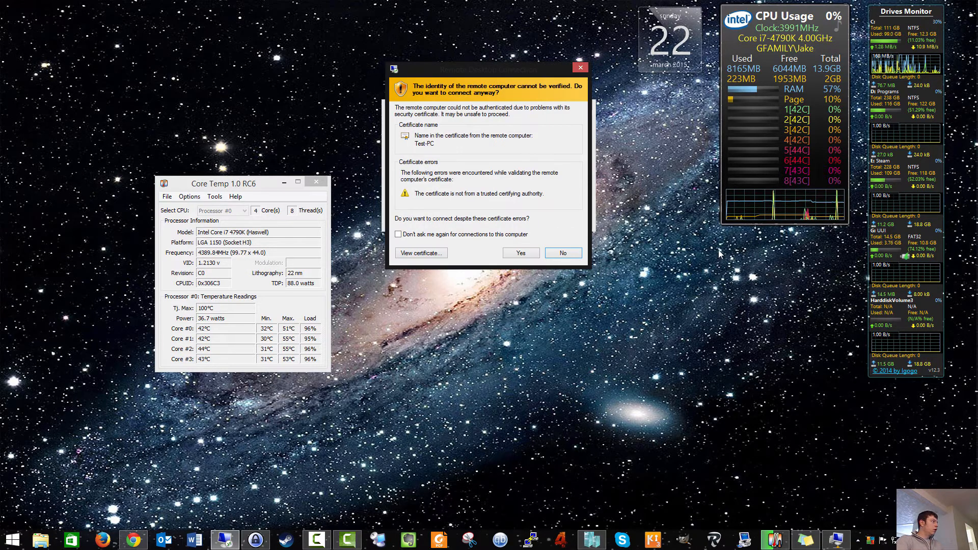
click(520, 253)
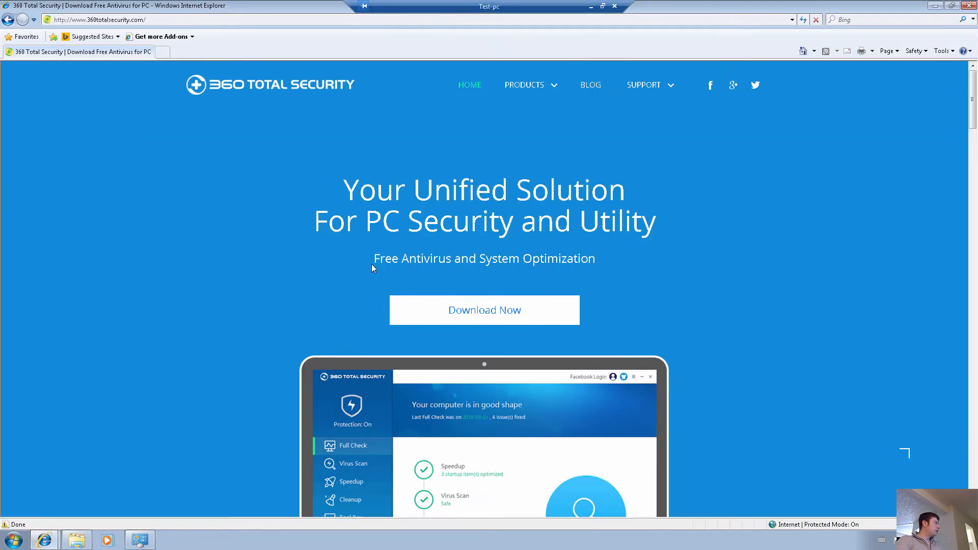
mouse_move(403, 212)
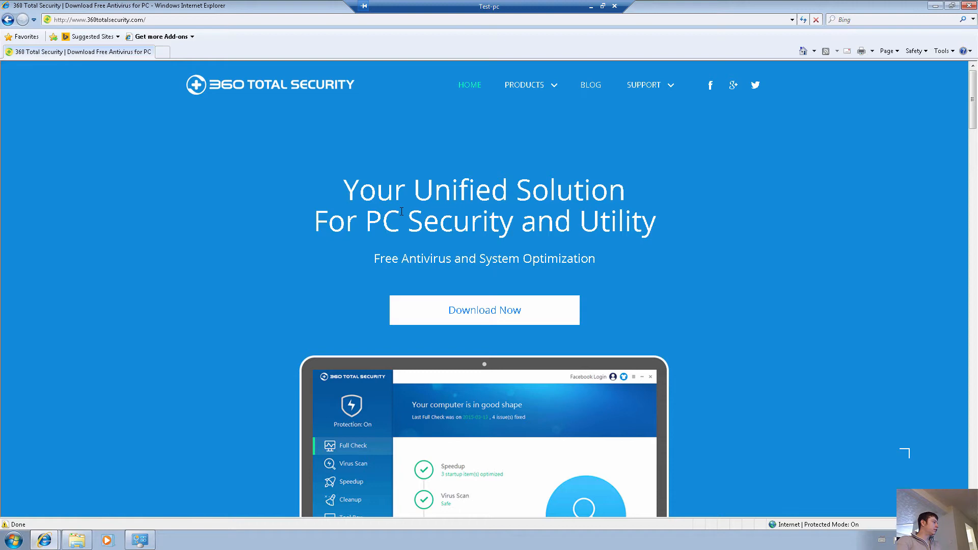
- Save the 360 Total Security installer to Downloads, then open Computer's Properties
scroll(down, 3)
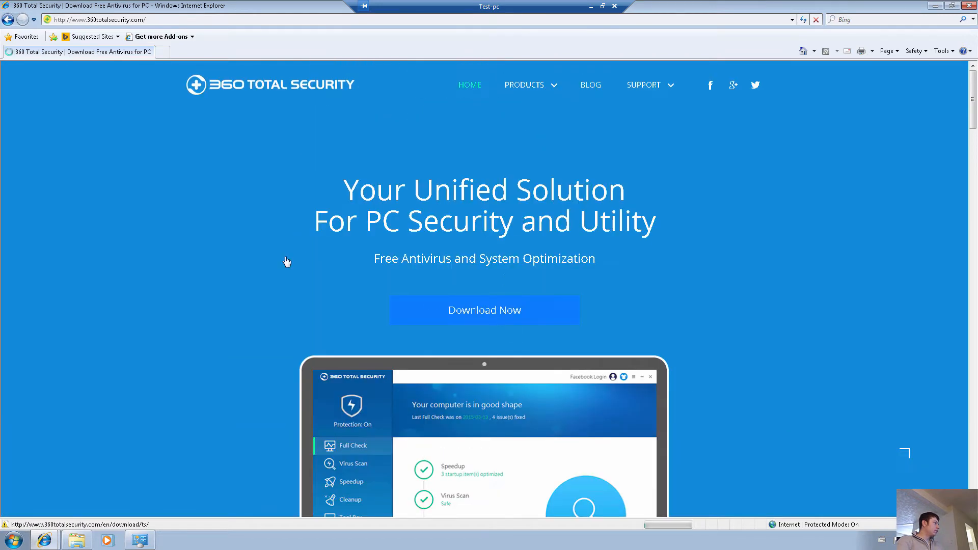
click(484, 310)
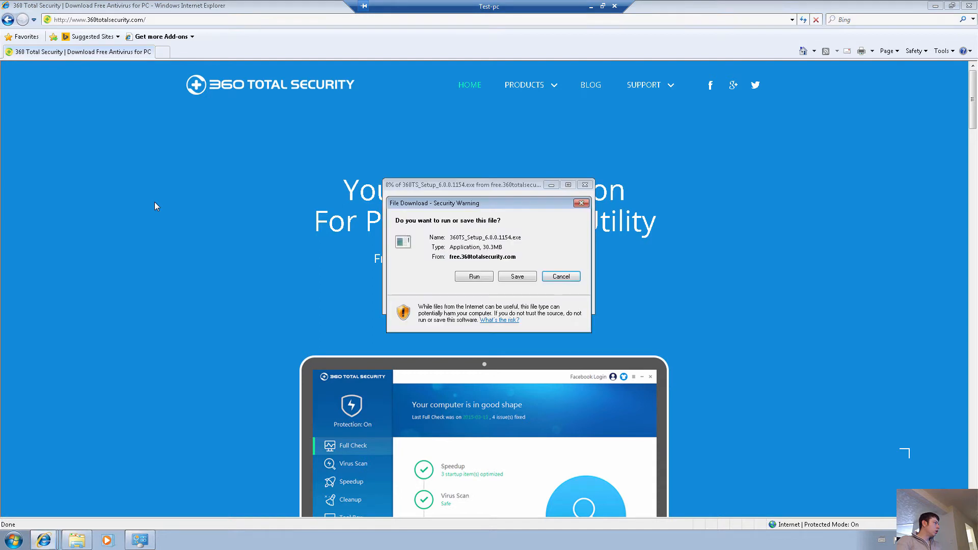
click(474, 276)
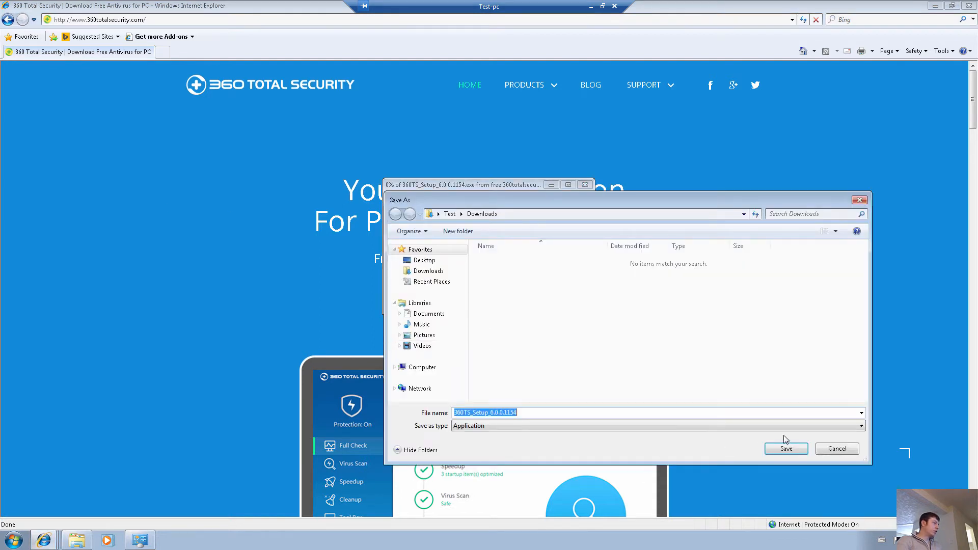
click(786, 448)
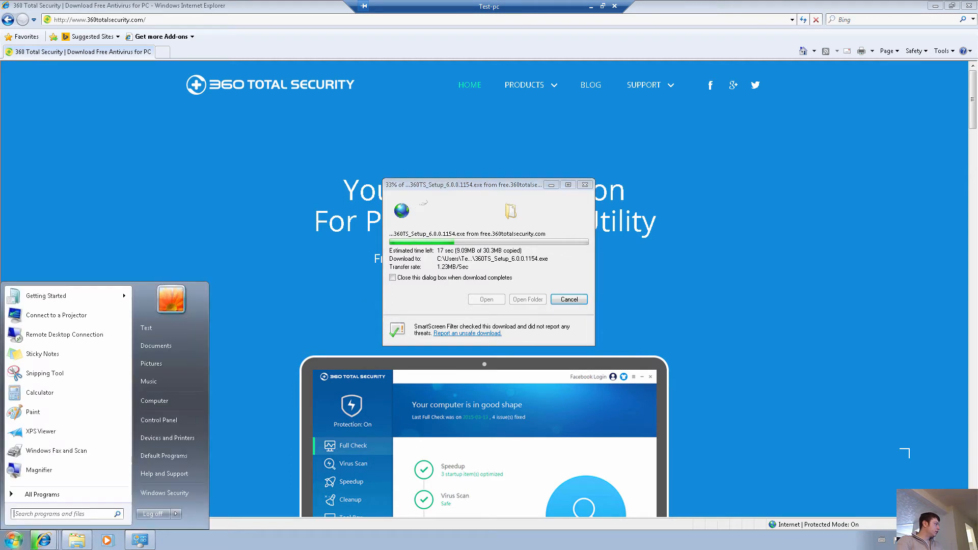
right_click(153, 400)
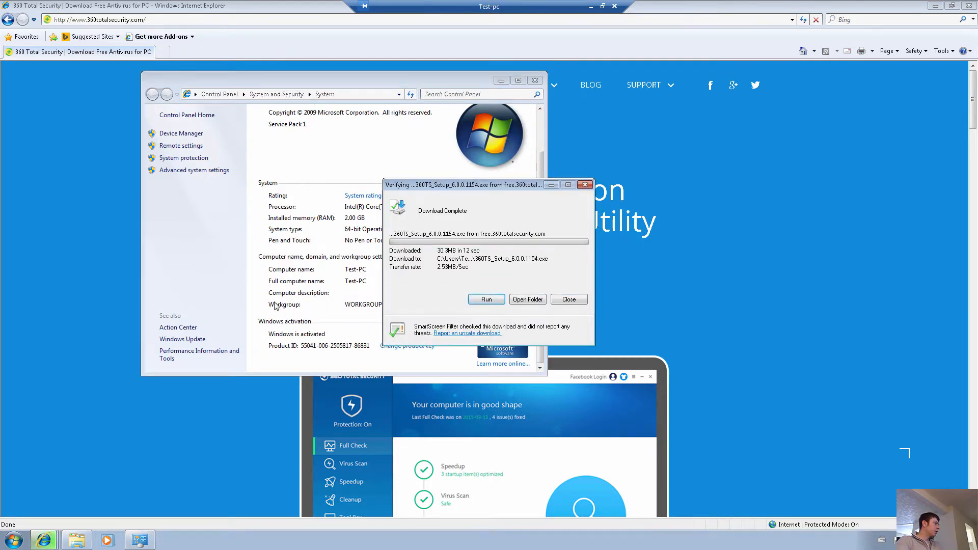
- Run the installer with UAC approval, untick the experience program, and install
click(486, 300)
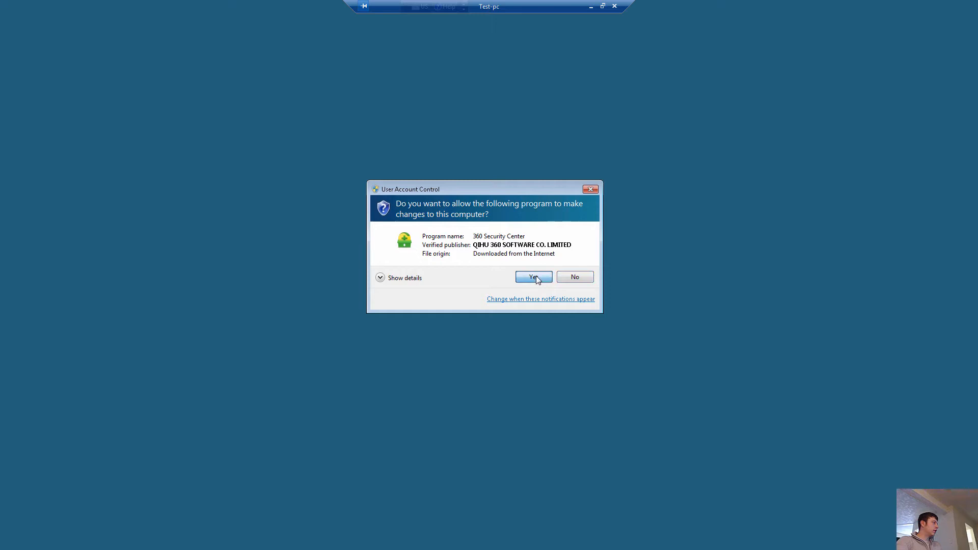
click(532, 278)
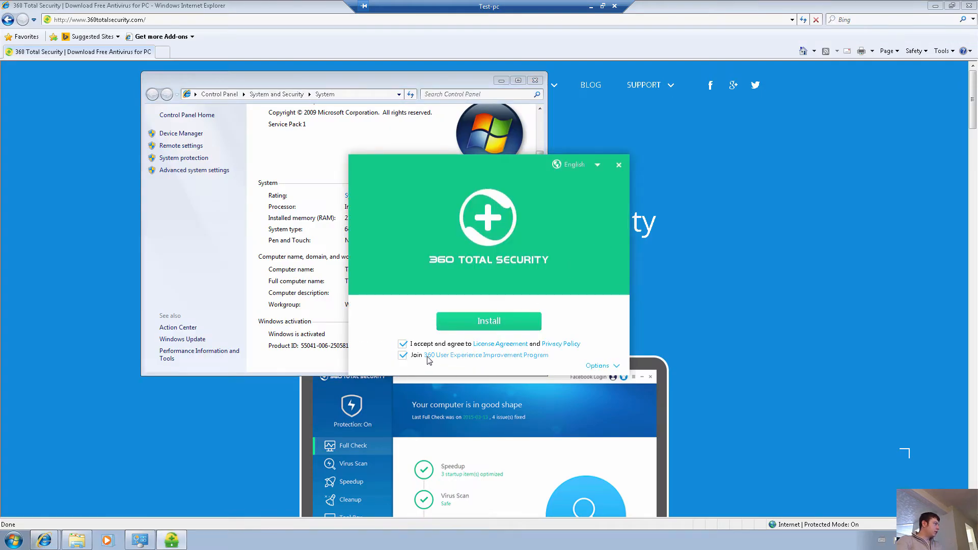
click(402, 356)
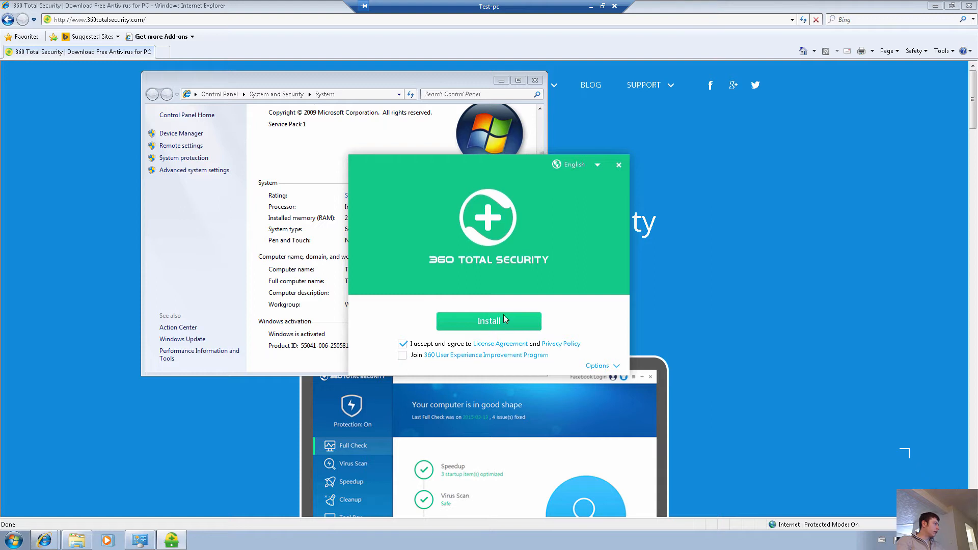
click(489, 320)
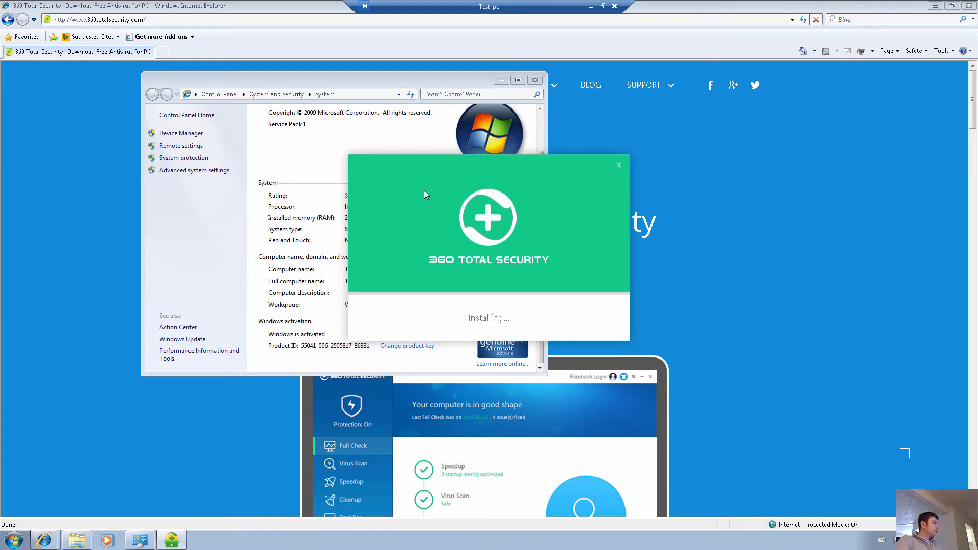
mouse_move(695, 229)
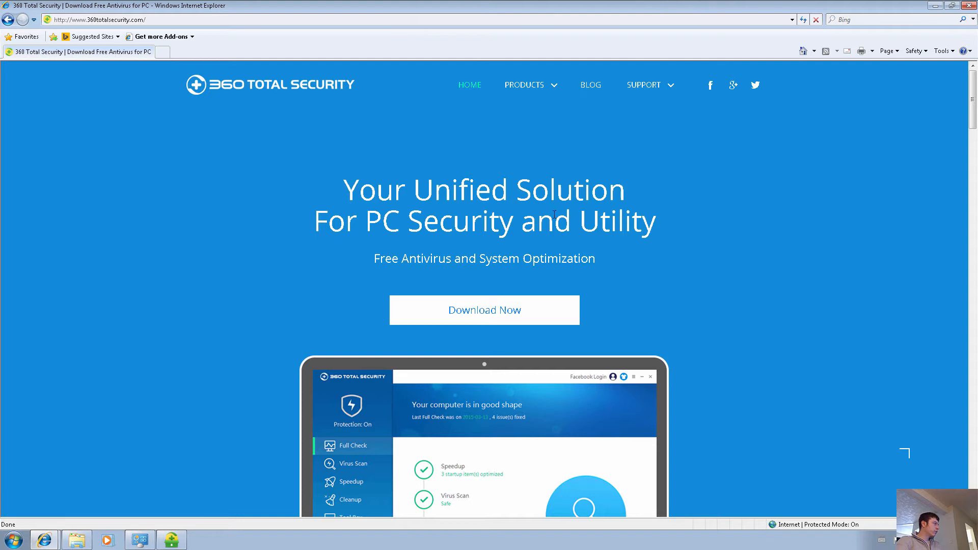
mouse_move(465, 435)
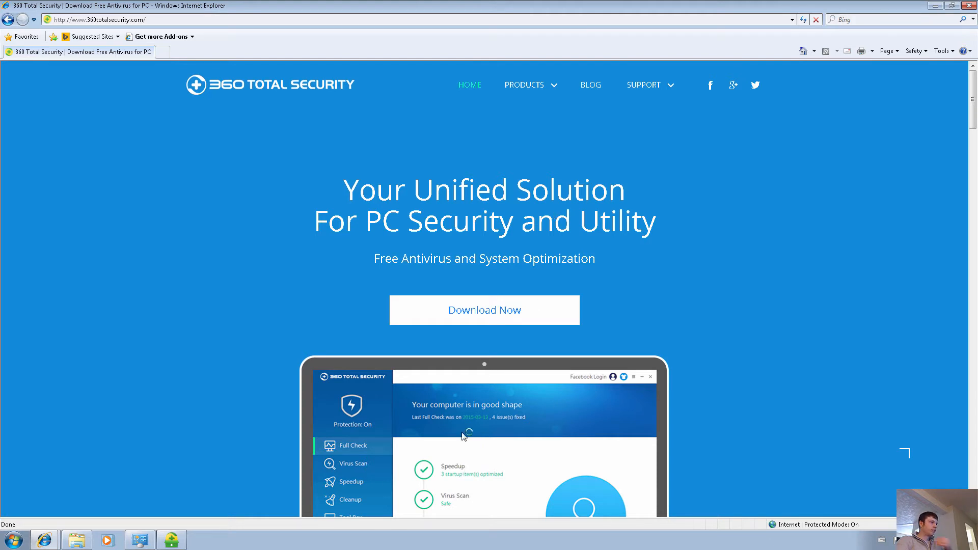
mouse_move(435, 381)
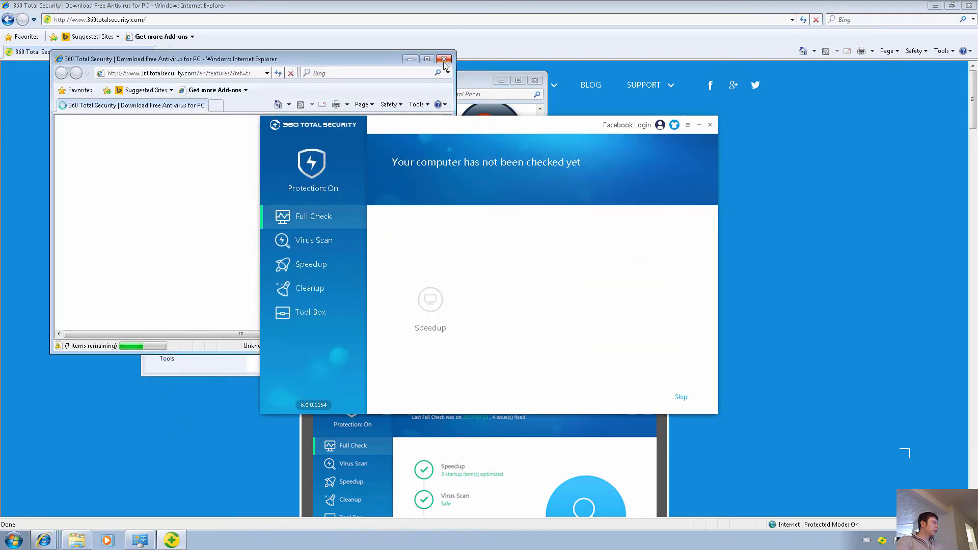
- Close the popup Internet Explorer window and switch to 360's Virus Scan section
click(444, 58)
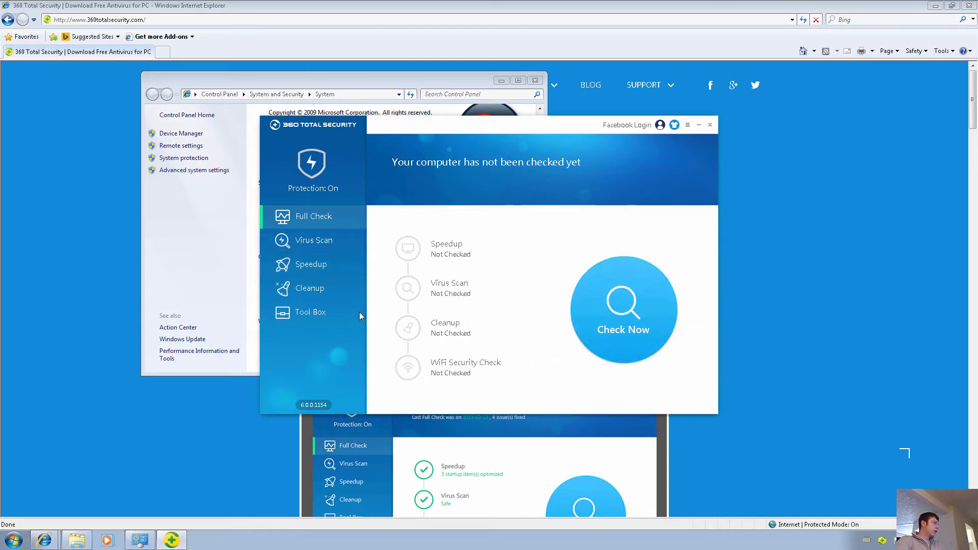
mouse_move(313, 319)
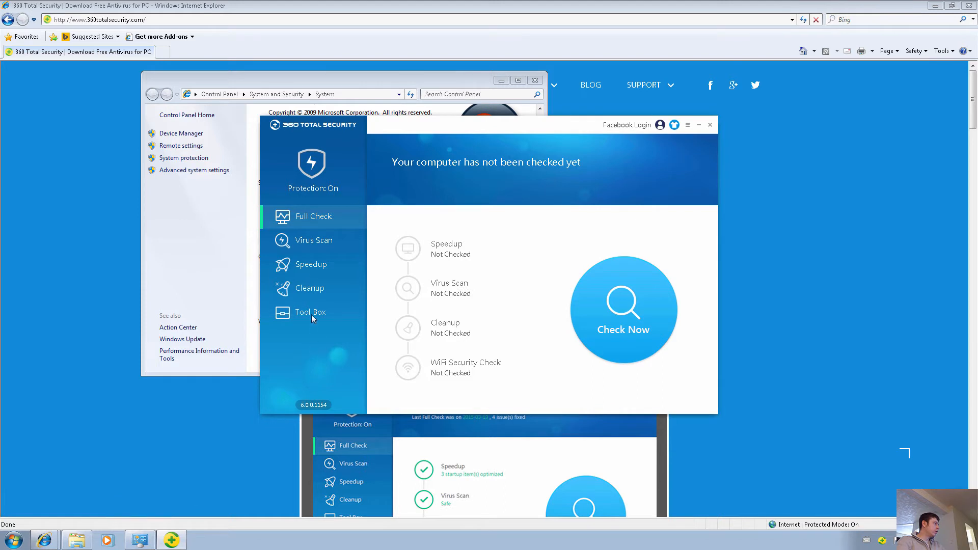
click(314, 240)
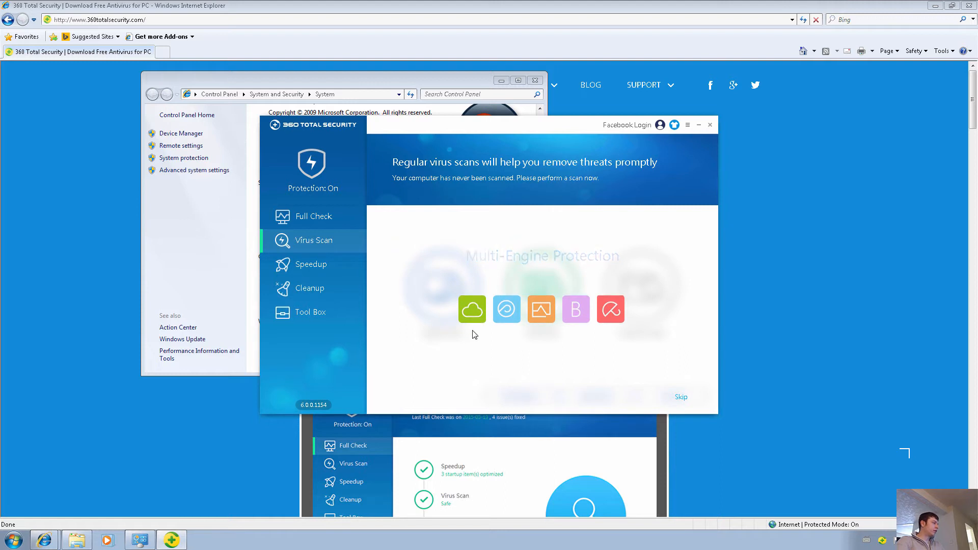
mouse_move(472, 309)
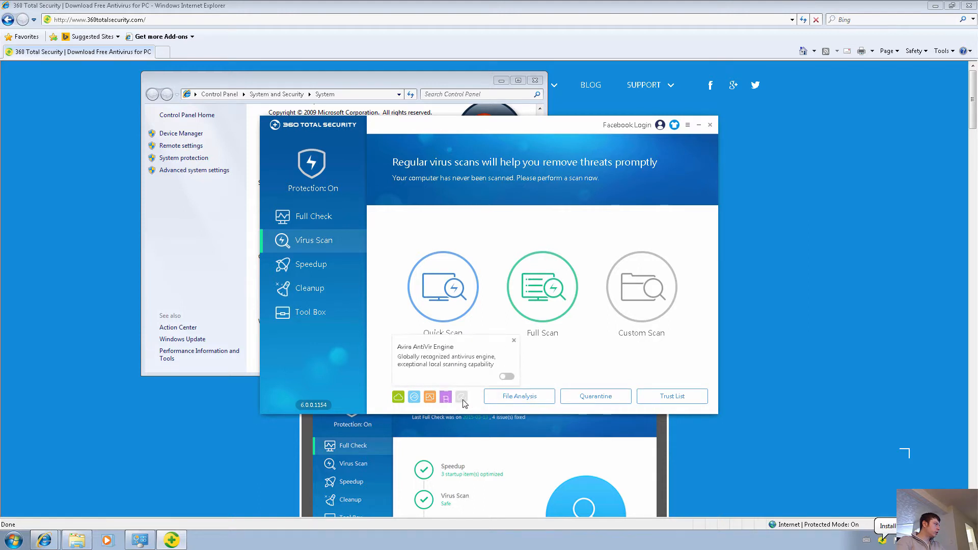
- Turn on the Avira AntiVir engine on the Virus Scan page so it downloads
click(461, 397)
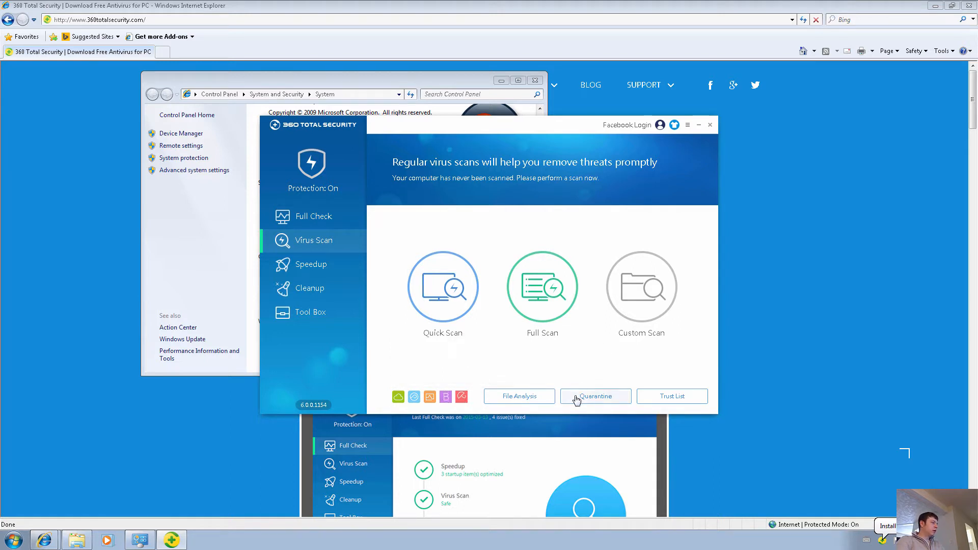
mouse_move(590, 443)
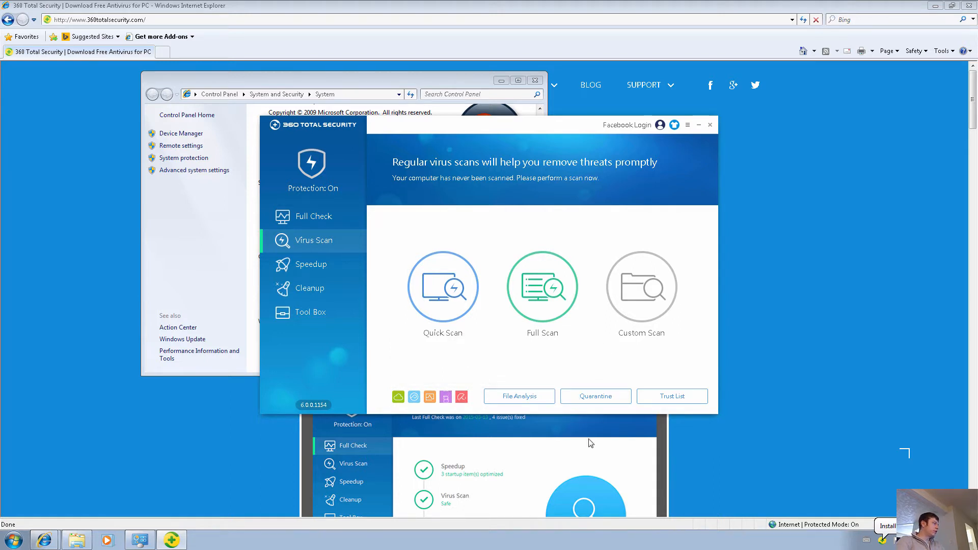
mouse_move(447, 375)
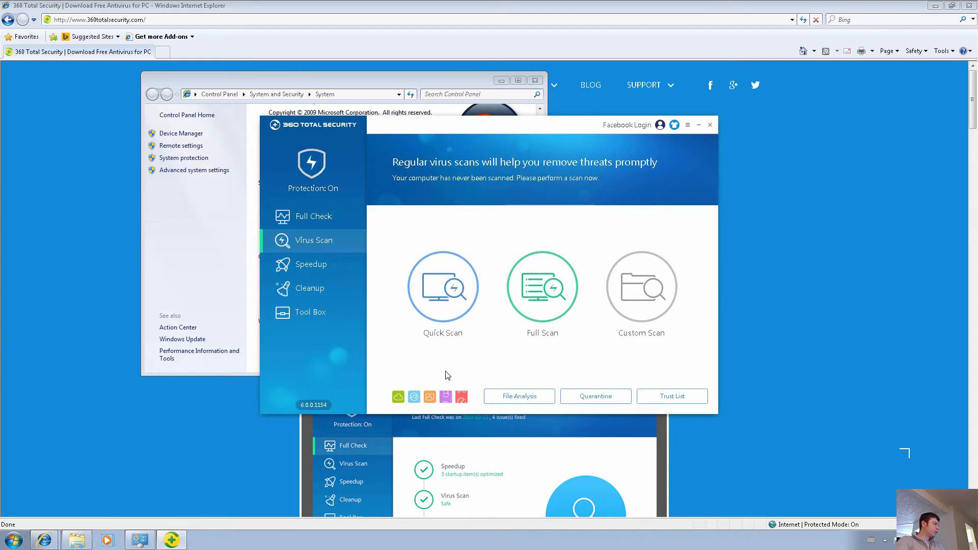
click(446, 397)
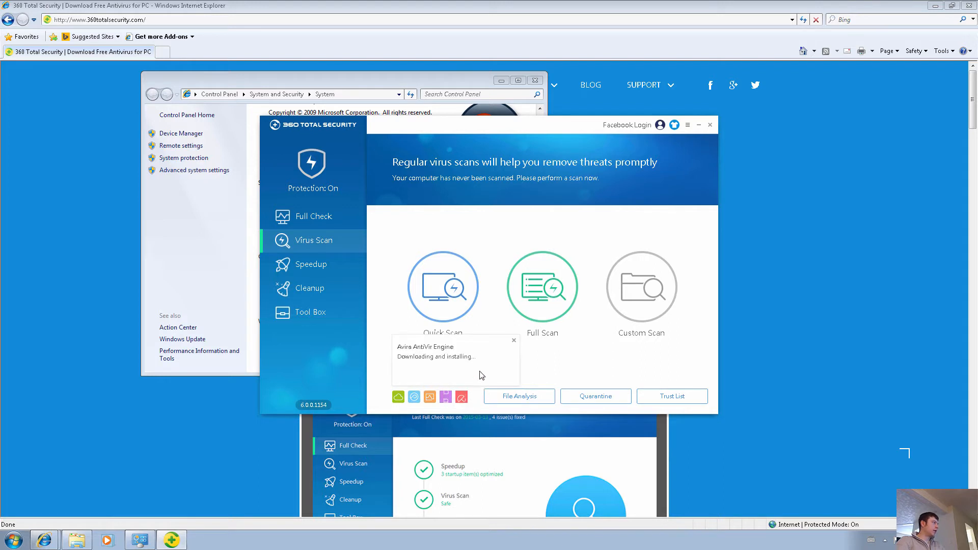
click(514, 340)
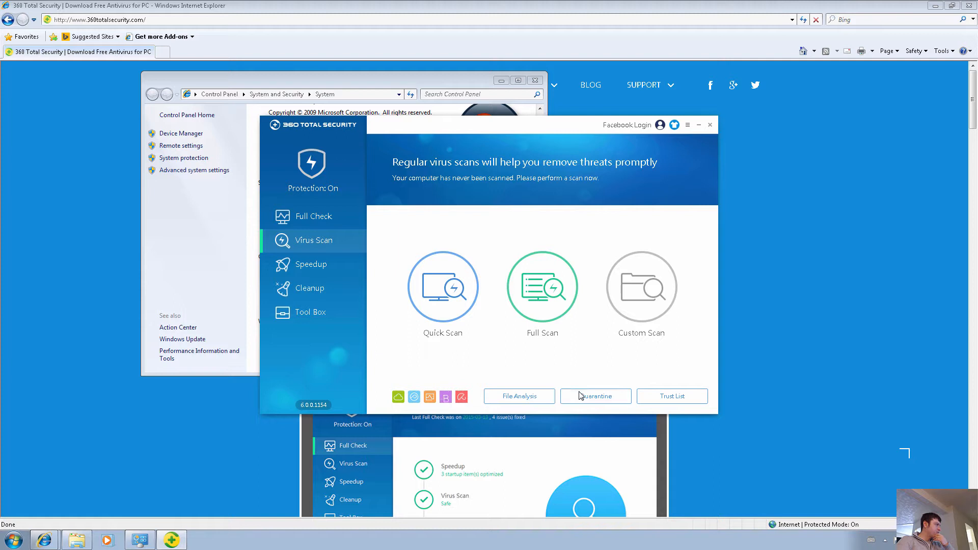
click(445, 397)
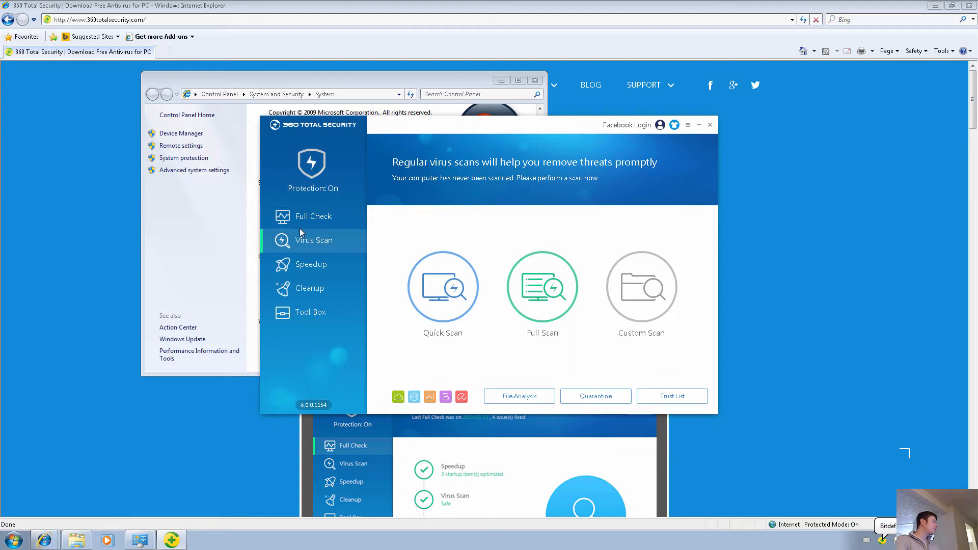
mouse_move(81, 355)
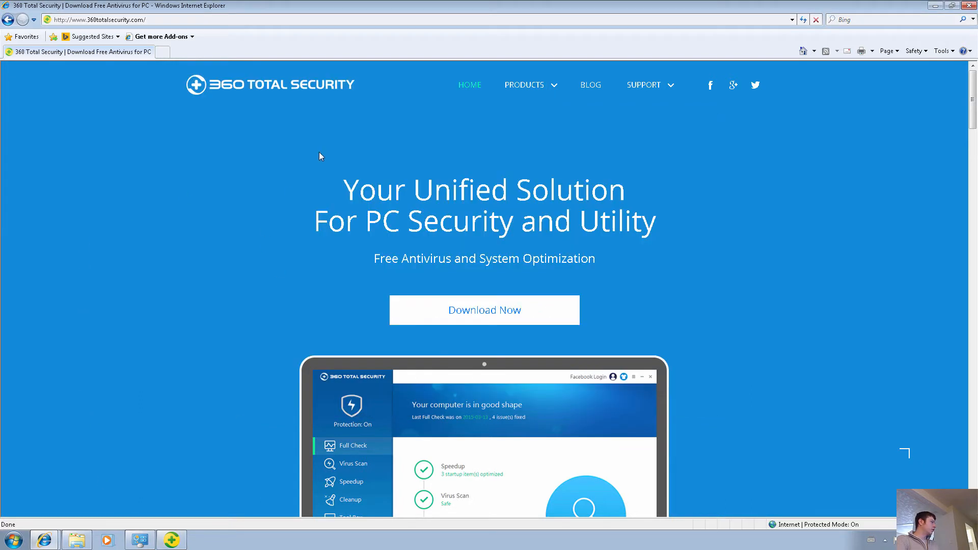
- Search 'speed up my pc' from the address bar and view SafePCRepair's license terms
click(100, 19)
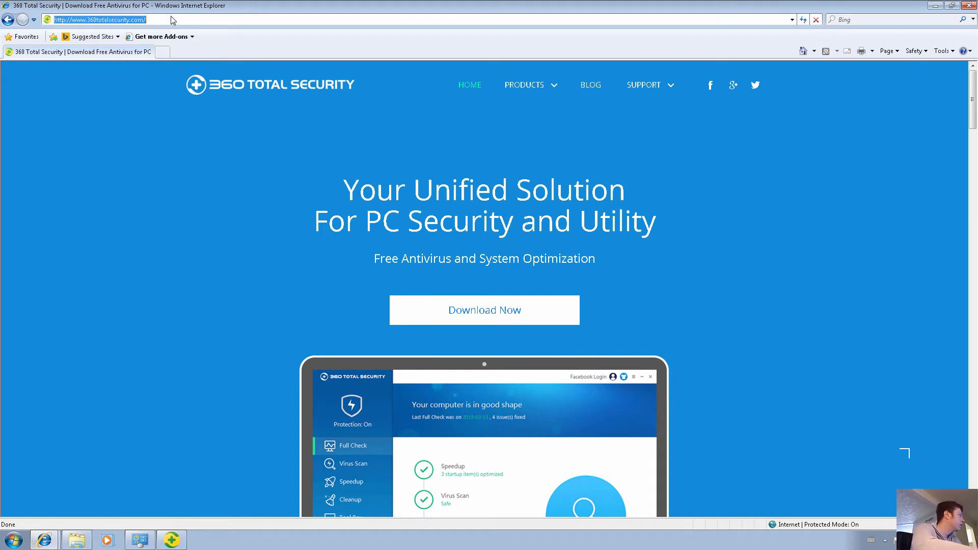
click(106, 19)
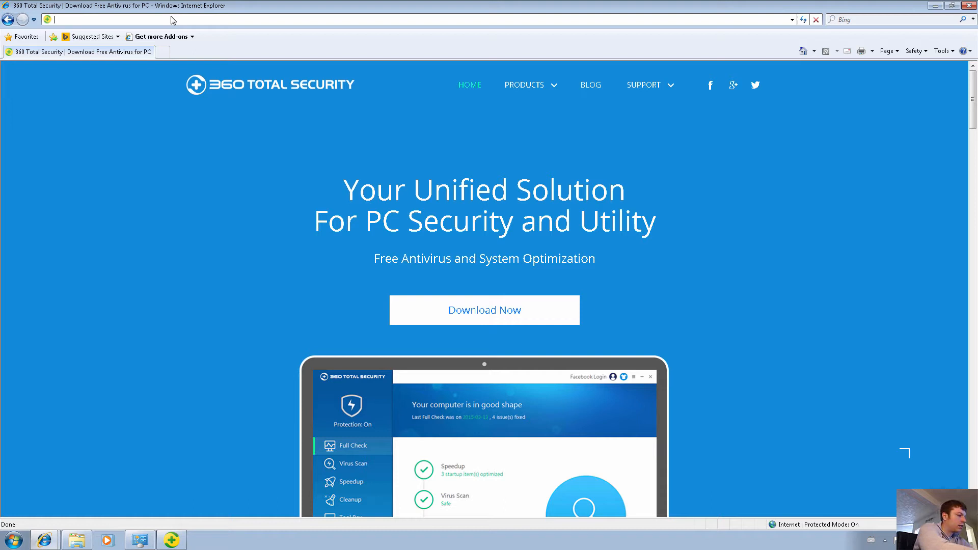
text(s)
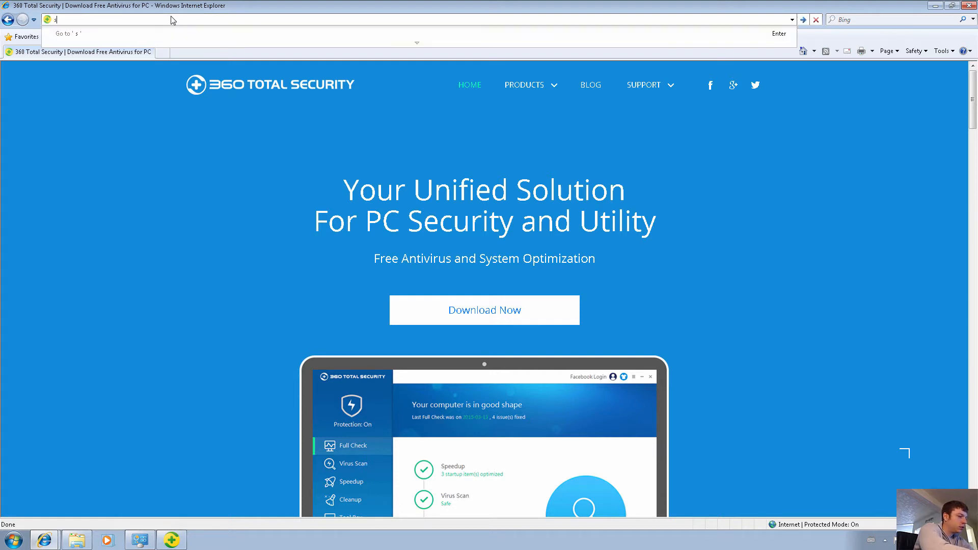
text(speed up m)
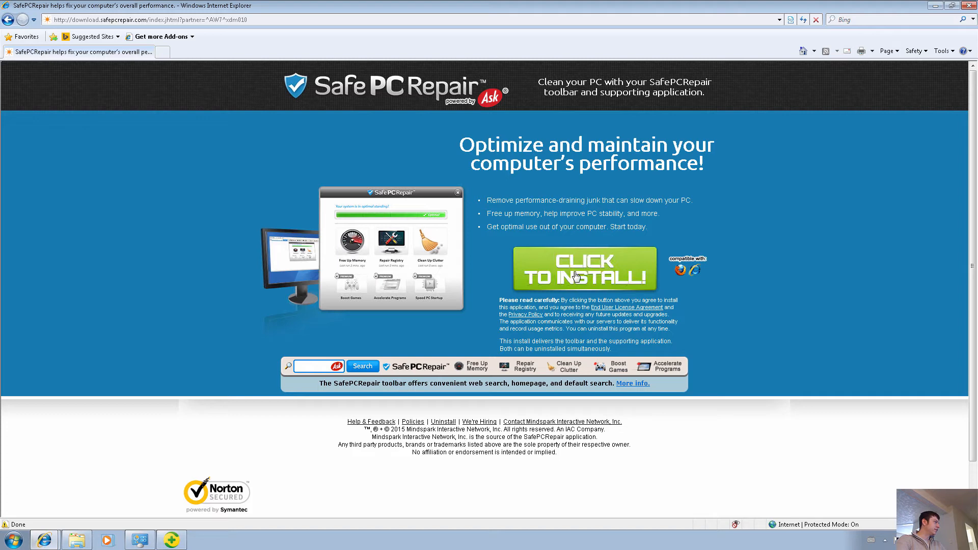
mouse_move(583, 269)
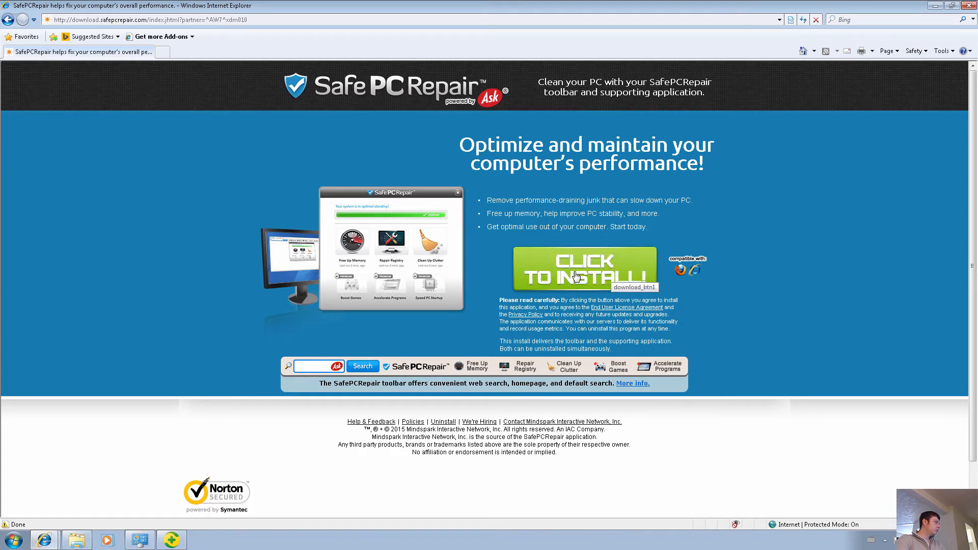
mouse_move(424, 497)
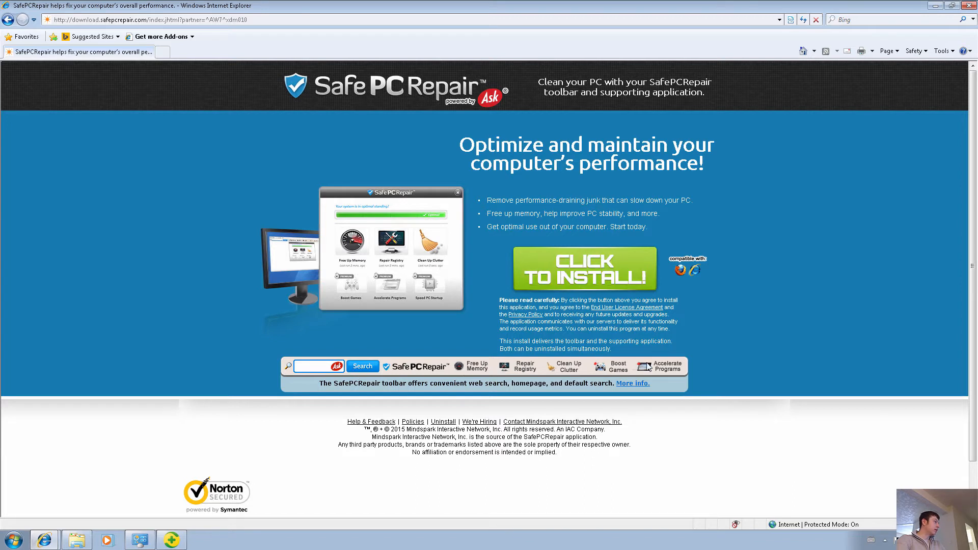
mouse_move(428, 393)
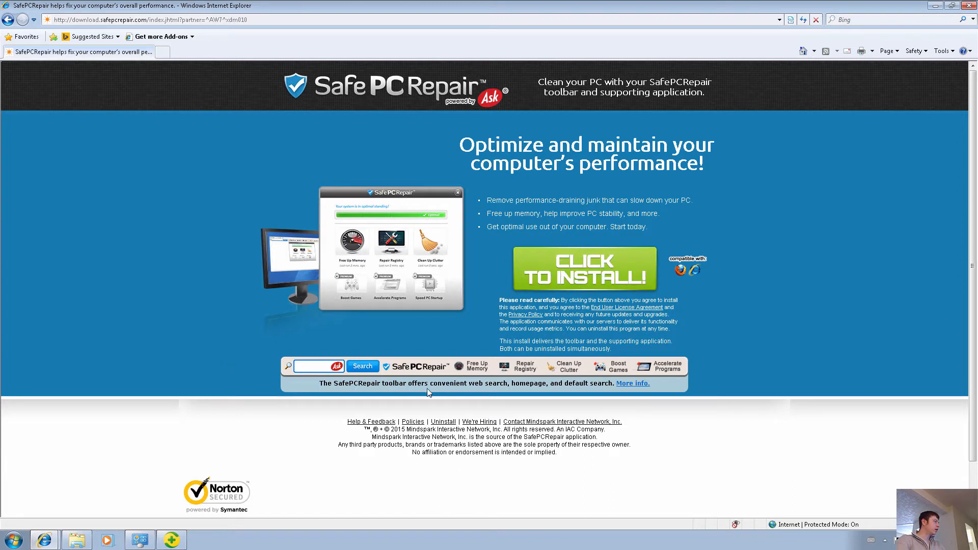
mouse_move(306, 381)
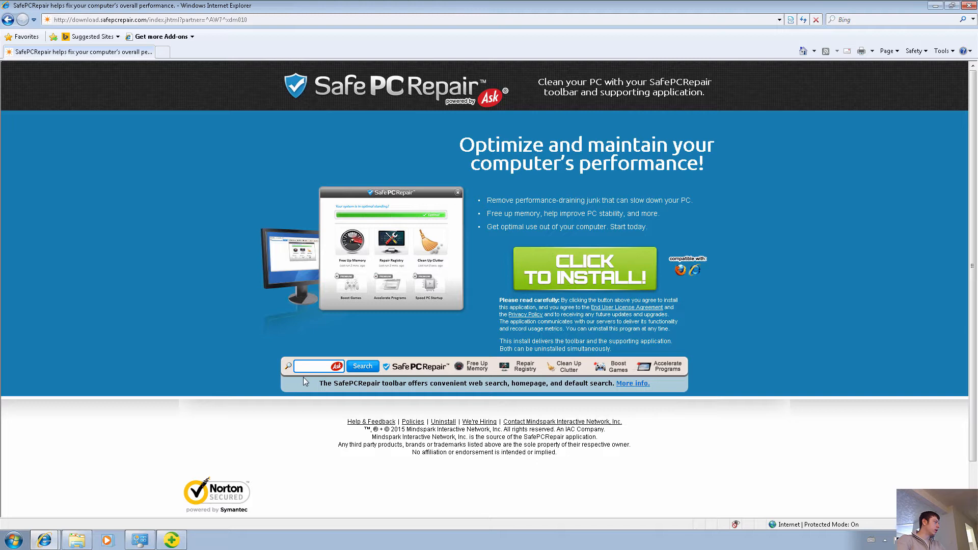
mouse_move(444, 244)
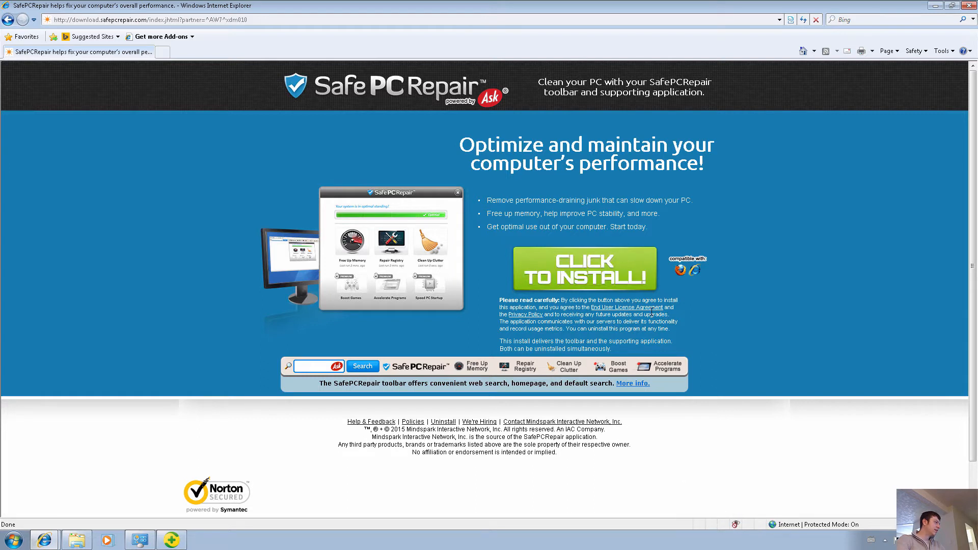
mouse_move(643, 309)
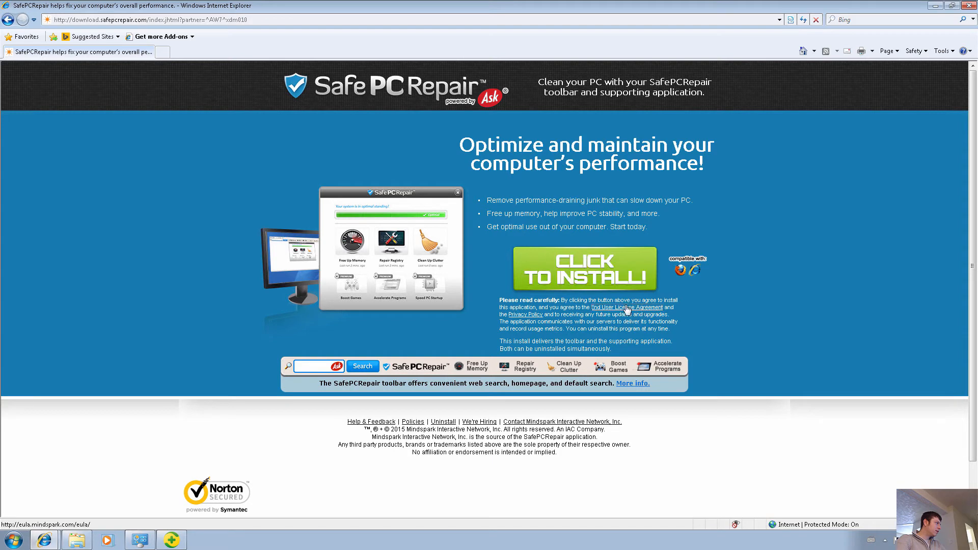
click(626, 308)
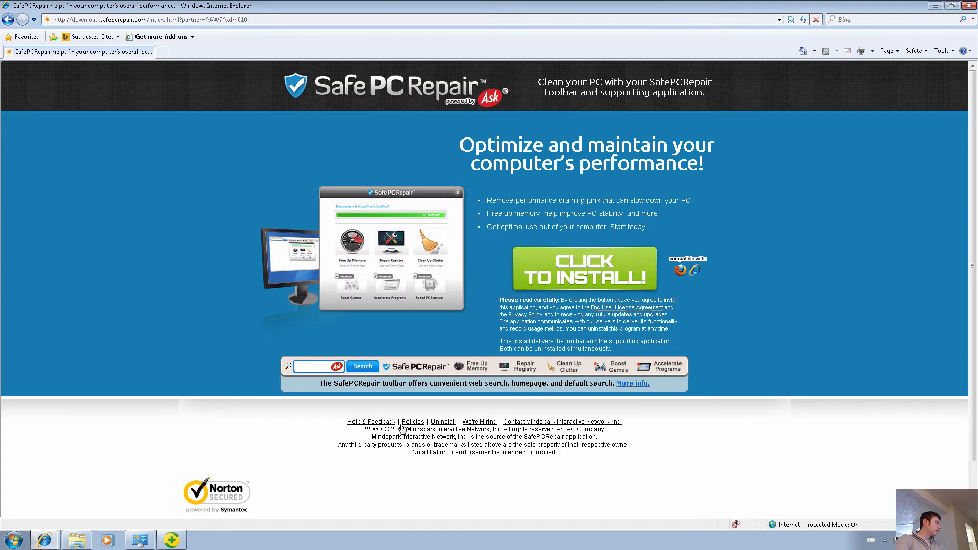
mouse_move(457, 288)
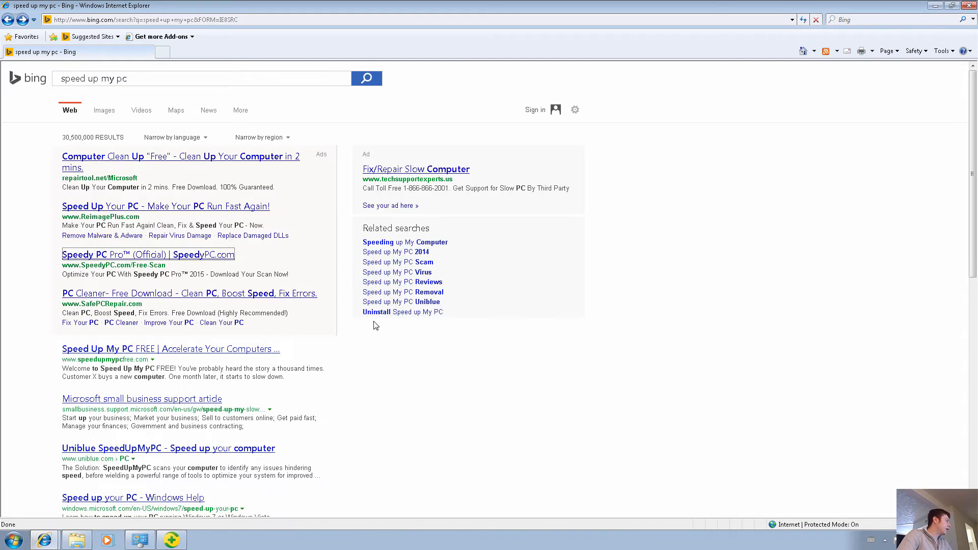
mouse_move(211, 398)
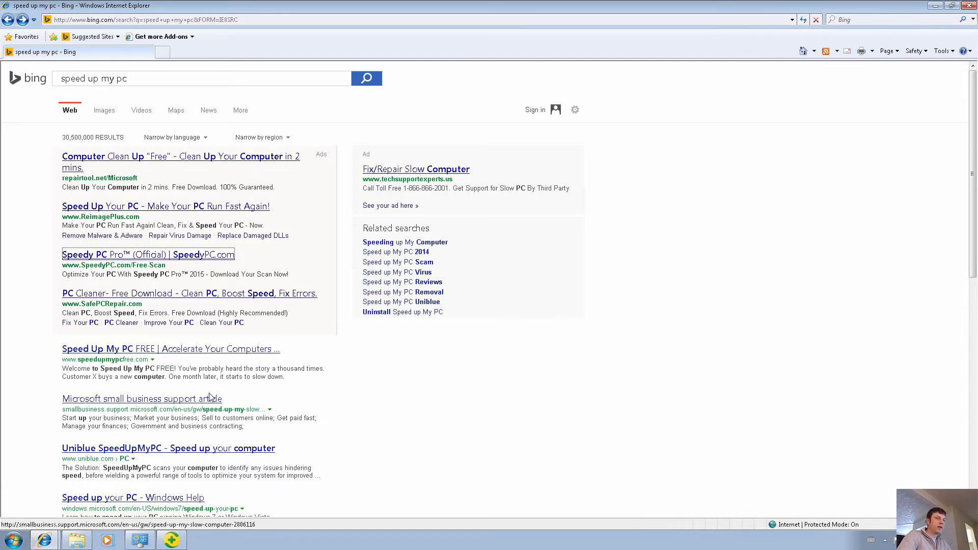
- Scroll the Bing results and open the 'Speed Up My PC FREE' link
scroll(down, 3)
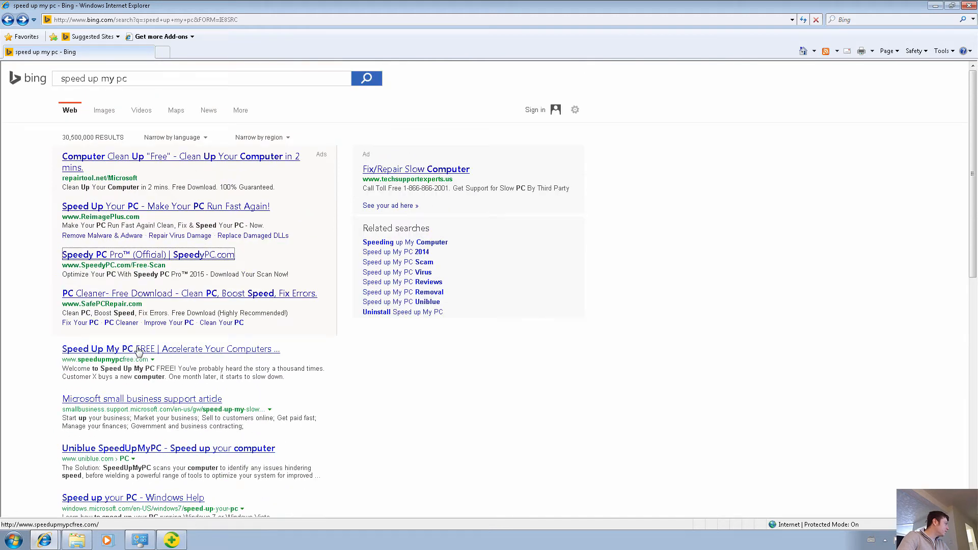
click(170, 349)
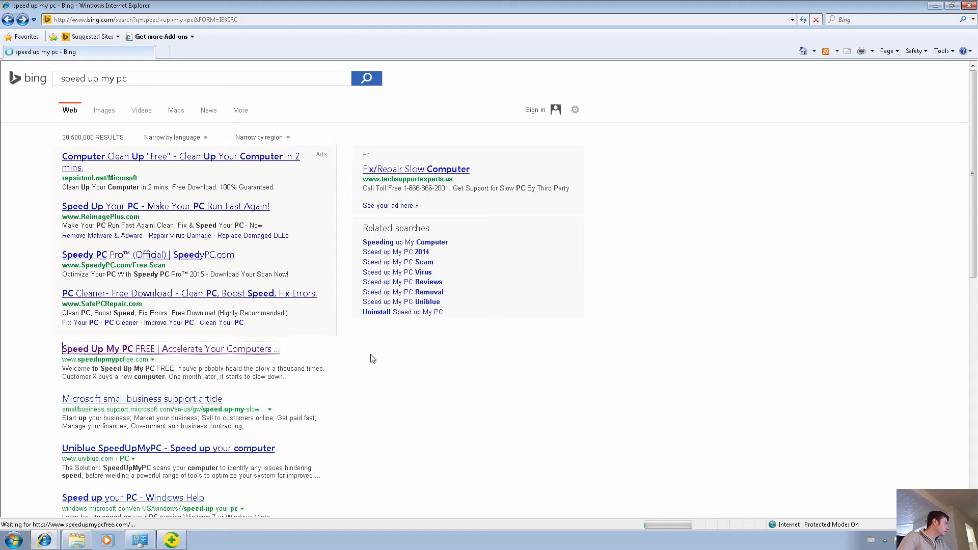
click(169, 348)
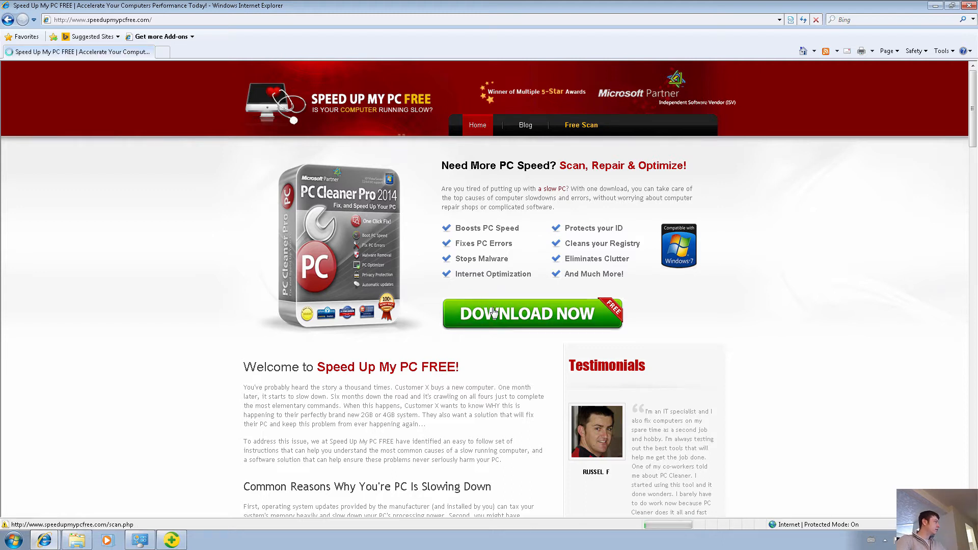
- Save the PC Cleaner installer to Downloads and return to the search results
click(532, 313)
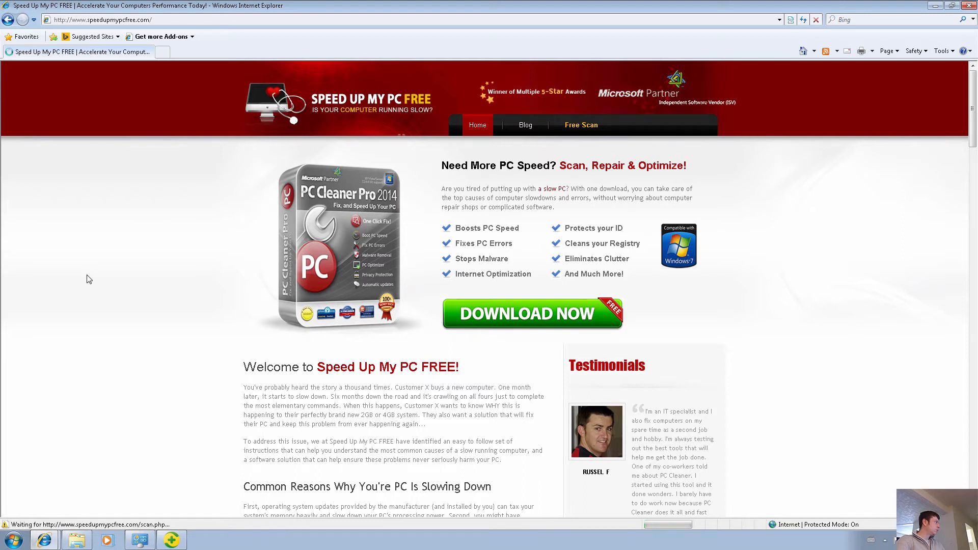
click(532, 314)
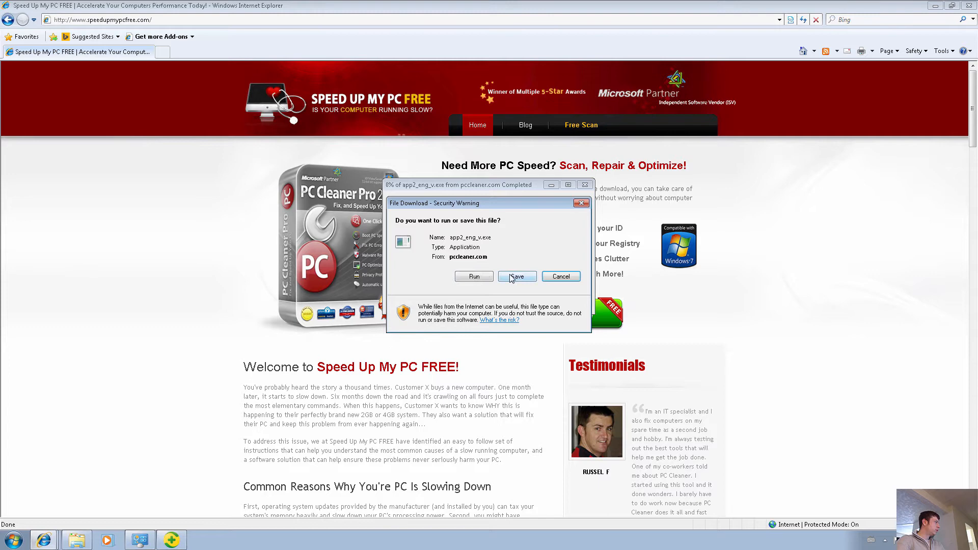
click(517, 276)
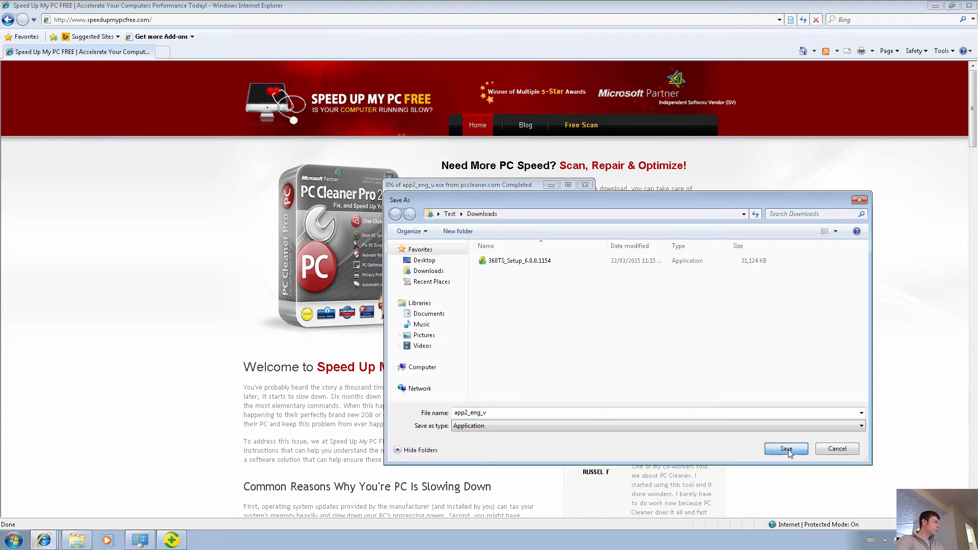
click(786, 449)
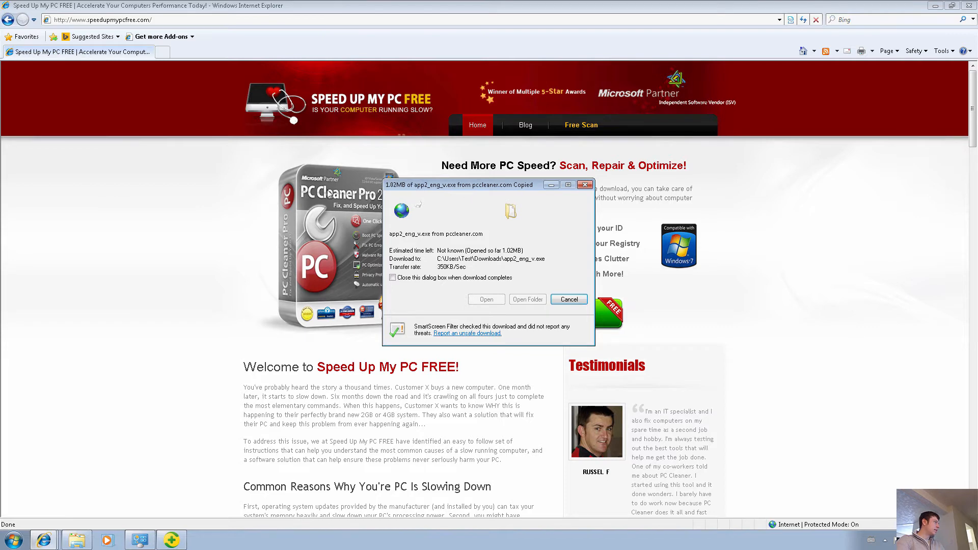
click(568, 300)
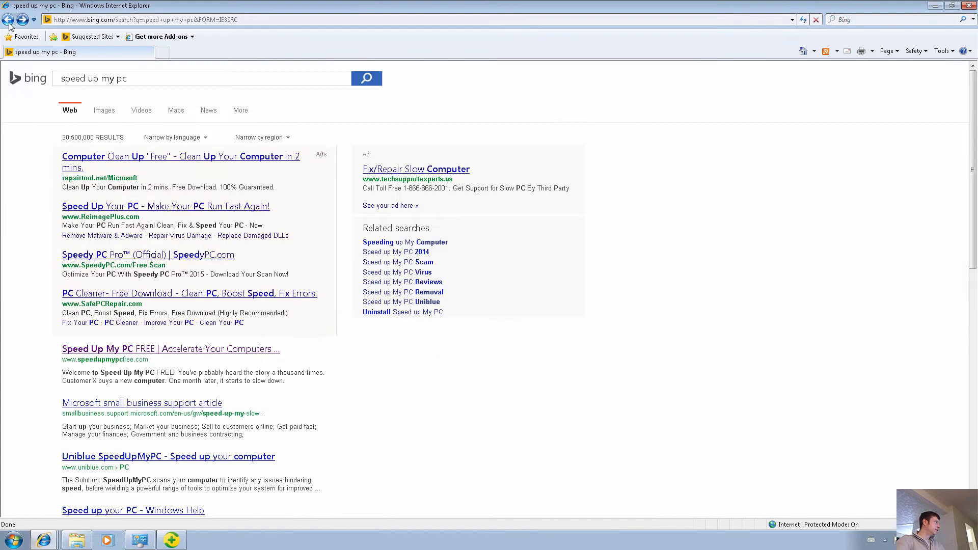
click(200, 78)
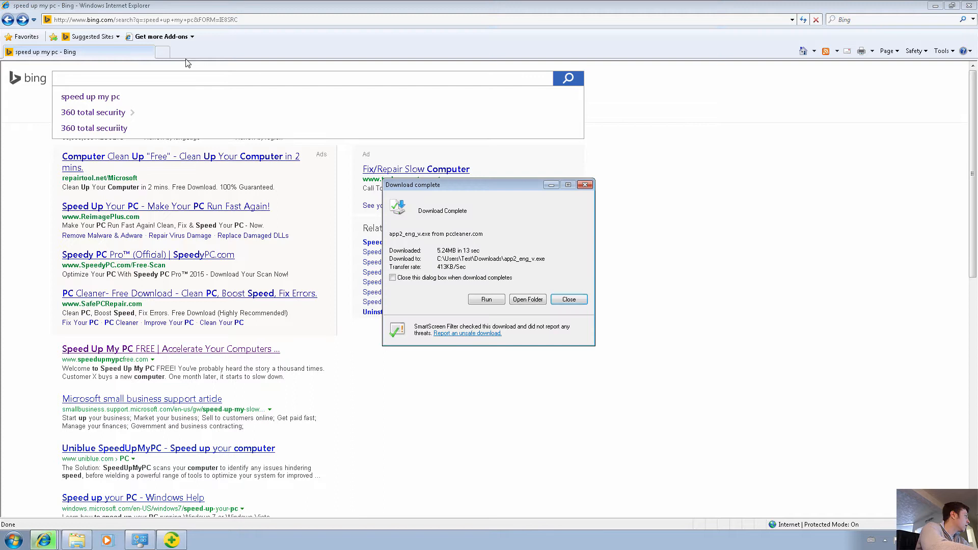
mouse_move(816, 112)
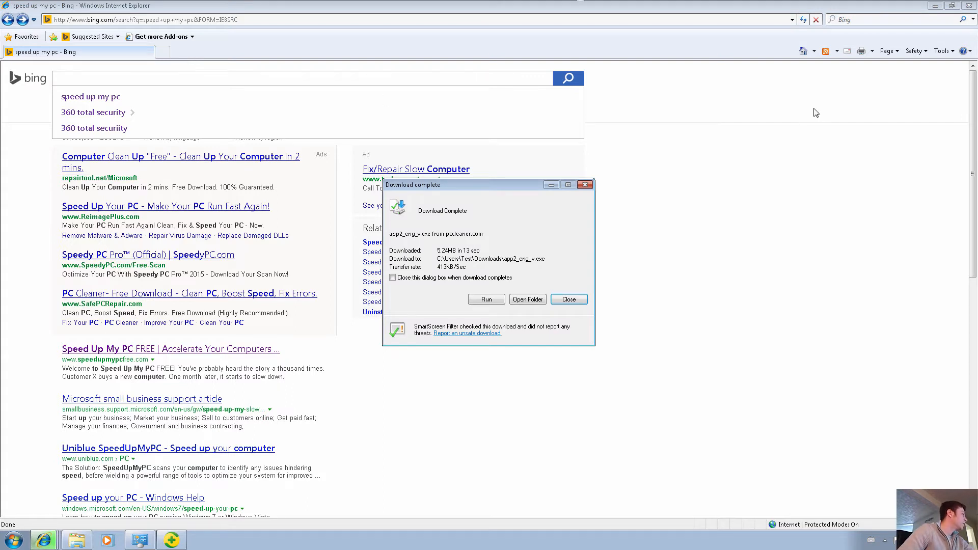
- Run the downloaded PC Cleaner installer and approve the Internet Explorer security warning
click(487, 300)
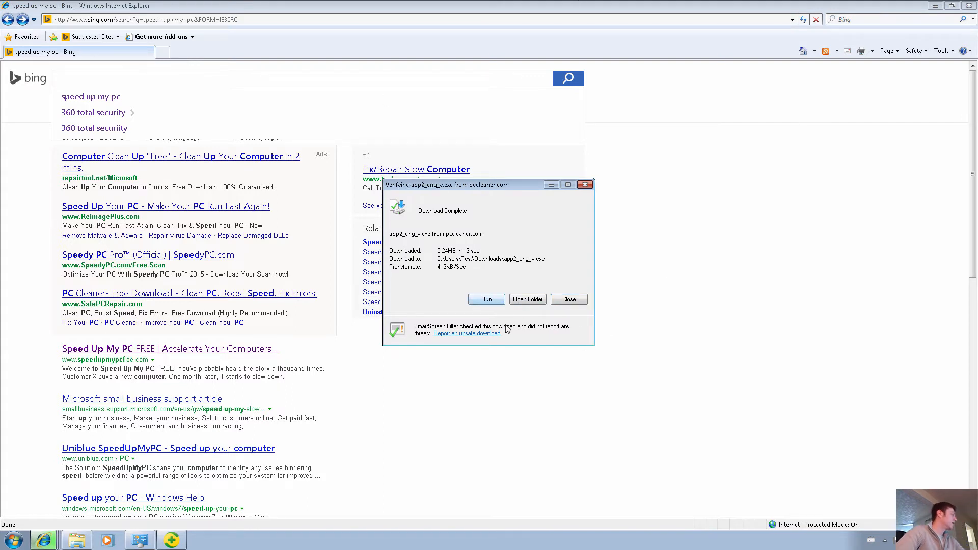
click(486, 299)
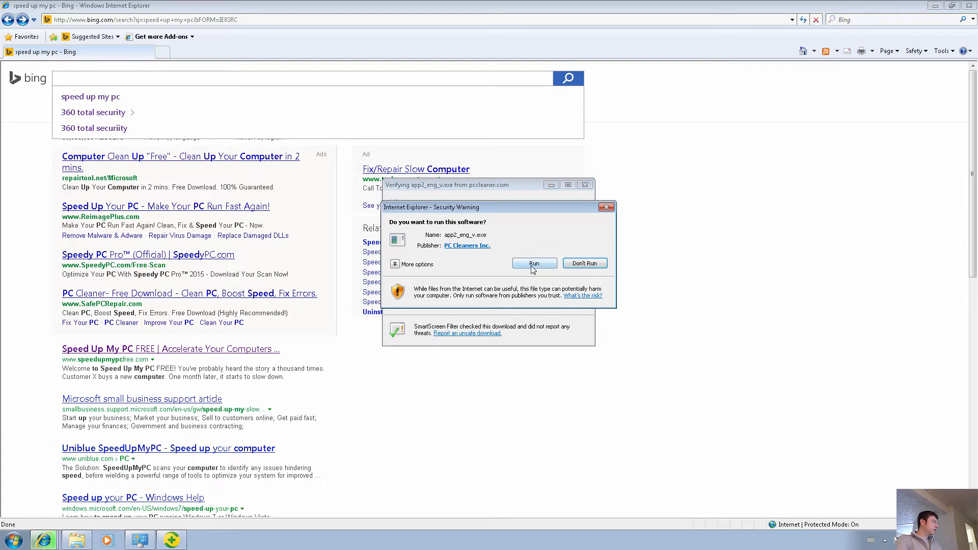
click(534, 263)
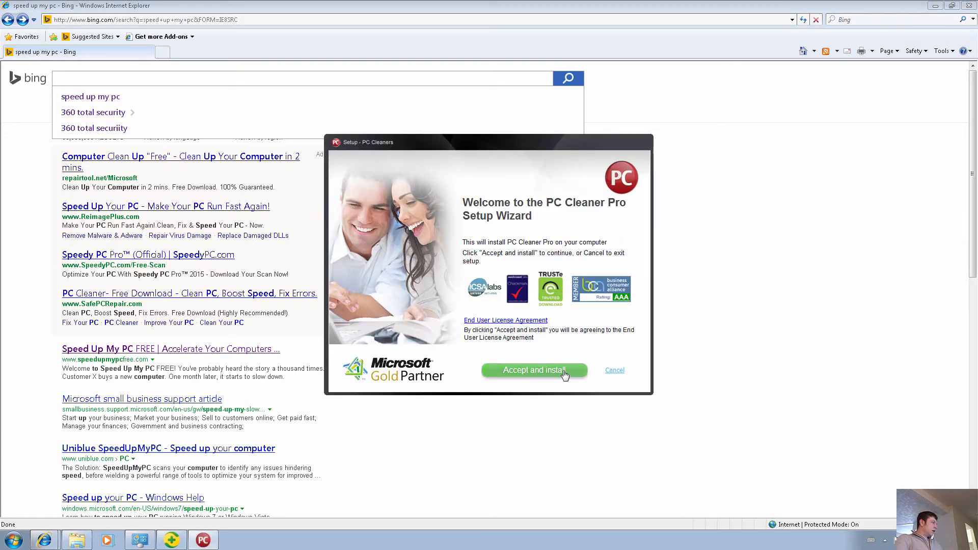
- Accept and install PC Cleaner Pro, then minimize its scan window
click(533, 370)
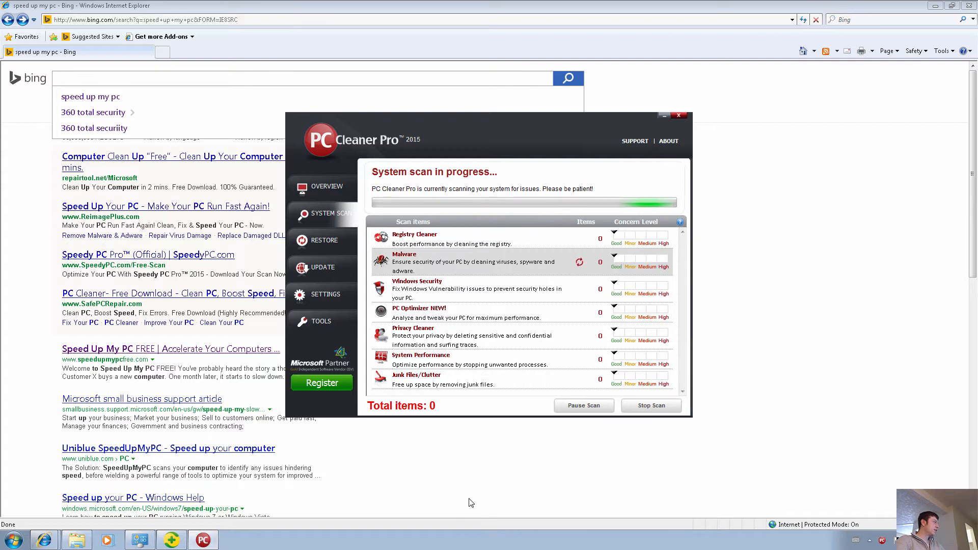
mouse_move(617, 417)
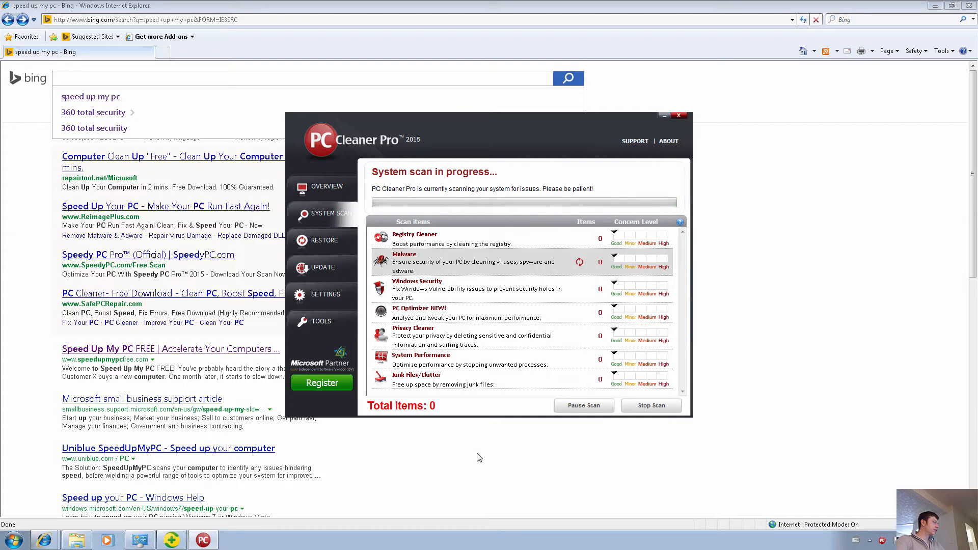
mouse_move(474, 453)
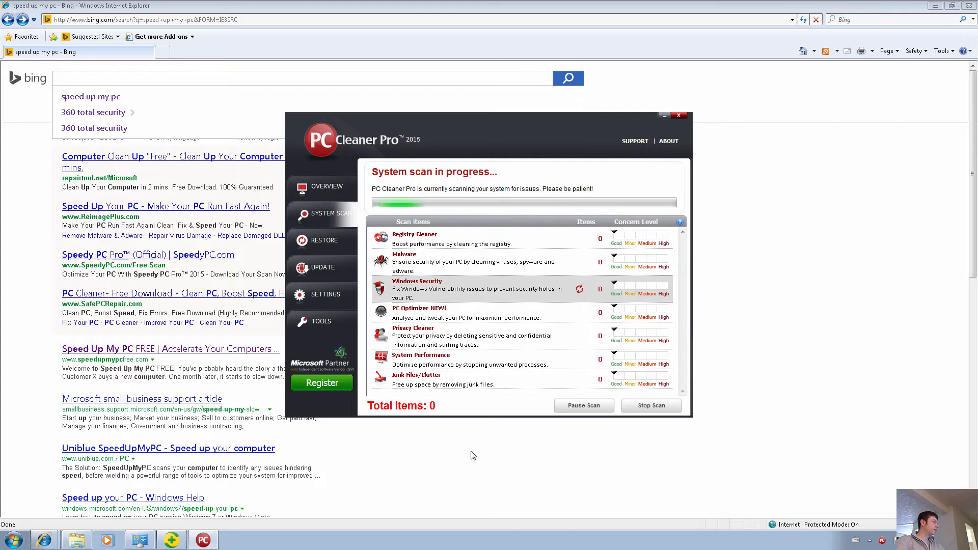
click(679, 115)
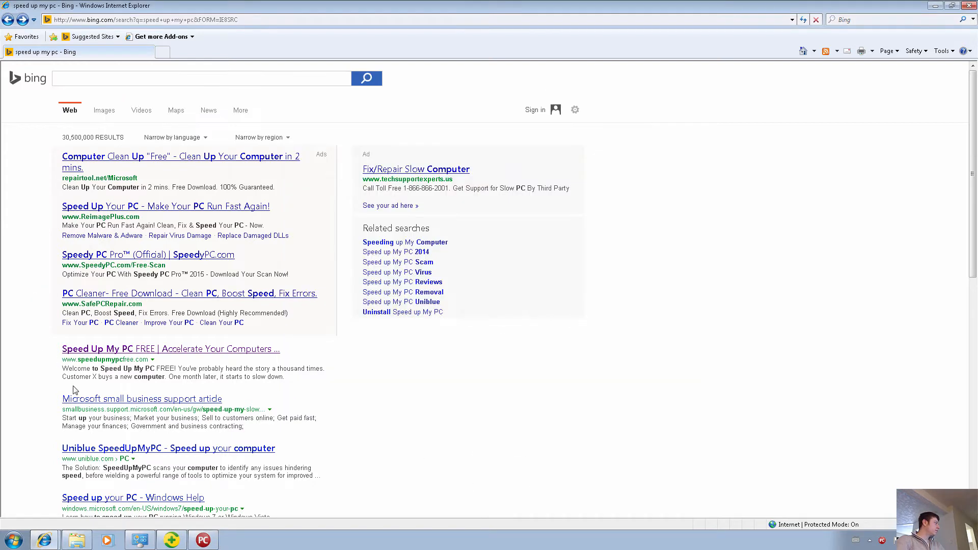
- Open speedmypc.com from the Bing results and browse its BUY NOW package prices
scroll(down, 3)
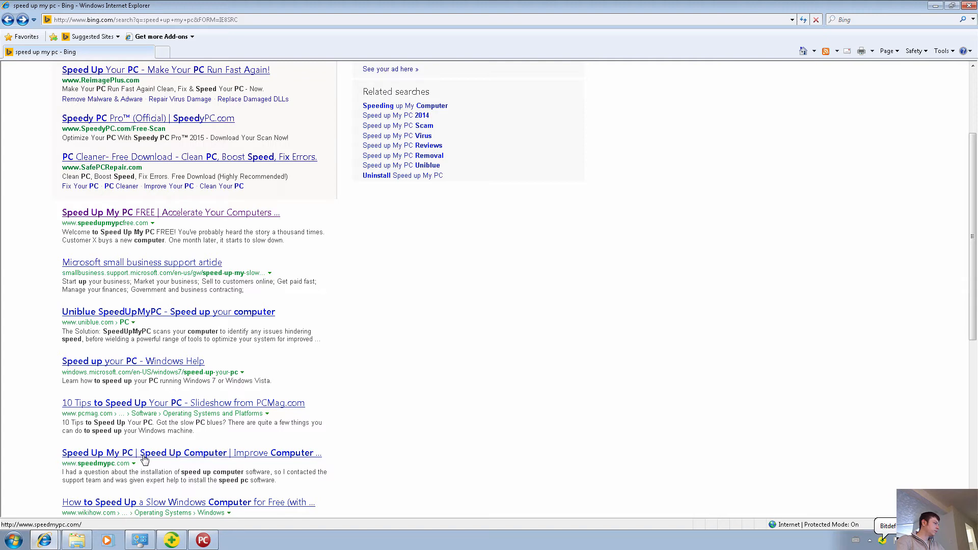
click(192, 452)
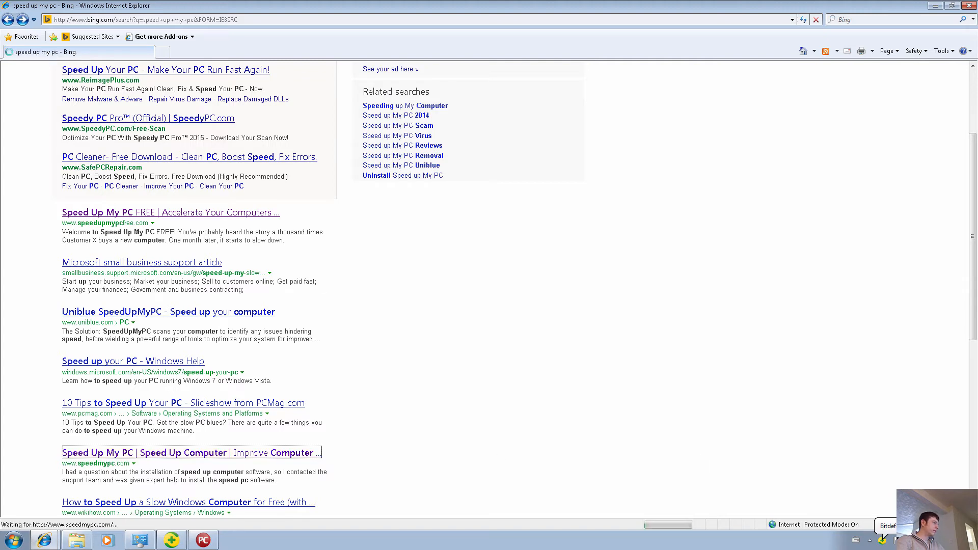
click(192, 453)
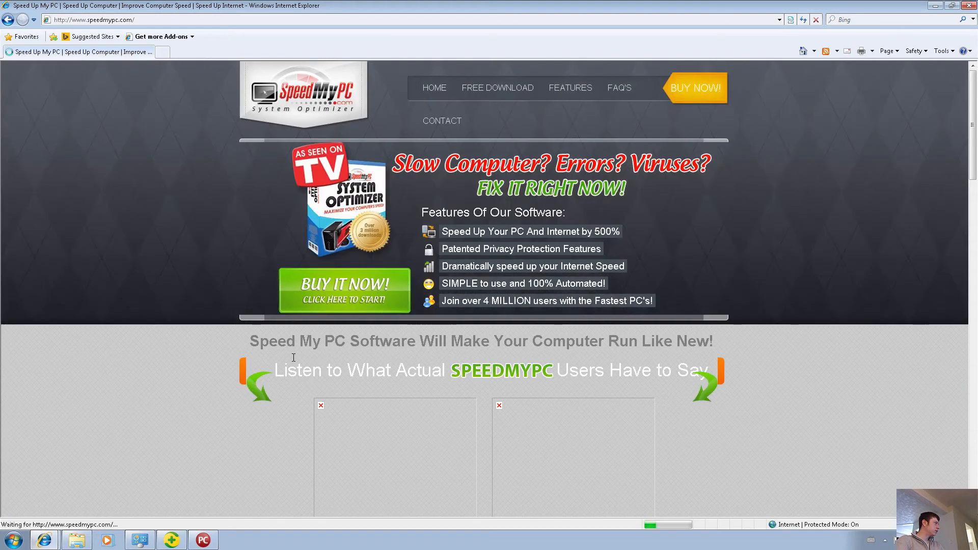
click(695, 87)
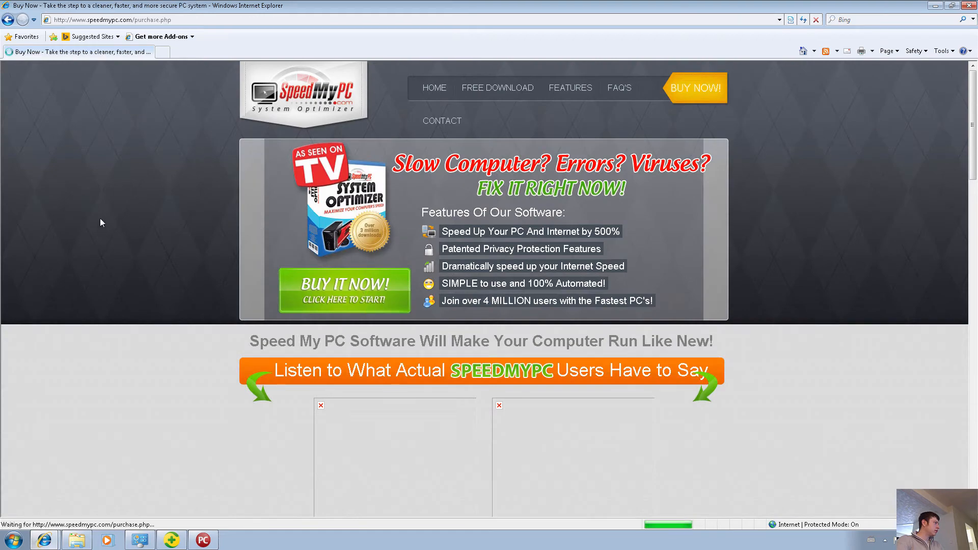
scroll(down, 3)
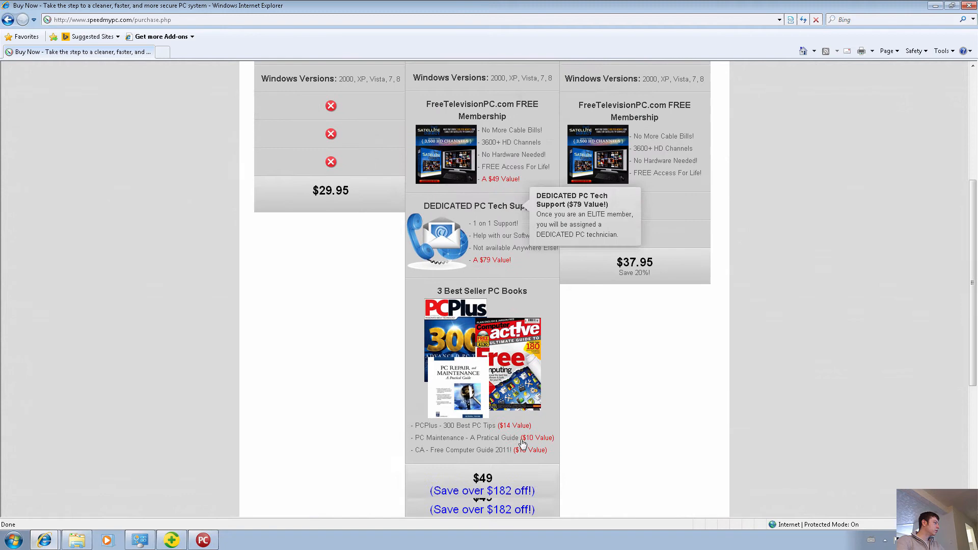
scroll(down, 3)
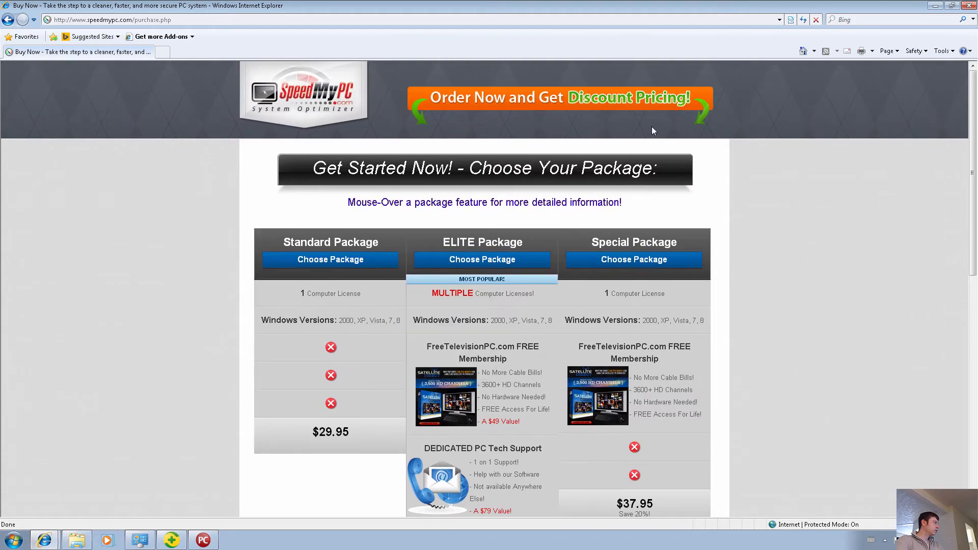
mouse_move(331, 260)
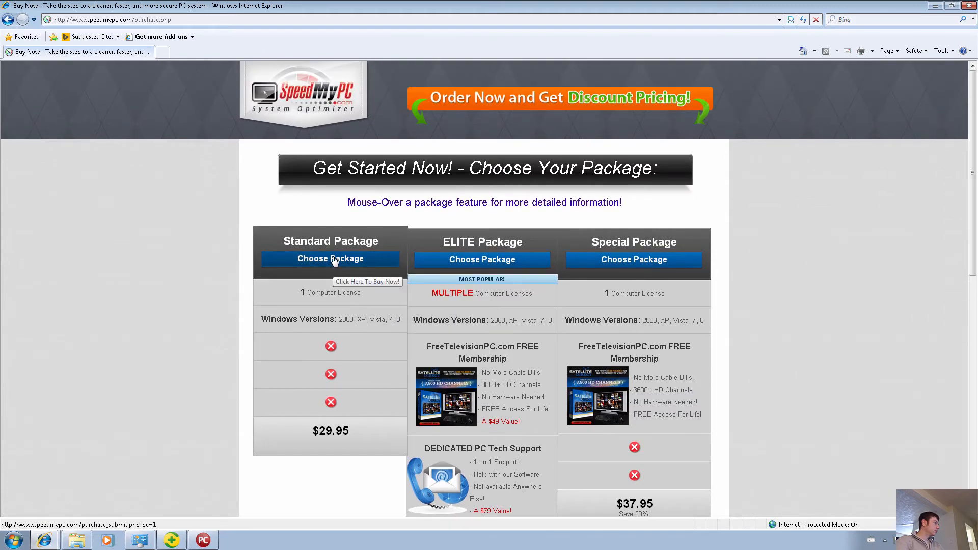
scroll(down, 3)
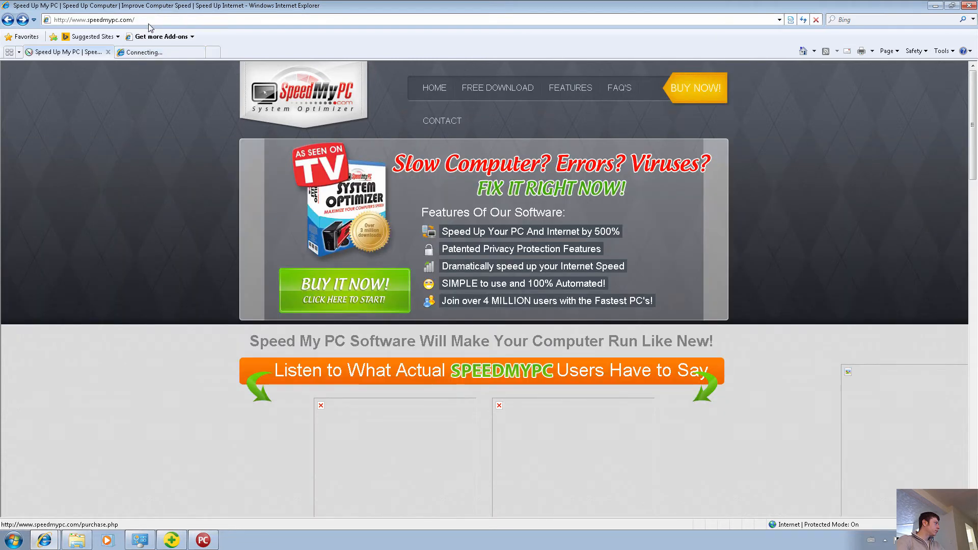
- Start a 'kickas' search, then install Flash Player 17 and close its installer when done
click(212, 52)
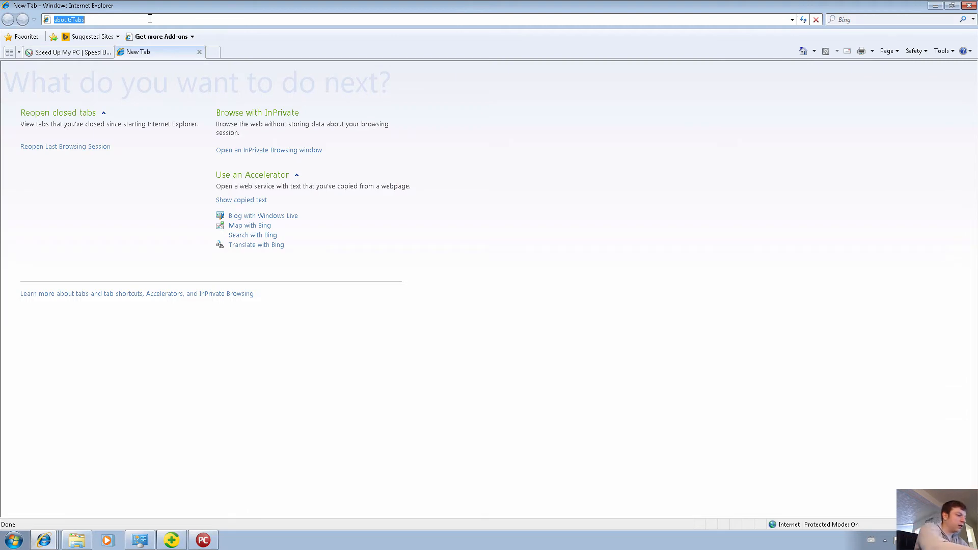
text(kickass torrent)
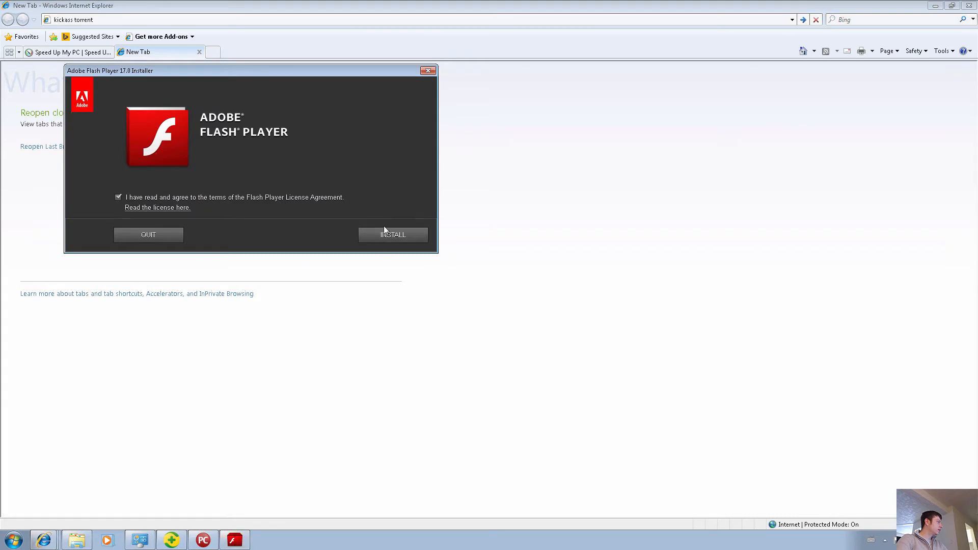
click(393, 234)
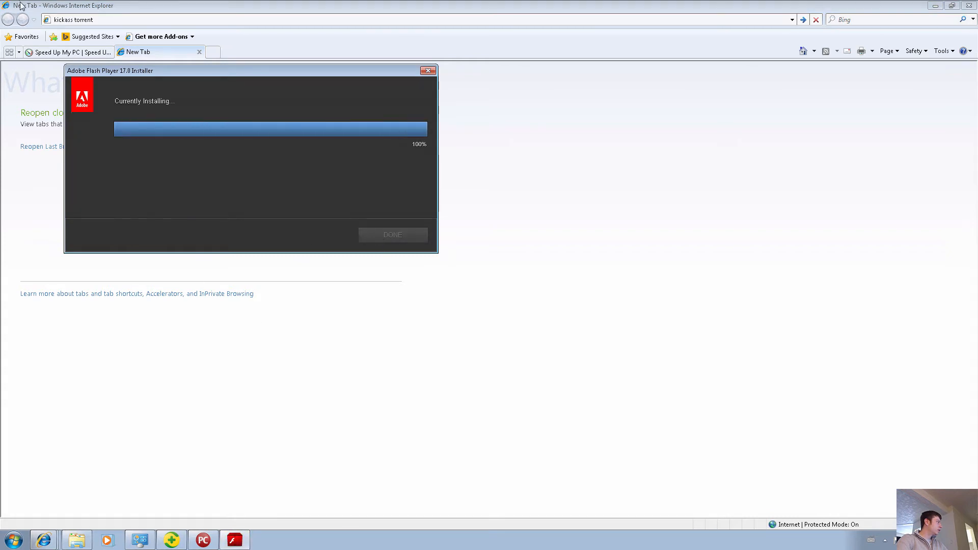
click(202, 539)
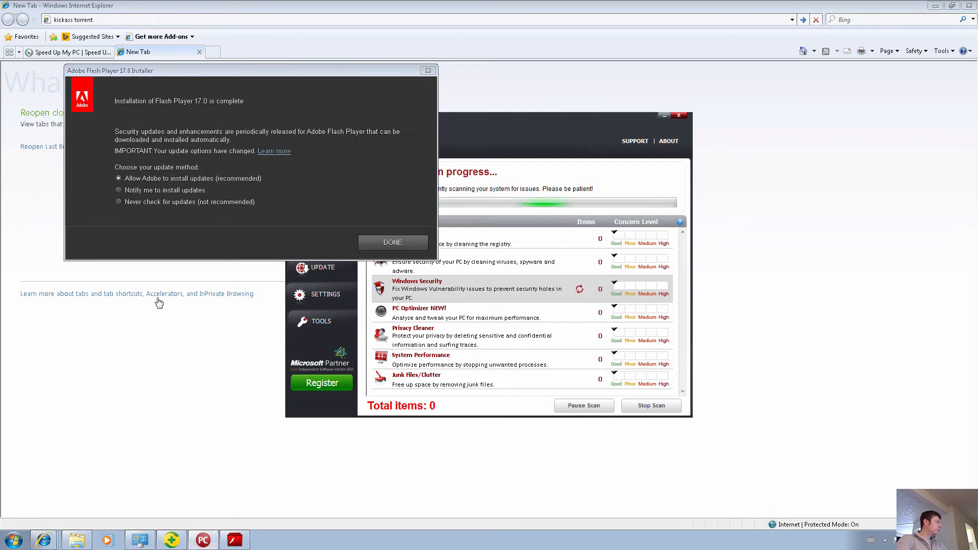
click(393, 242)
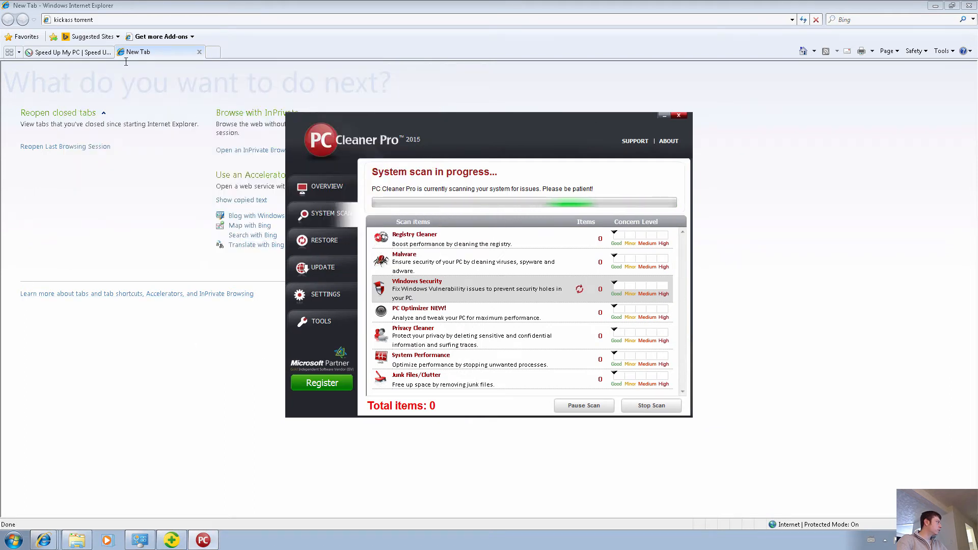
- Search kickass torrent, open KickassTorrents, and download the Seventh Son 2015 torrent
click(680, 115)
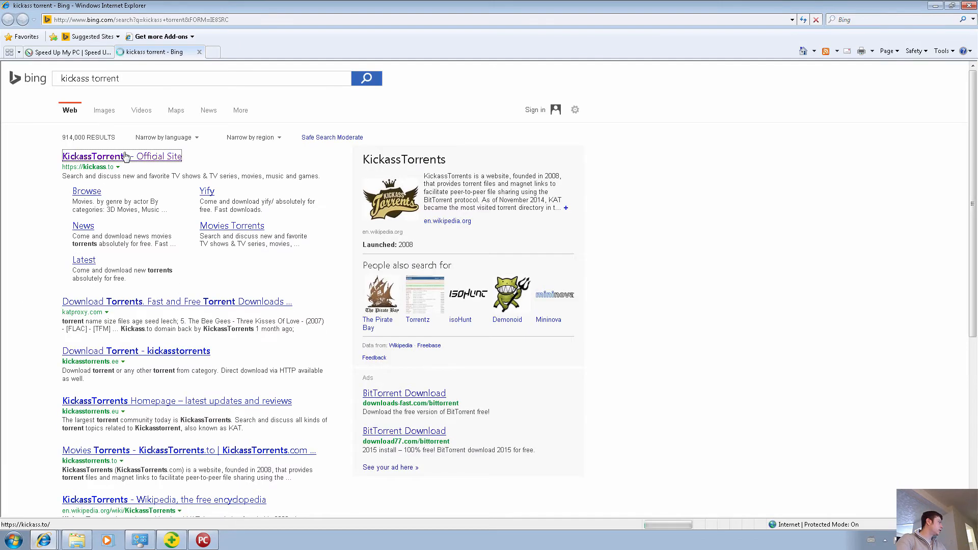
click(122, 155)
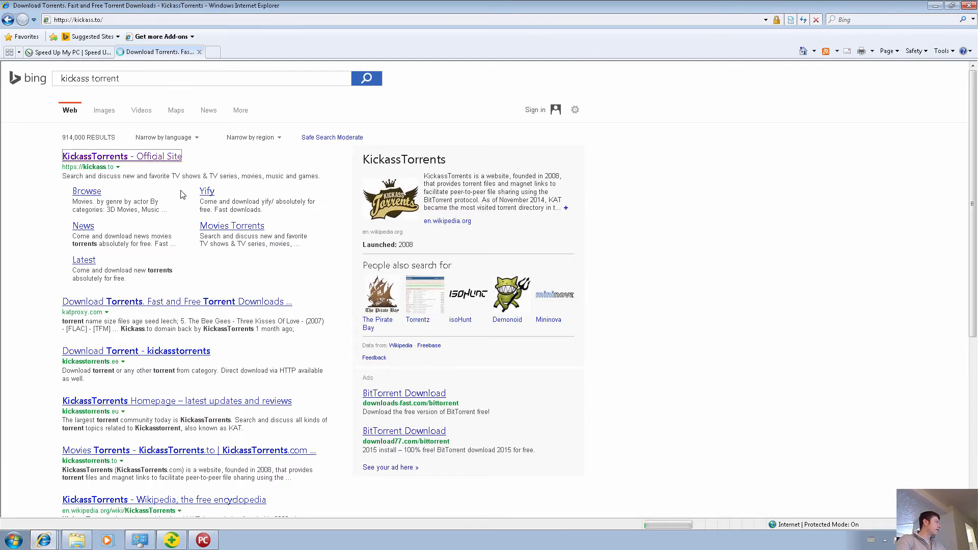
click(122, 156)
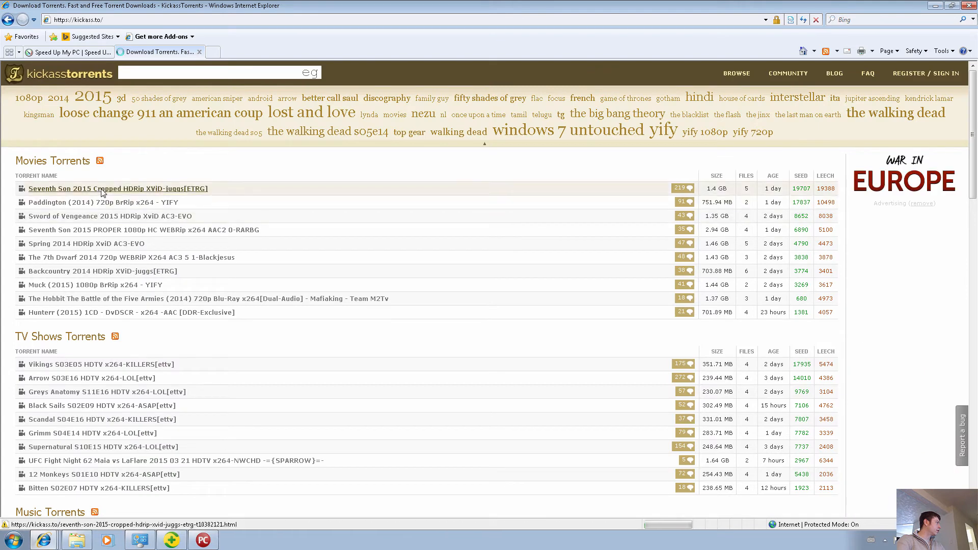
click(114, 188)
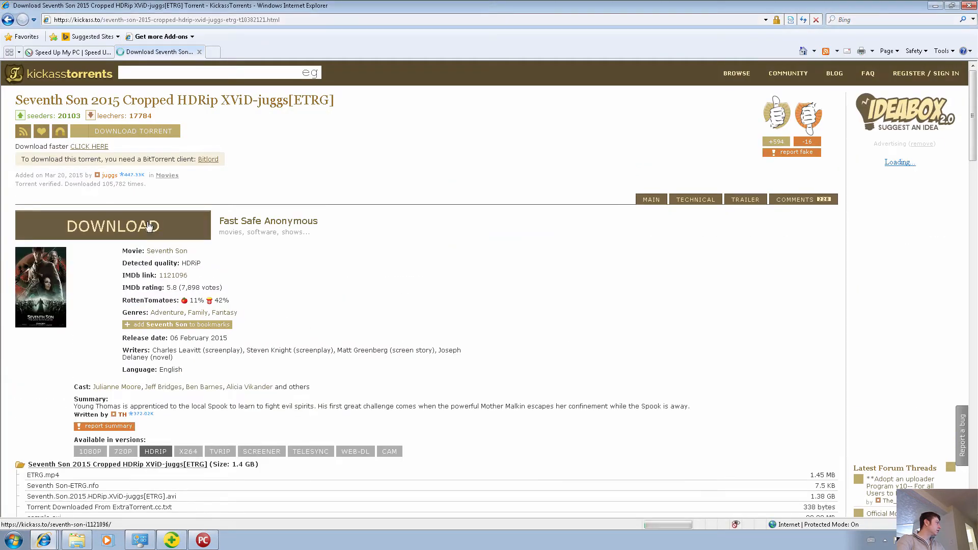
click(112, 225)
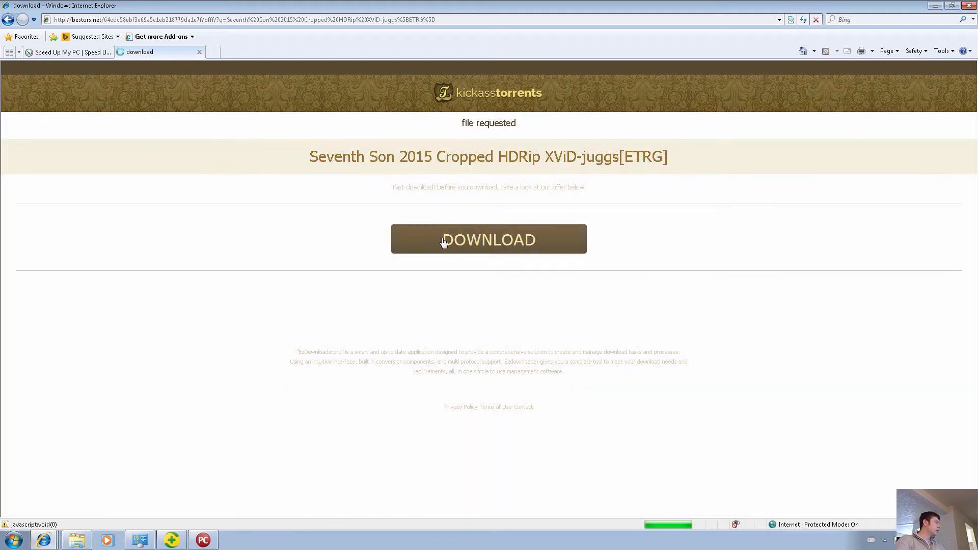
click(488, 240)
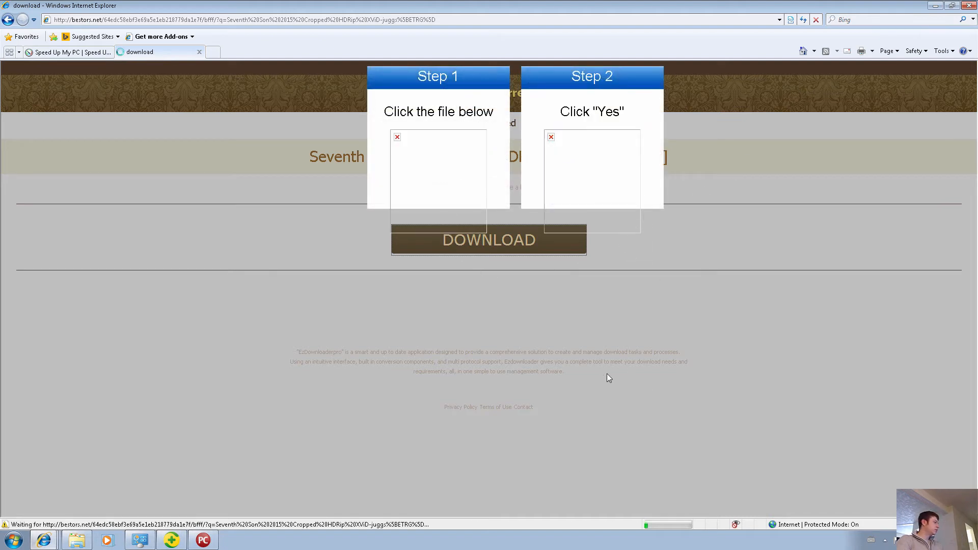
mouse_move(432, 133)
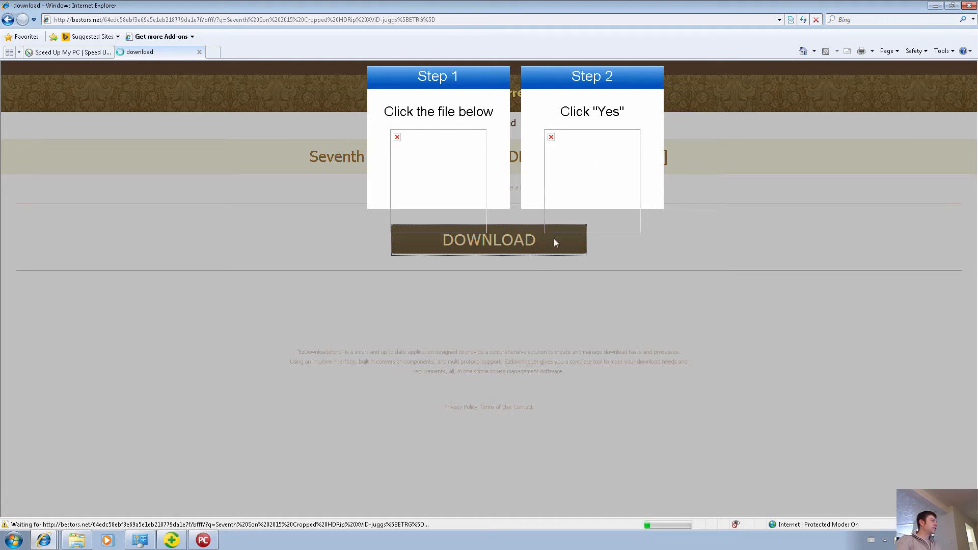
mouse_move(454, 249)
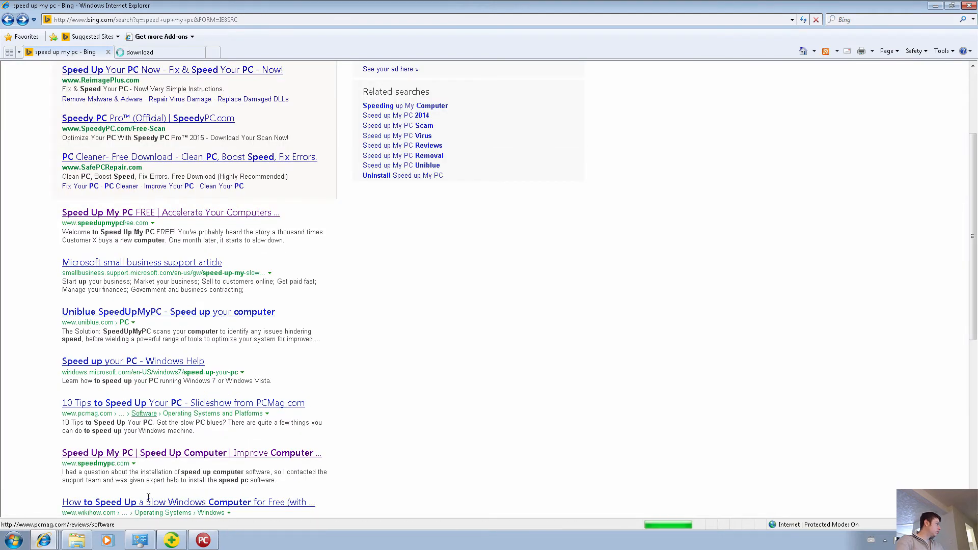
- Scroll the results and open 'Speeditup Free - Make your PC faster in minutes'
scroll(down, 3)
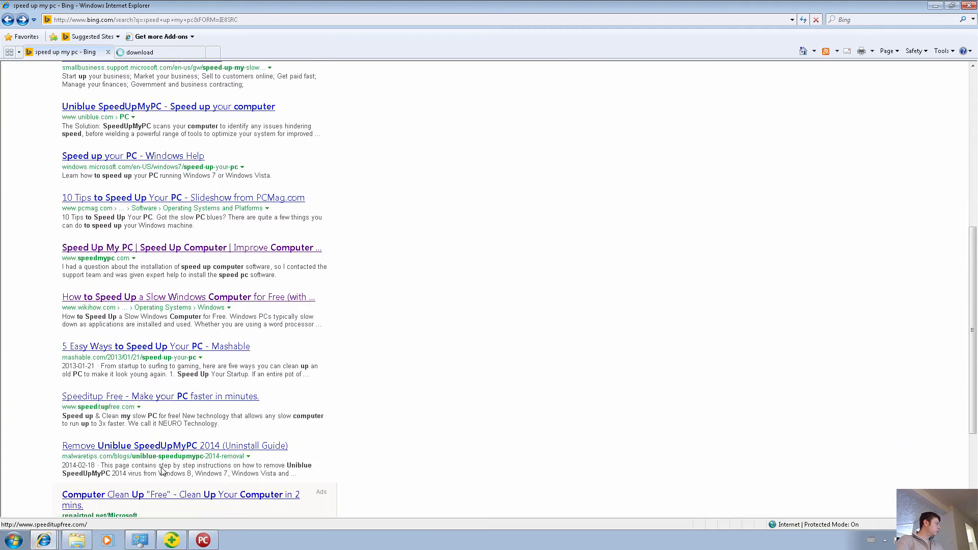
scroll(down, 3)
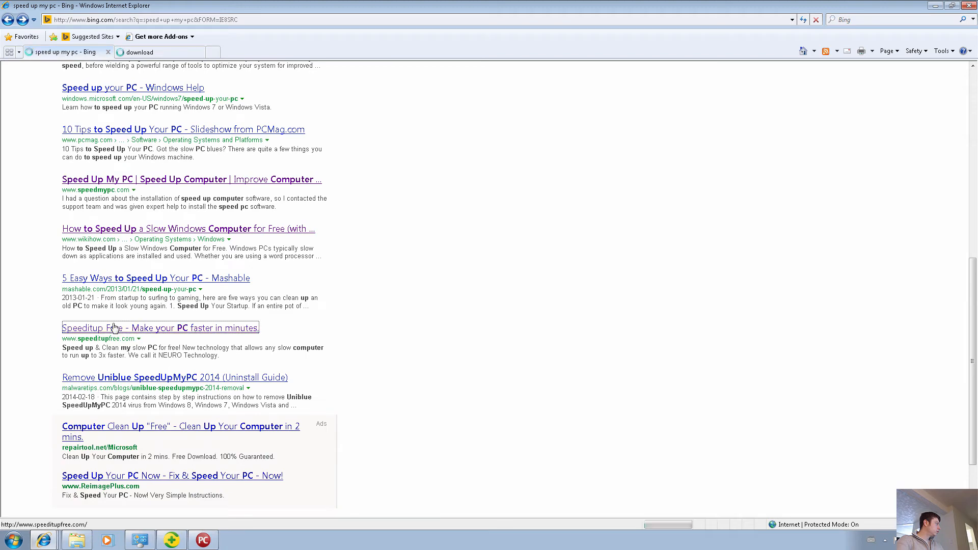
click(159, 328)
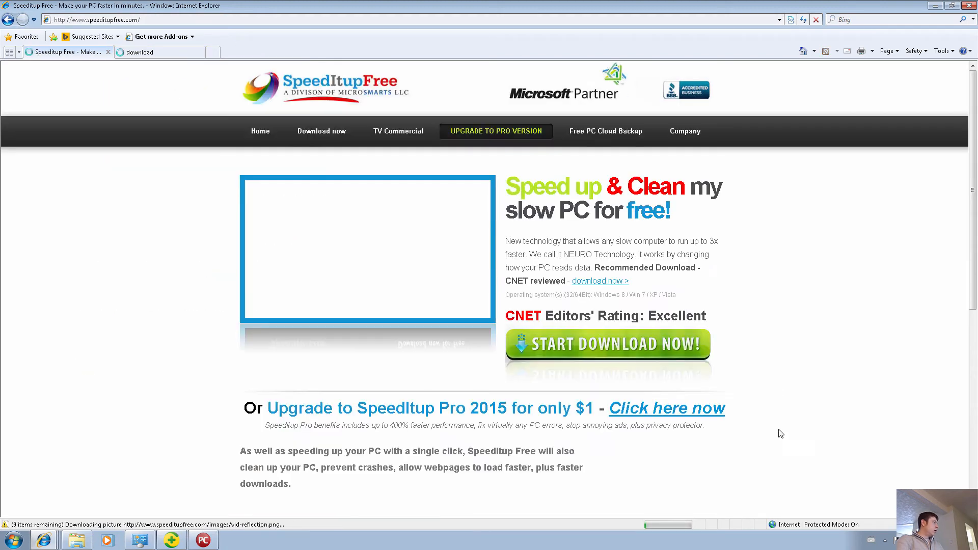
- Download SpeedItup Free, accept 'Yes, I want to upgrade', and approve the required update
click(606, 345)
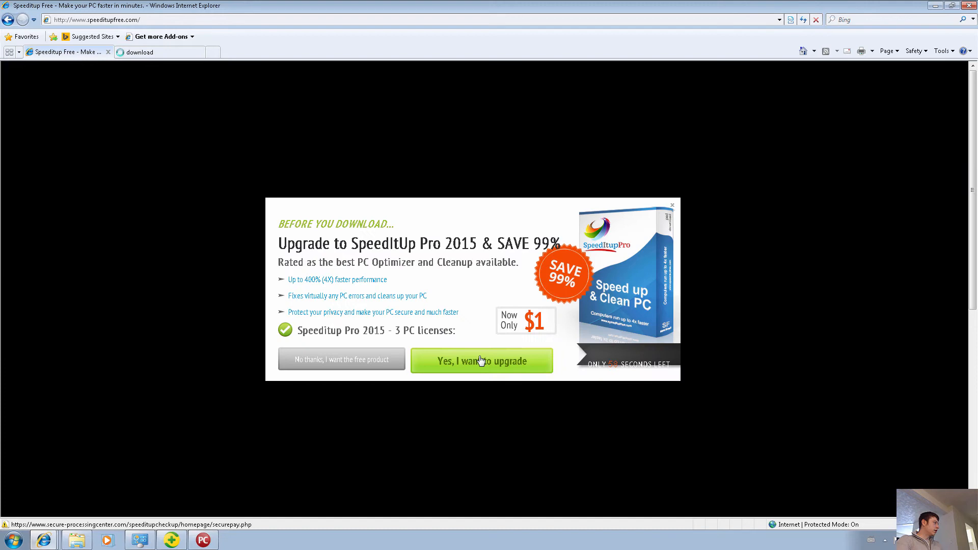
click(481, 360)
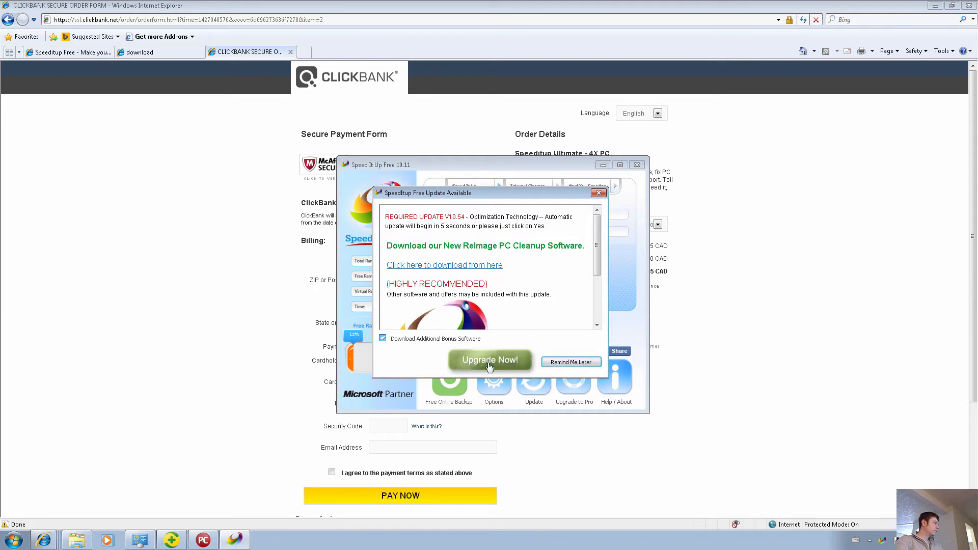
click(489, 361)
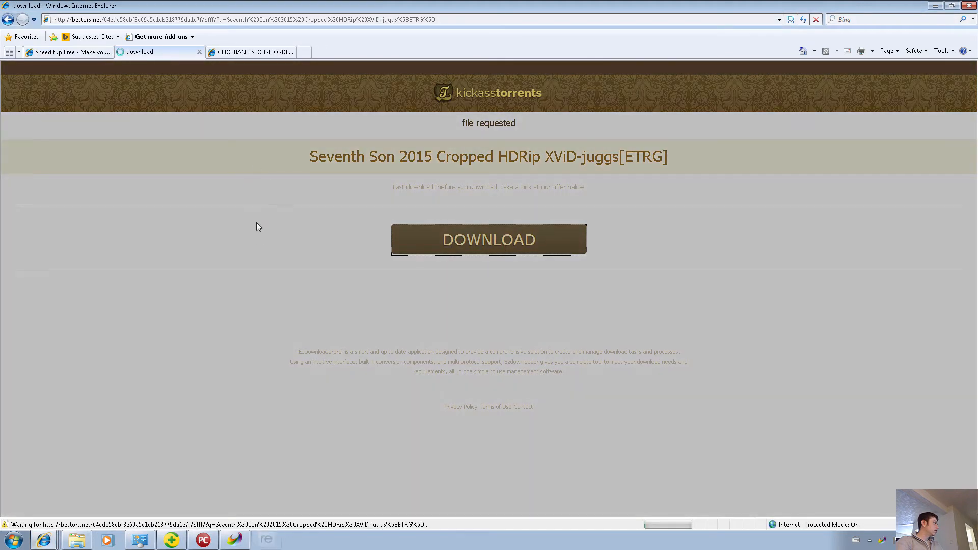
- Launch the Reimage PC Repair setup past its welcome screen, then return to the Speeditup Free tab
click(488, 239)
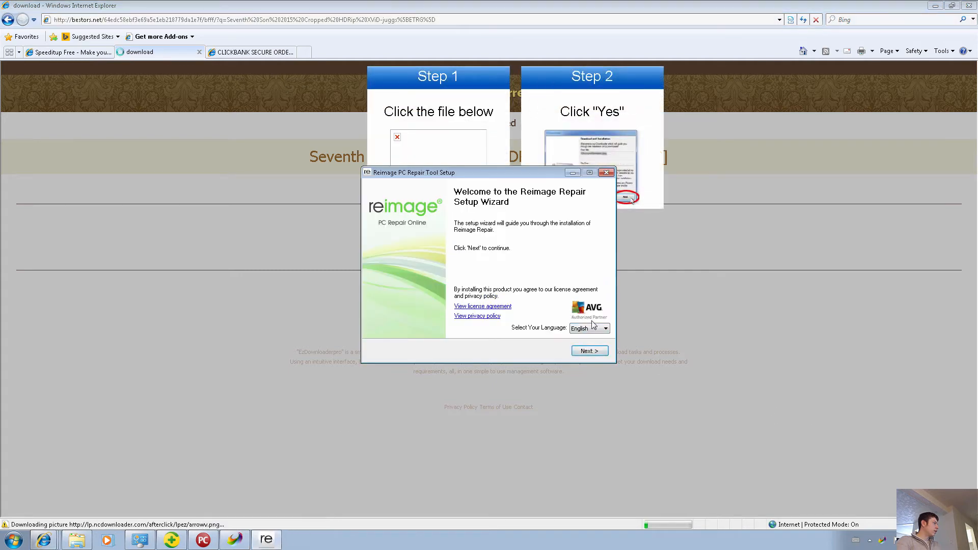
click(589, 351)
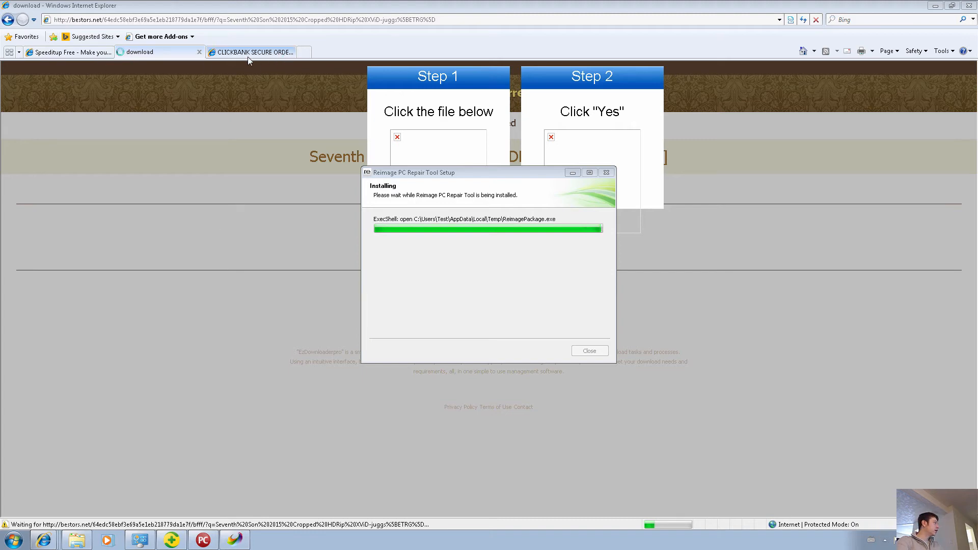
click(251, 52)
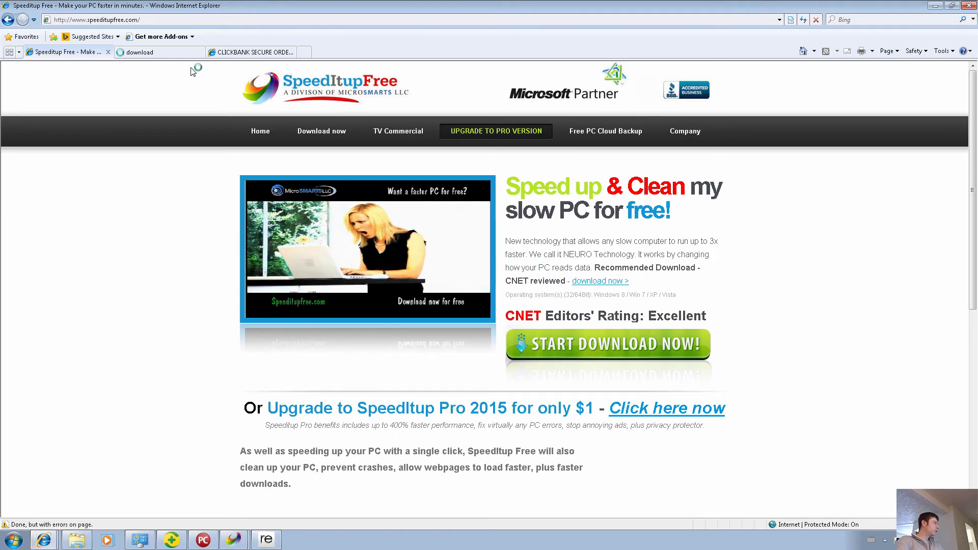
- Pass through the ClickBank tab and request the SpeedItup Free download from the torrent page
click(250, 52)
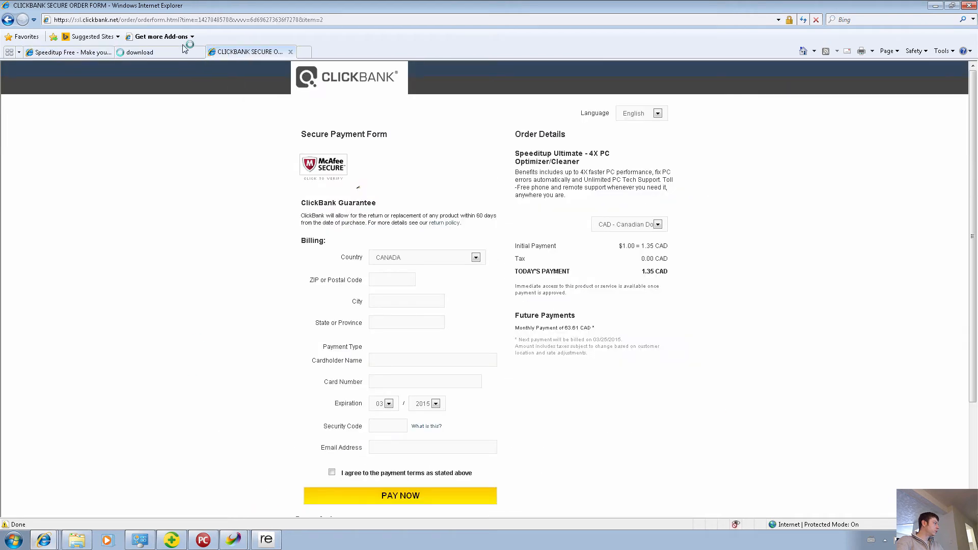
scroll(down, 3)
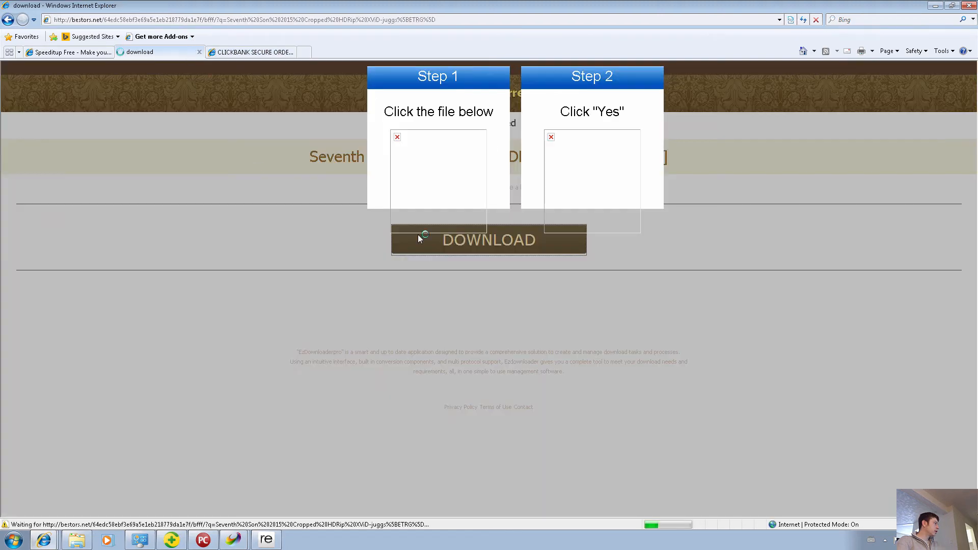
click(66, 52)
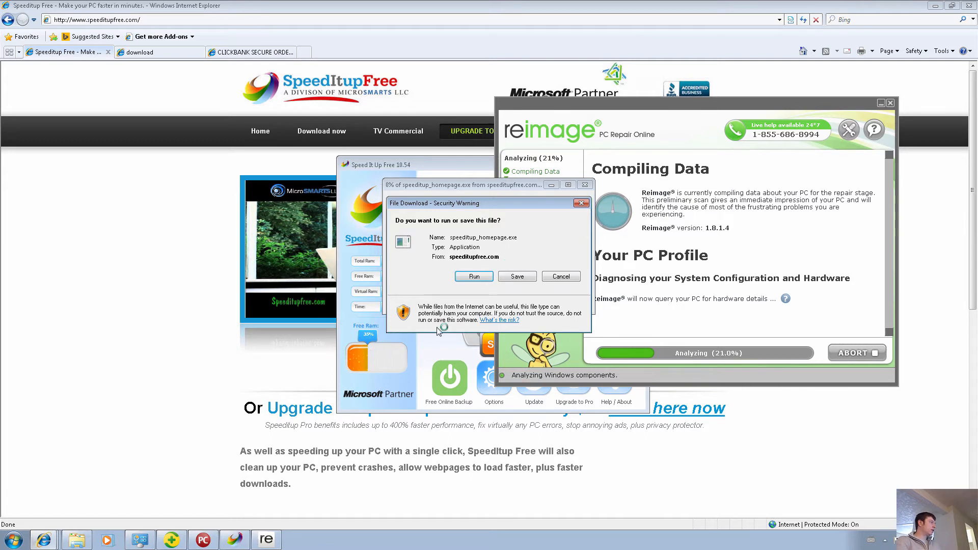
- Run the SpeedItup installer with permission, follow the update link, and return to Speeditup Free
click(474, 276)
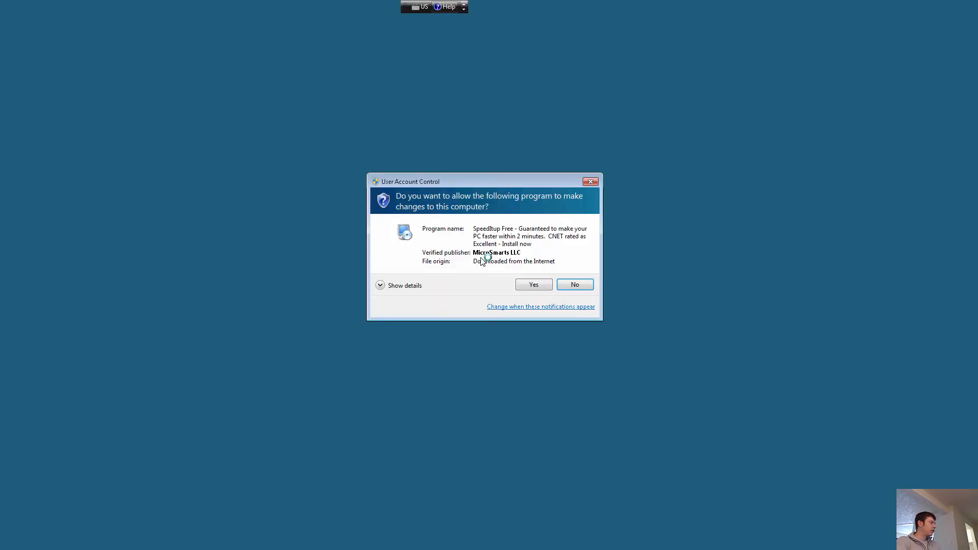
click(533, 284)
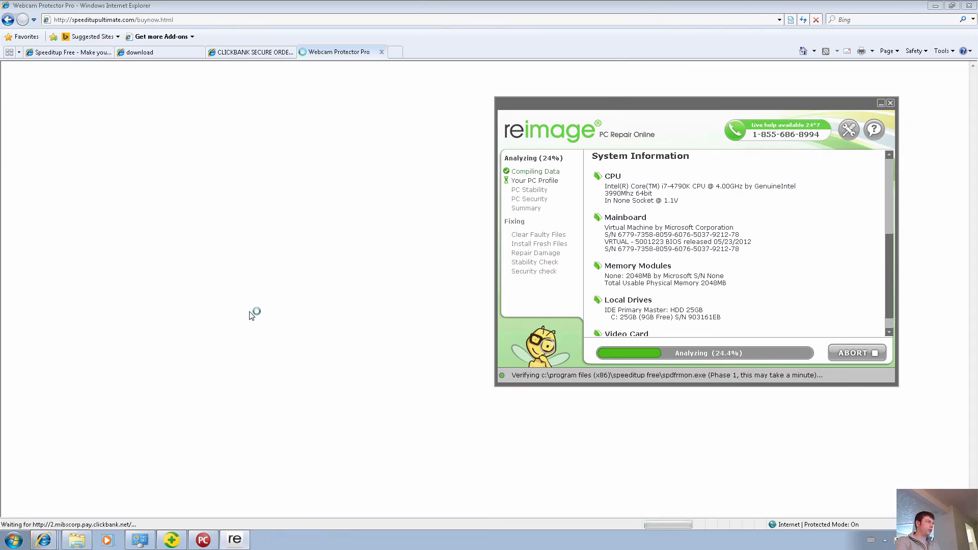
click(337, 52)
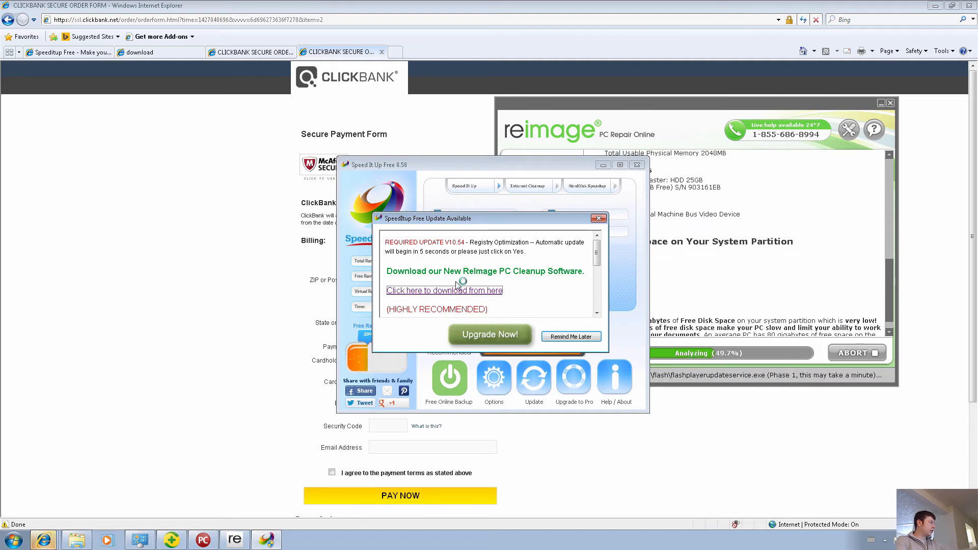
click(490, 334)
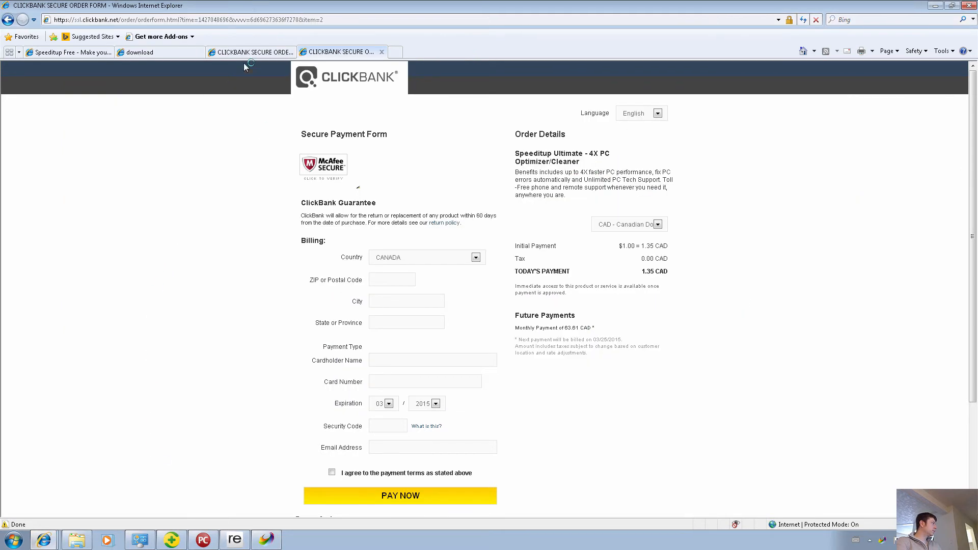
click(66, 52)
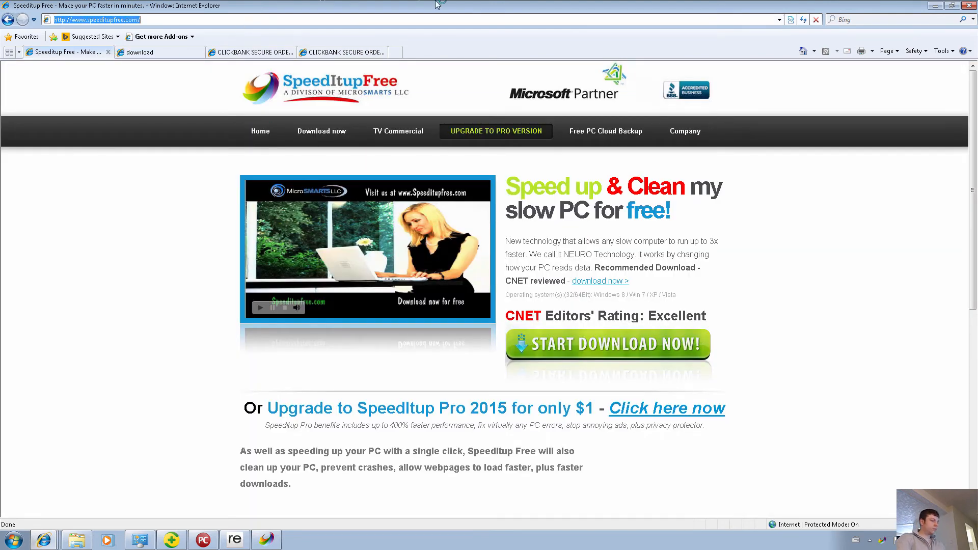
- Search 'penis' pills, open the Sex Pill Guru ad site, and scroll through it
text(penis pills)
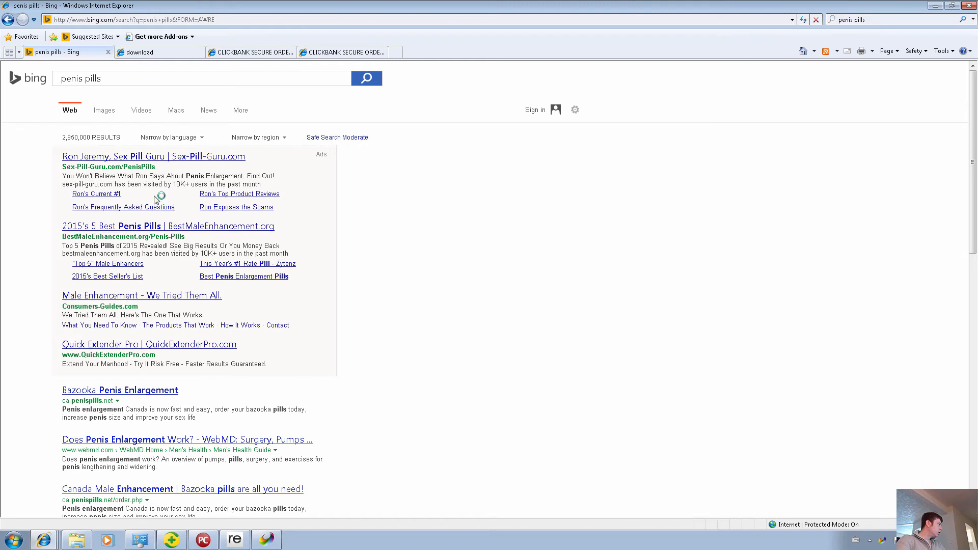
click(153, 155)
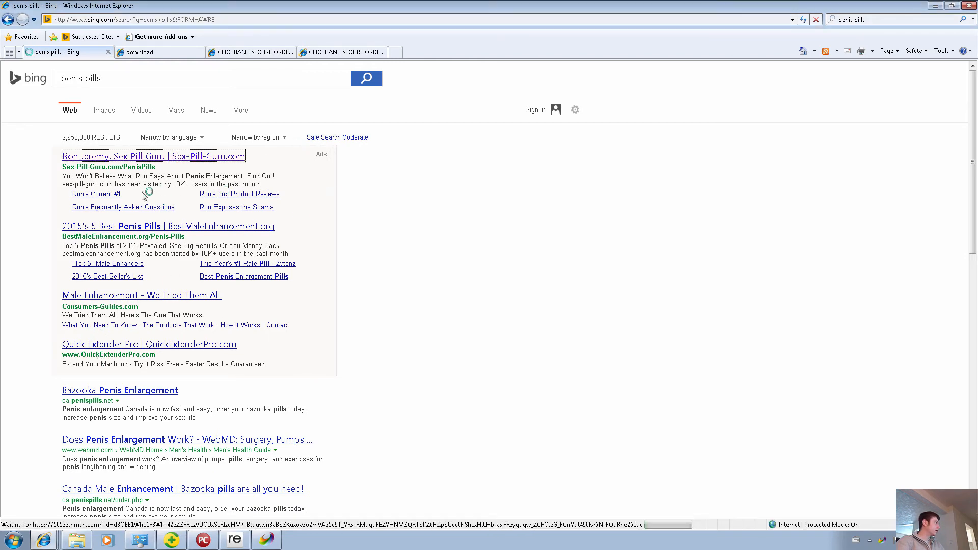
click(153, 156)
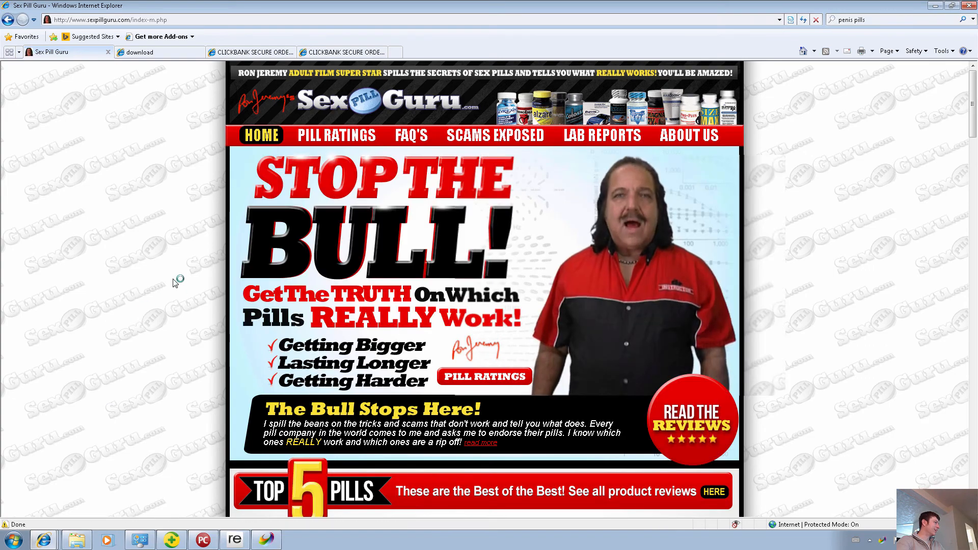
scroll(down, 3)
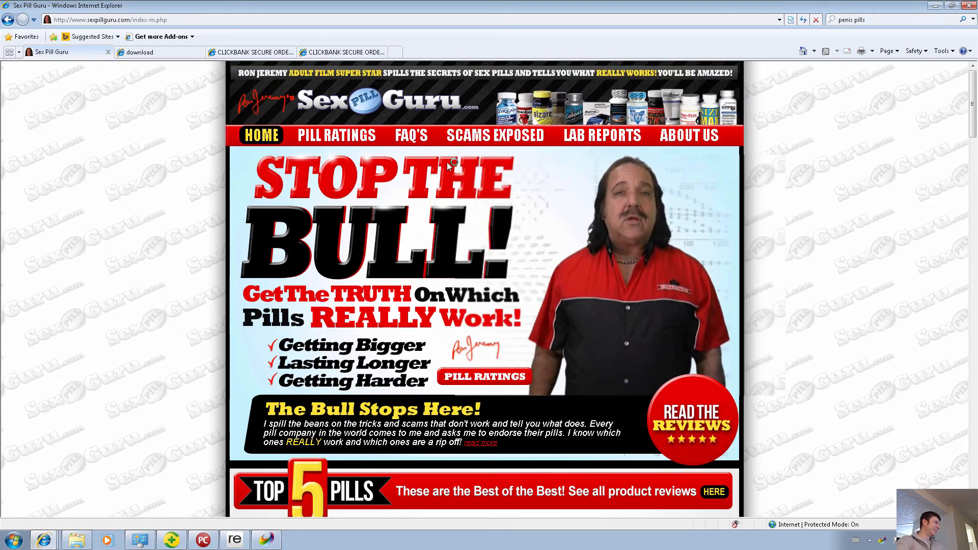
scroll(down, 3)
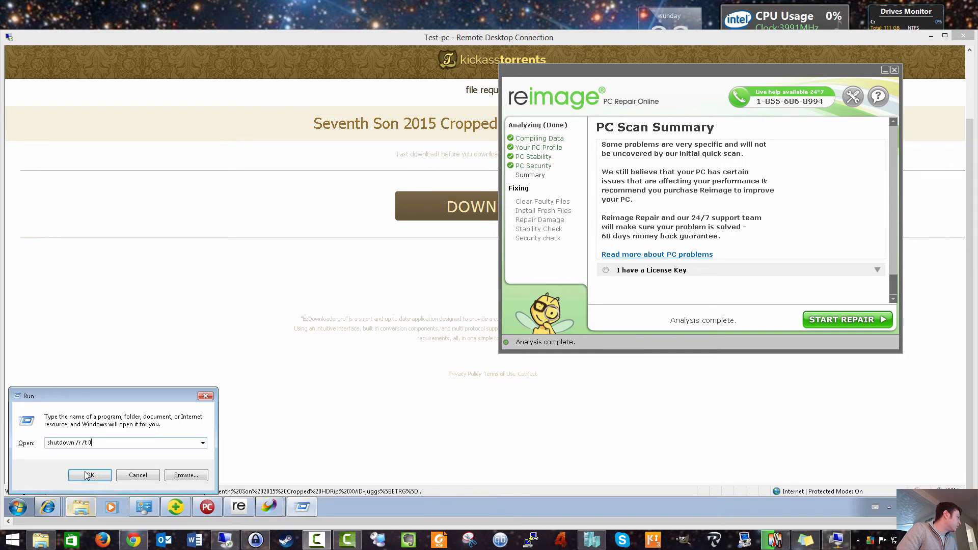
- Run the restart, dismiss the session-ended notice, switch to Full Screen Mode, and log in
click(89, 475)
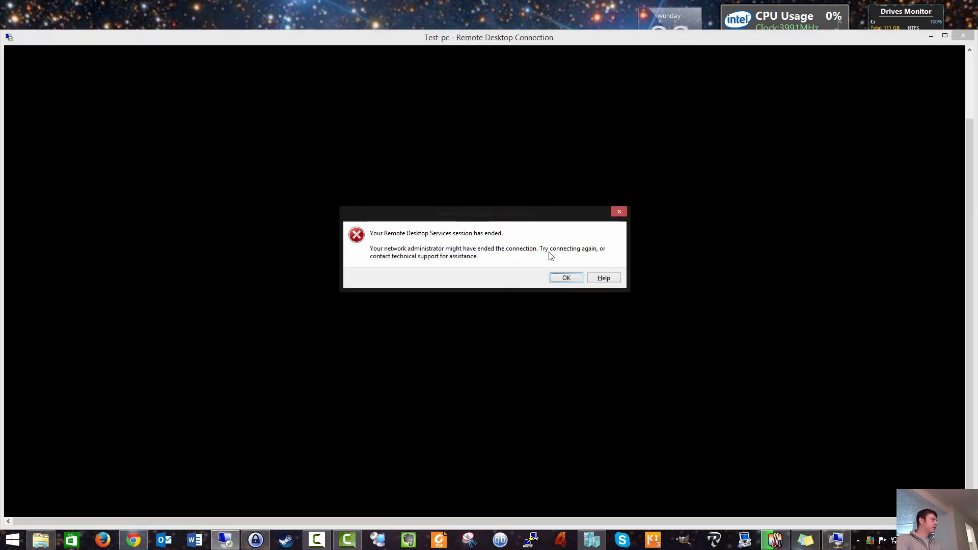
click(566, 278)
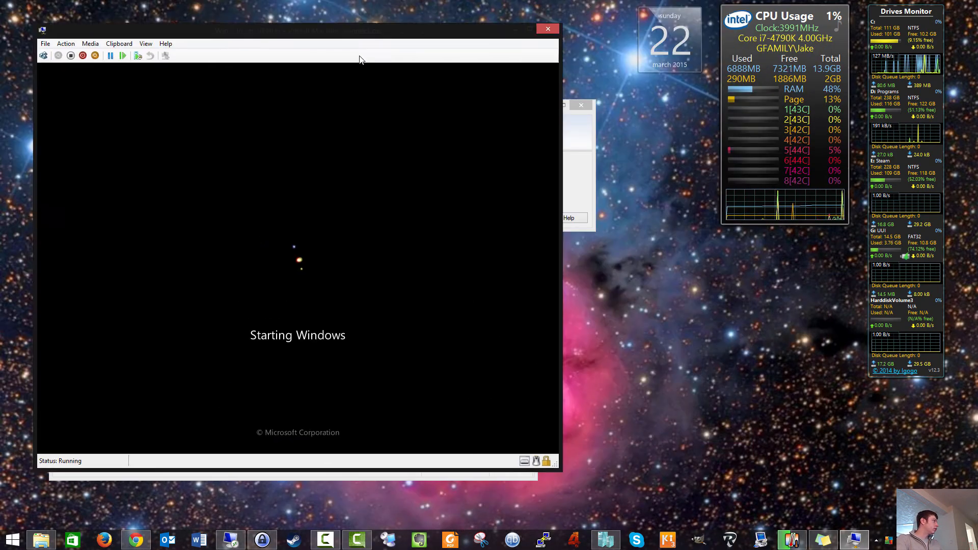
click(267, 75)
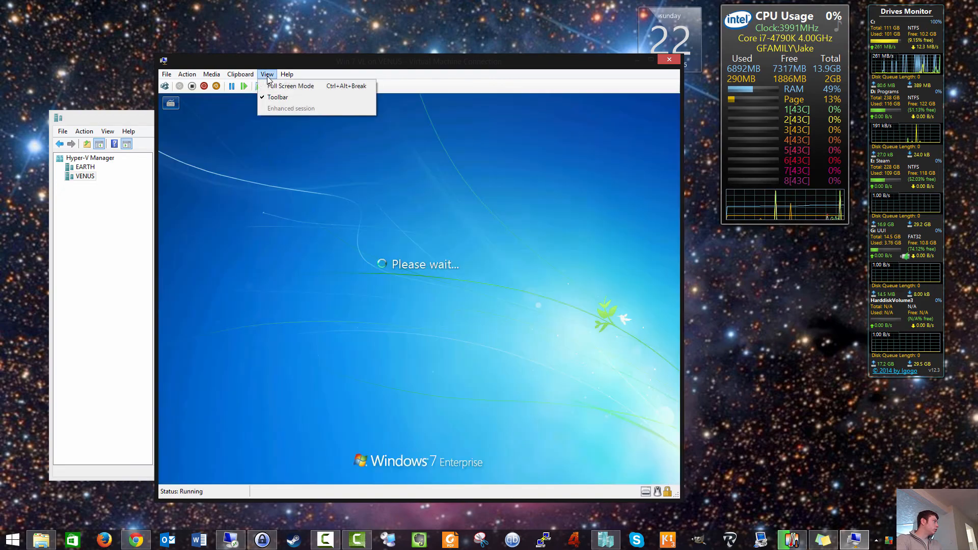
click(292, 86)
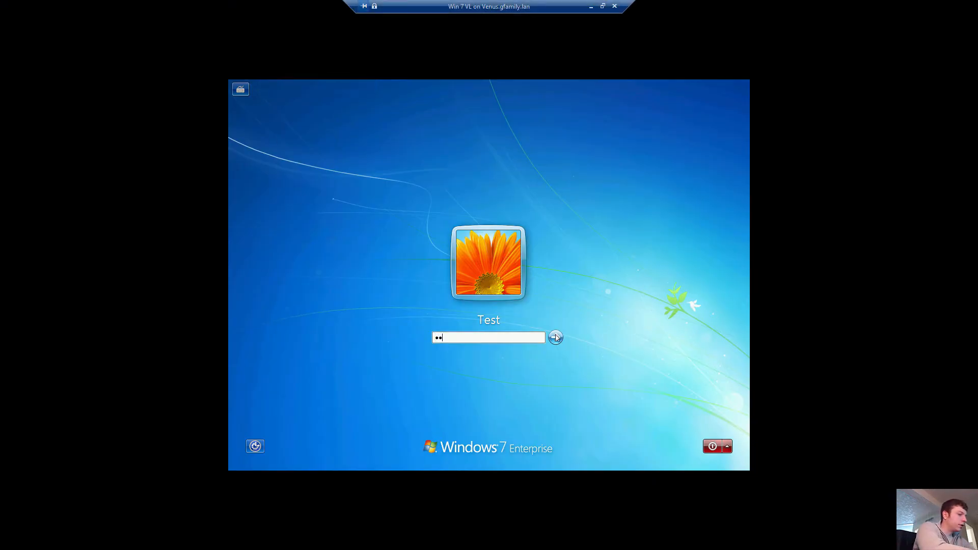
click(554, 337)
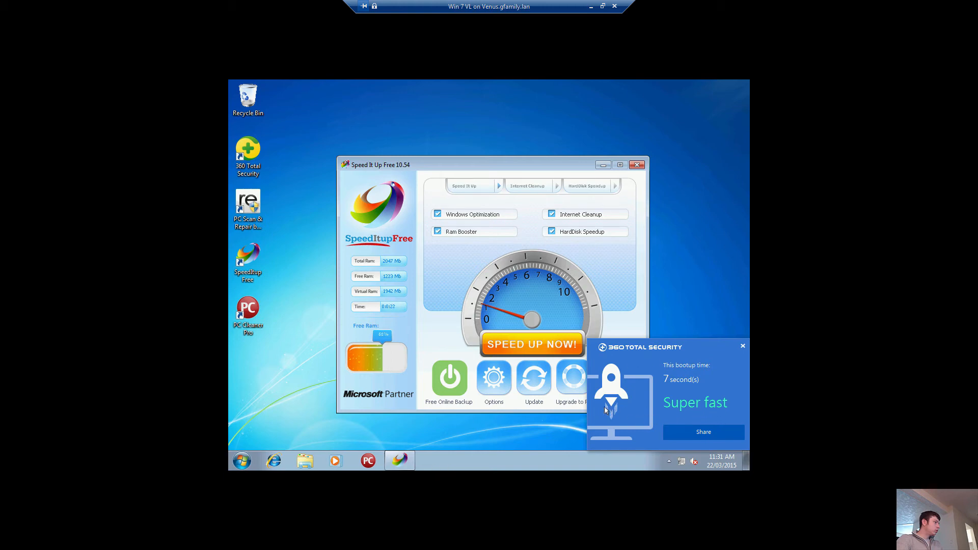
mouse_move(612, 430)
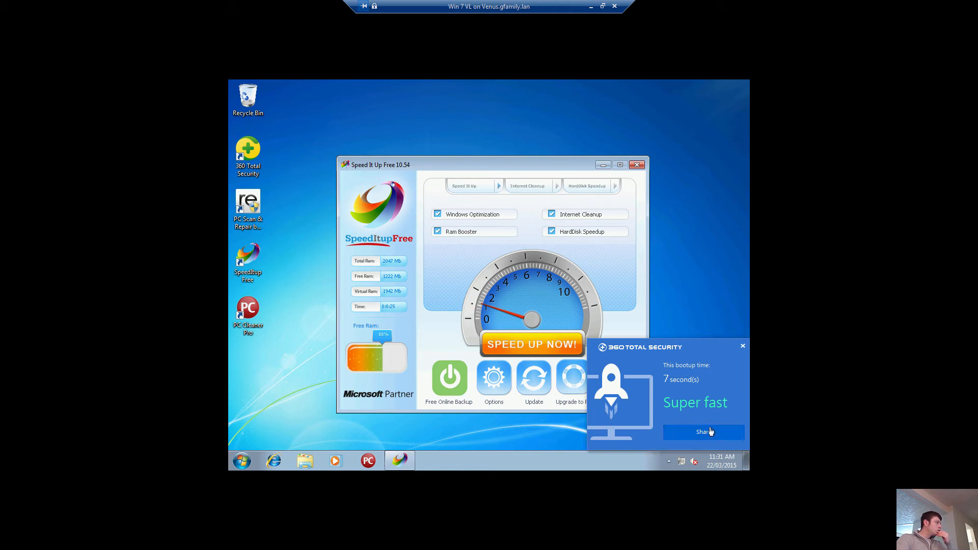
- Launch PC Cleaner Pro from the hidden tray icons, then reopen the tray for 360 Total Security
click(669, 462)
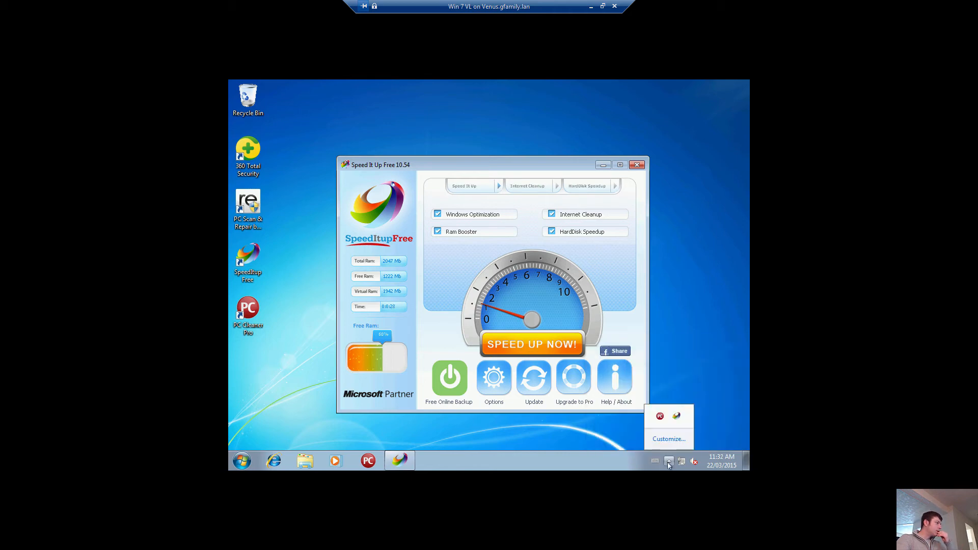
mouse_move(660, 417)
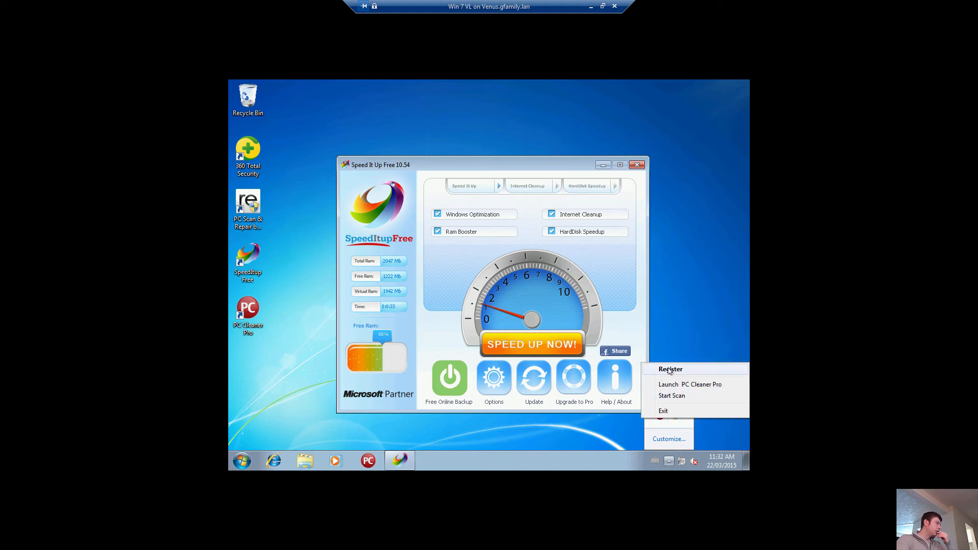
click(690, 384)
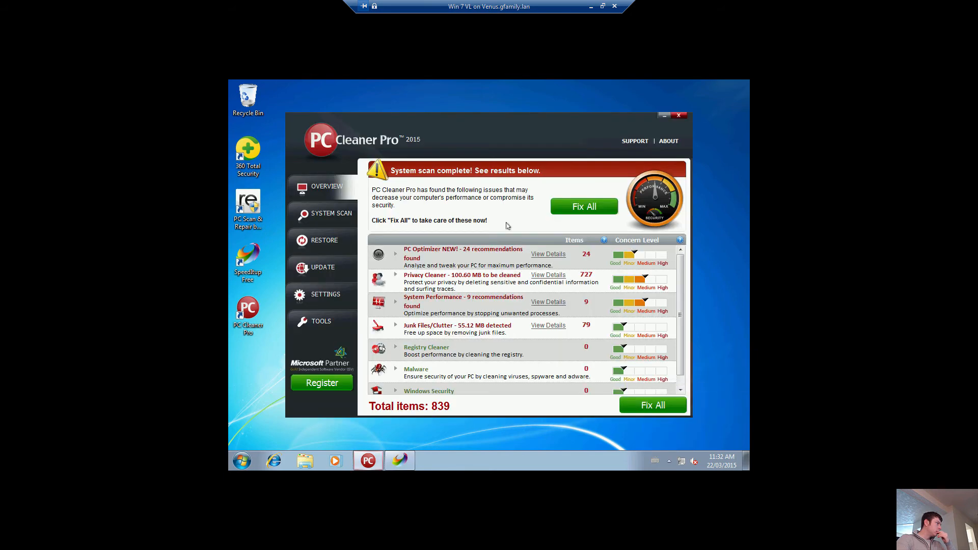
mouse_move(661, 129)
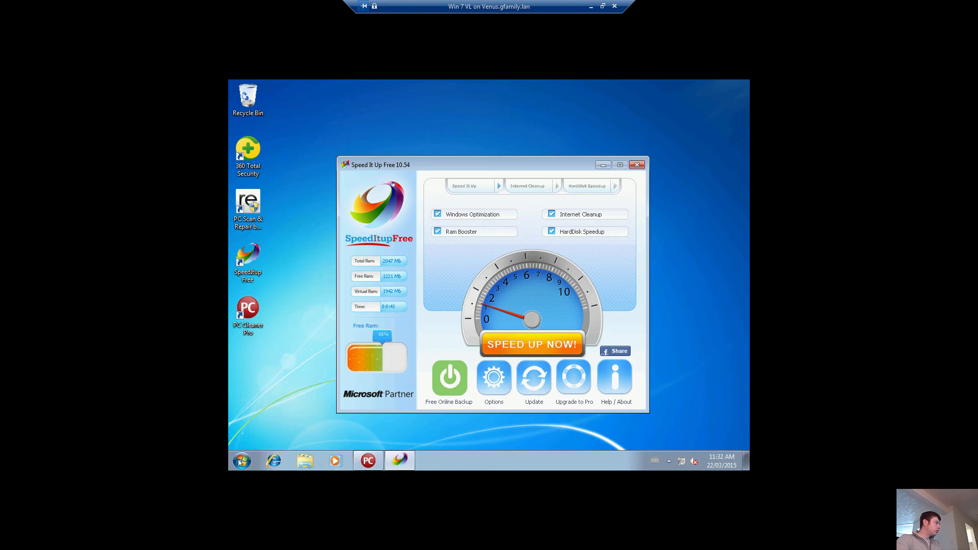
mouse_move(669, 462)
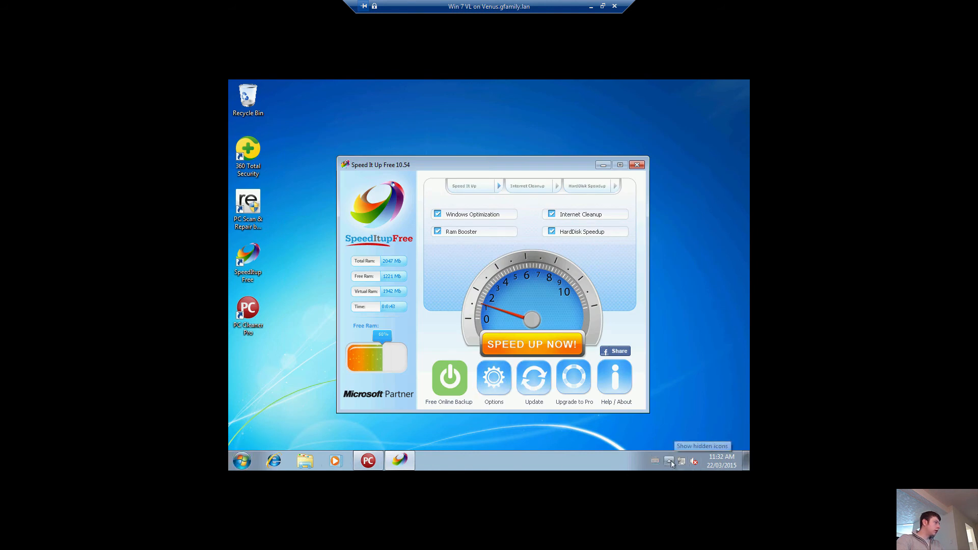
click(655, 461)
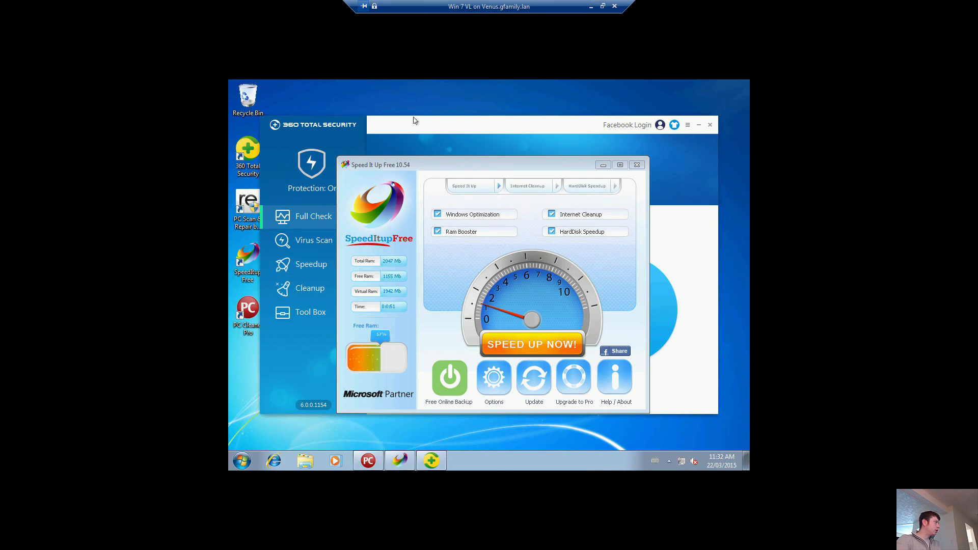
- Quick-scan with 360 Total Security, flagging SpeedItup Free's uninstall.exe as unknown, then start Speedup
click(637, 164)
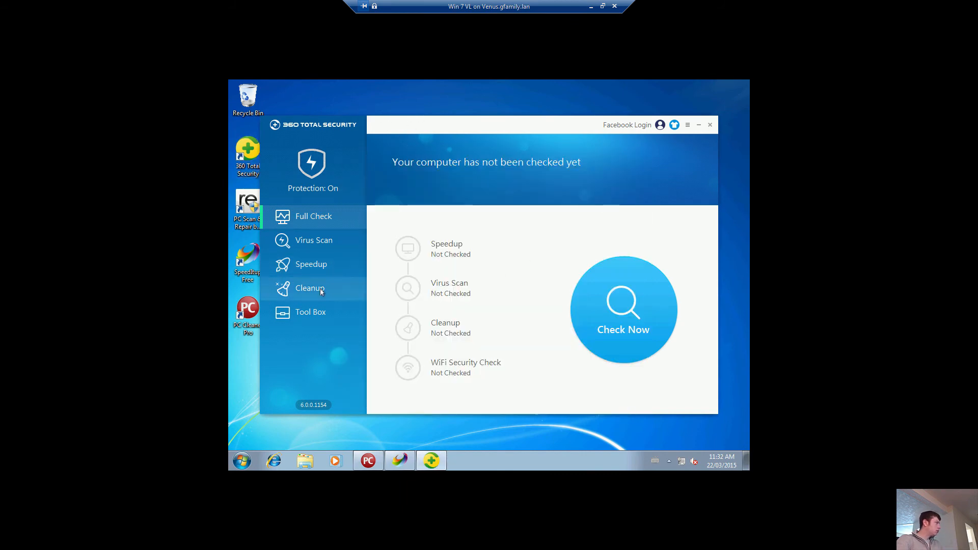
click(313, 240)
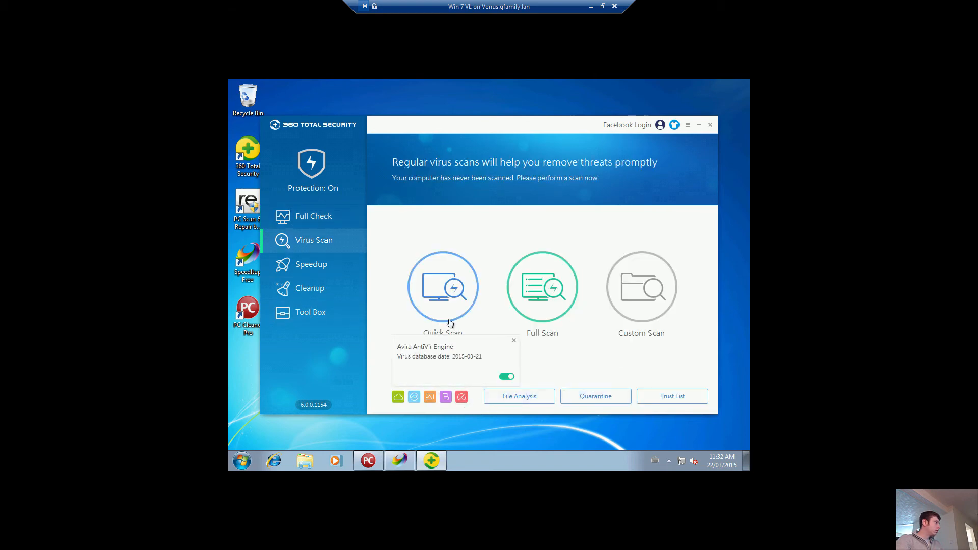
click(442, 286)
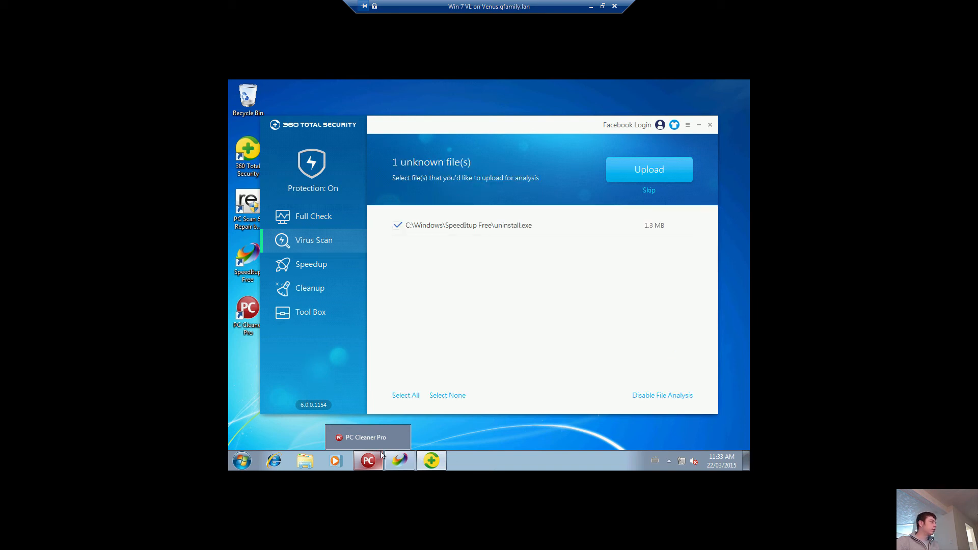
mouse_move(673, 289)
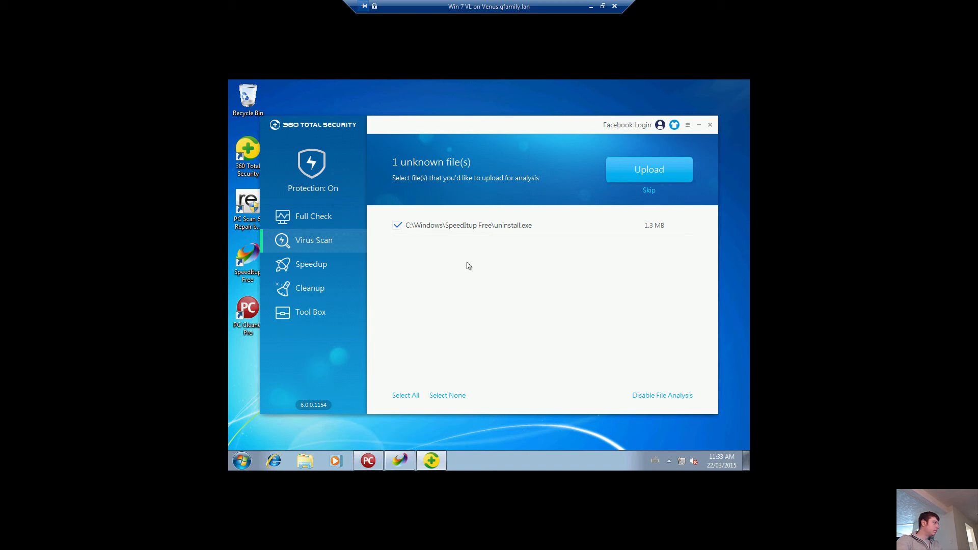
mouse_move(379, 181)
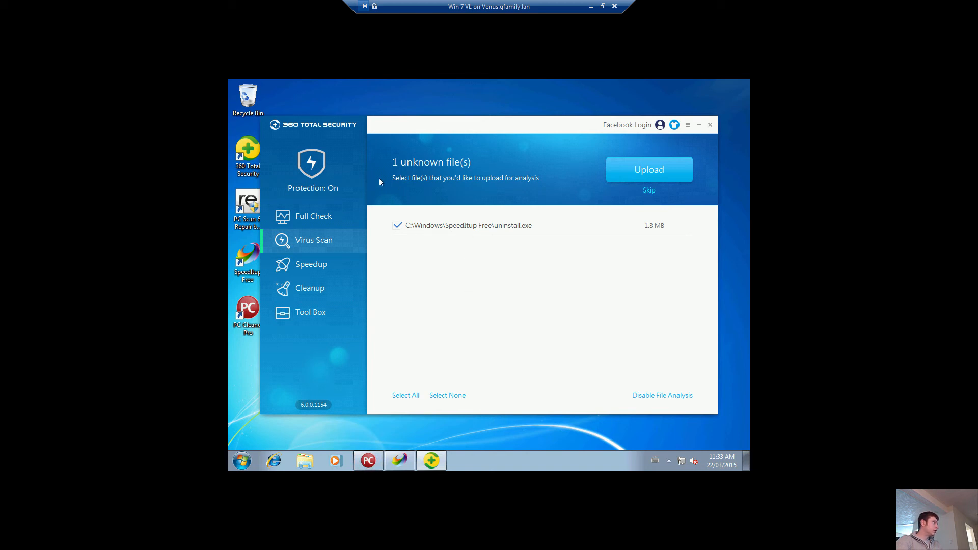
mouse_move(649, 170)
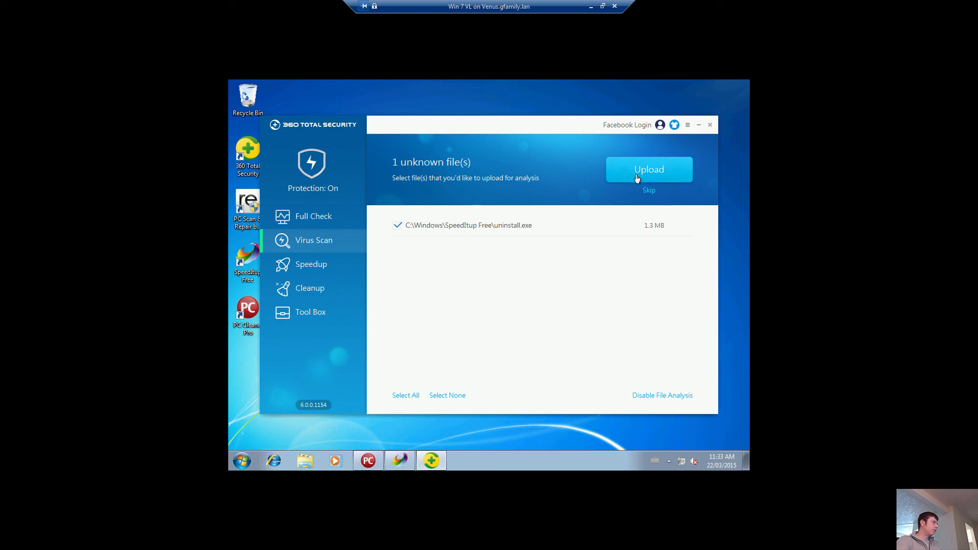
click(310, 264)
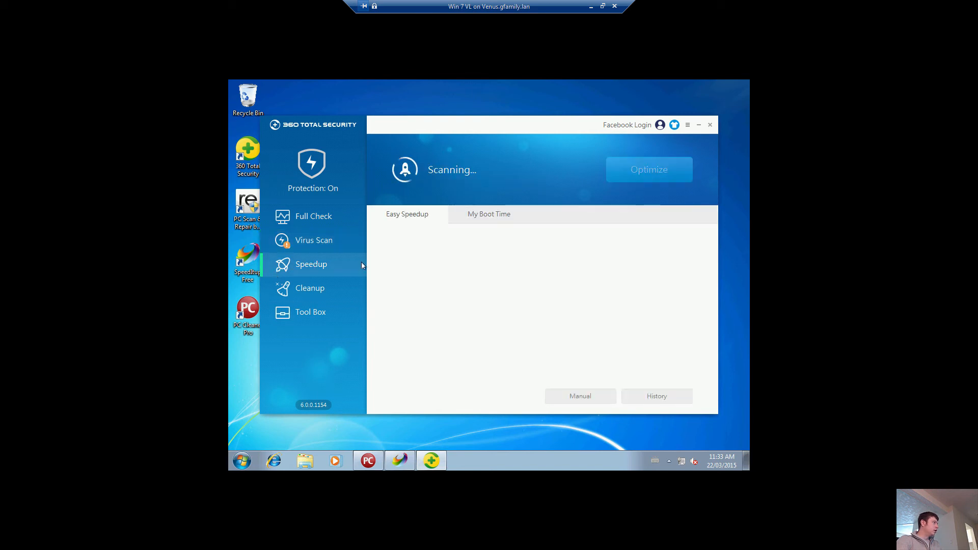
mouse_move(344, 281)
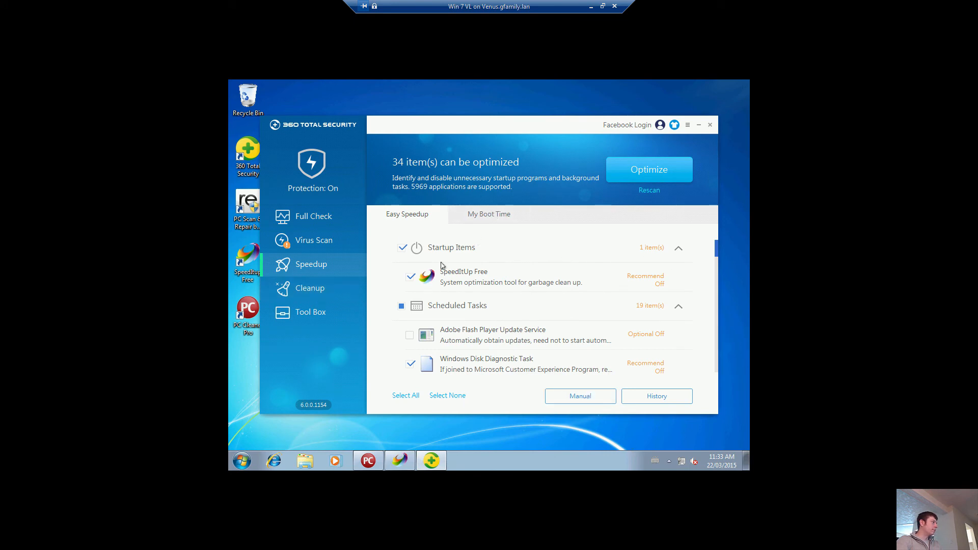
mouse_move(561, 348)
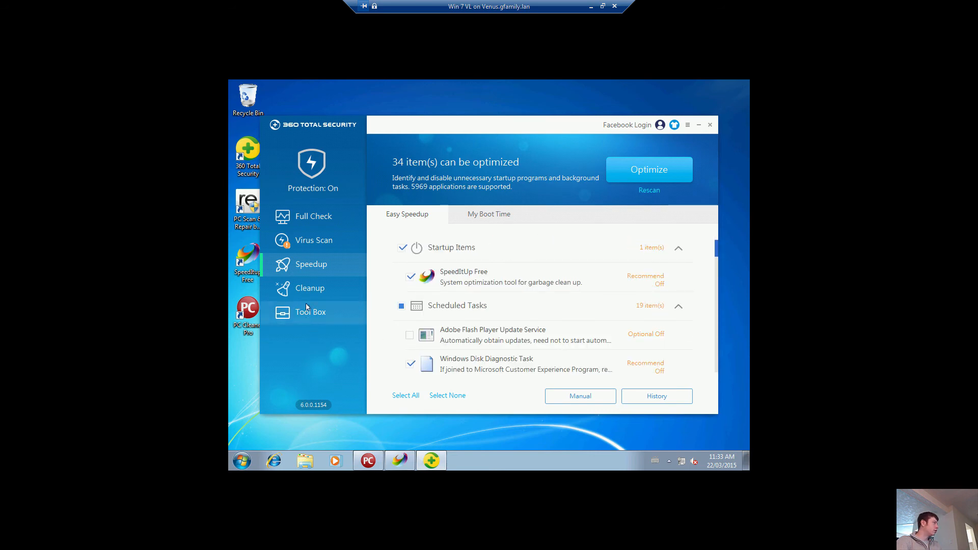
- Open the Cleanup section after Speedup lists 34 optimizable items, including SpeedItUp Free
click(311, 288)
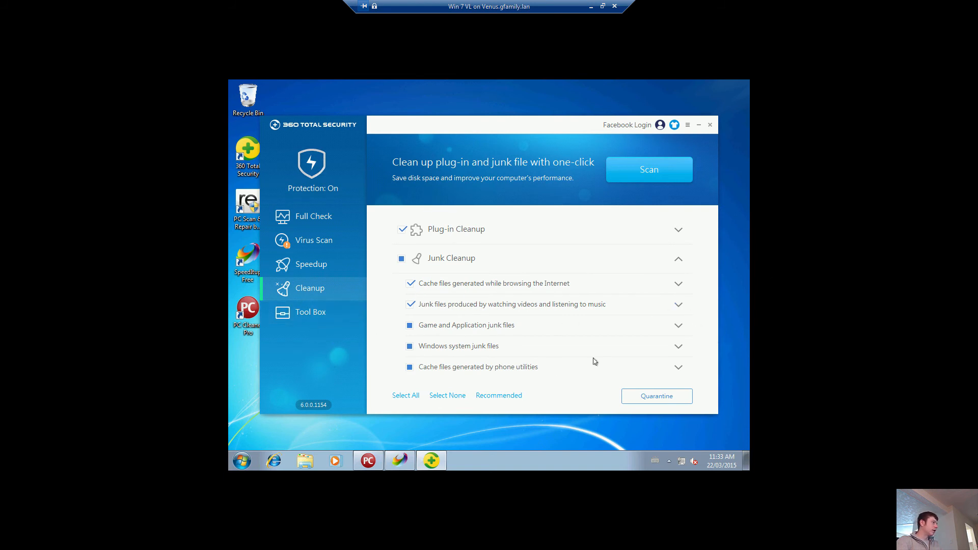
- View the Tool Box with Patch Up, Sandbox and System Backup Cleaner, then return to Full Check
click(310, 312)
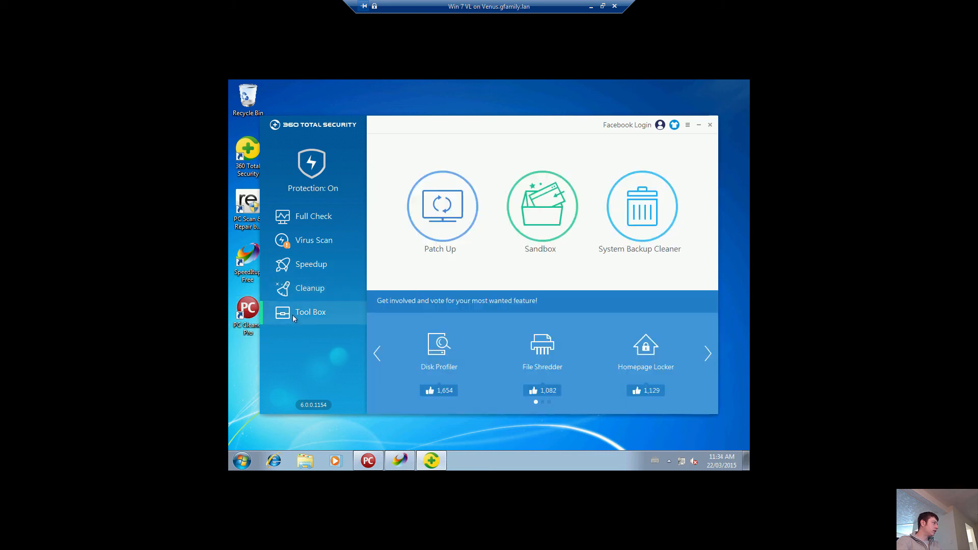
mouse_move(325, 357)
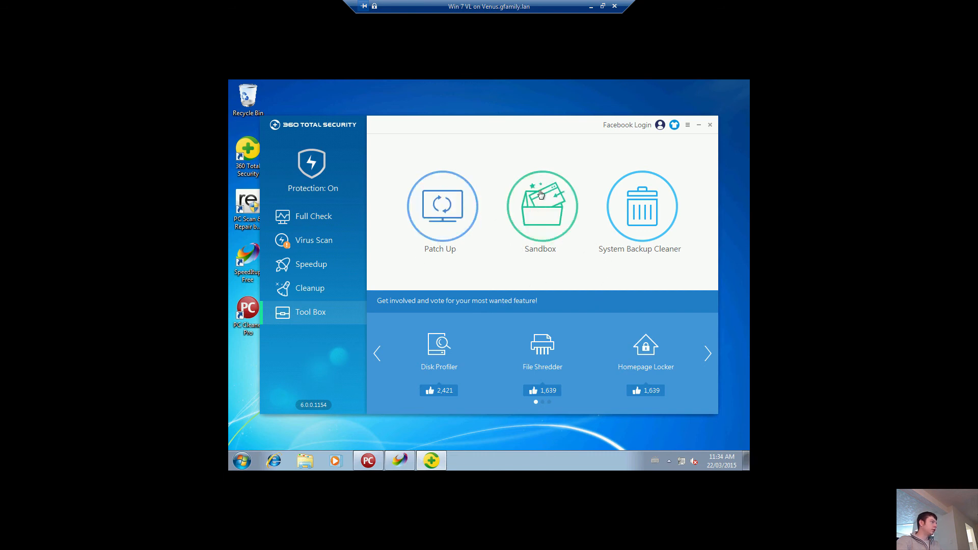
mouse_move(641, 205)
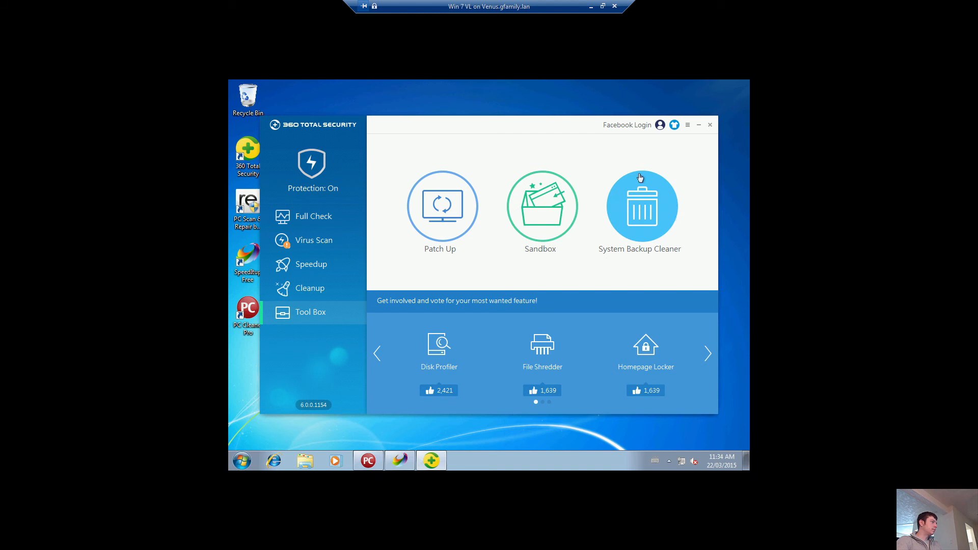
mouse_move(657, 205)
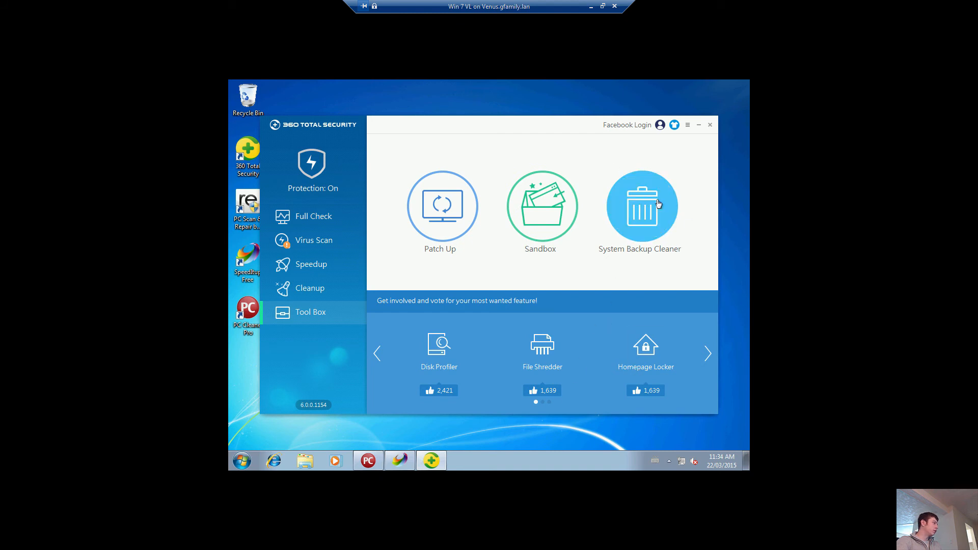
mouse_move(306, 329)
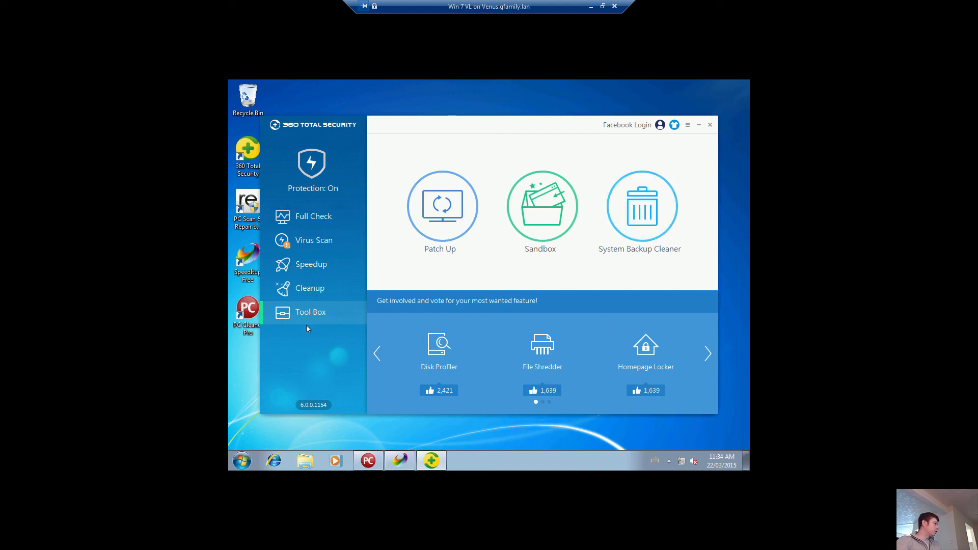
click(314, 216)
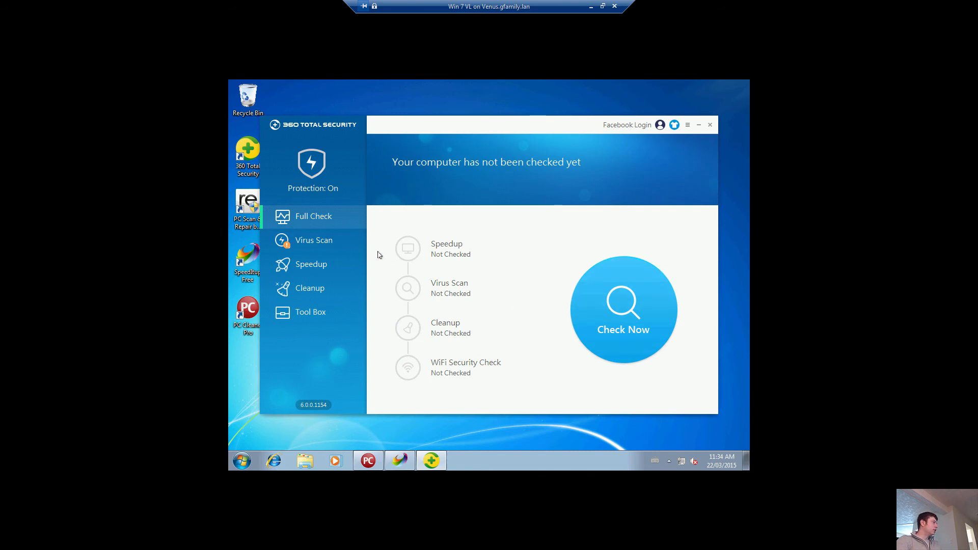
- Close SpeedItup Free and 360 Total Security, then launch Internet Explorer from the Start menu
click(623, 310)
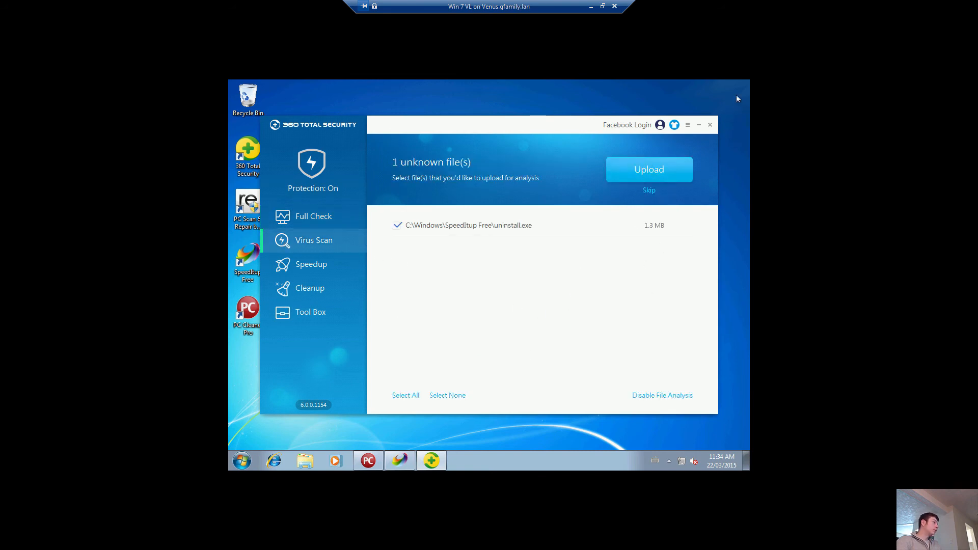
mouse_move(696, 145)
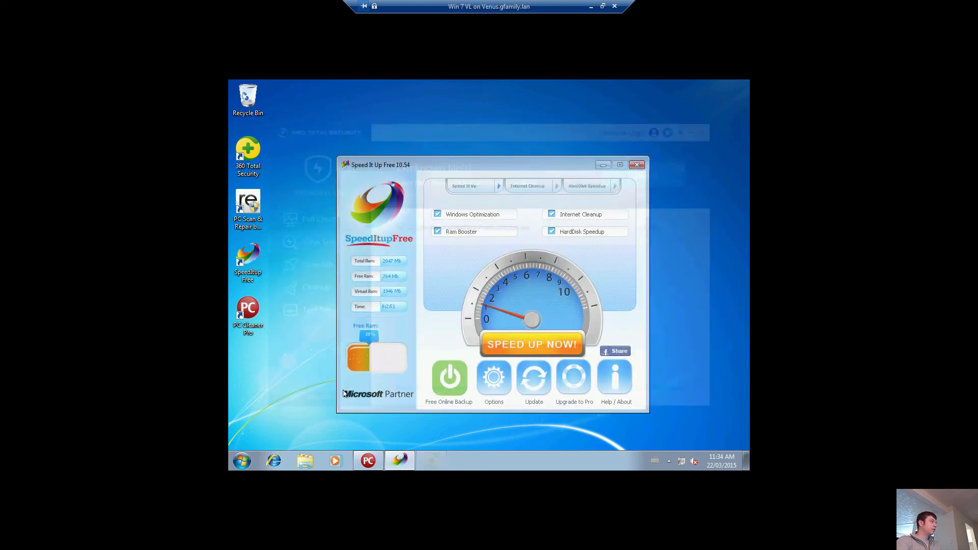
click(241, 461)
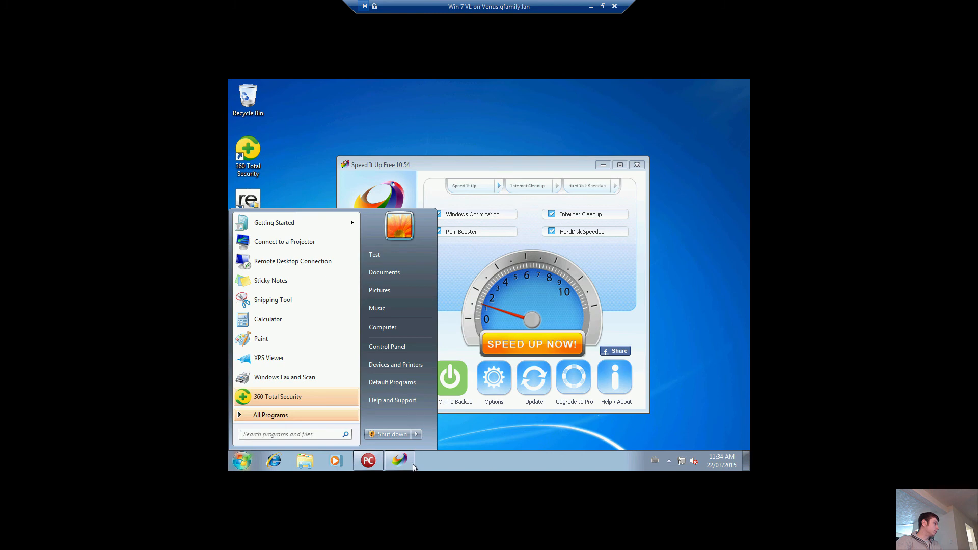
mouse_move(440, 473)
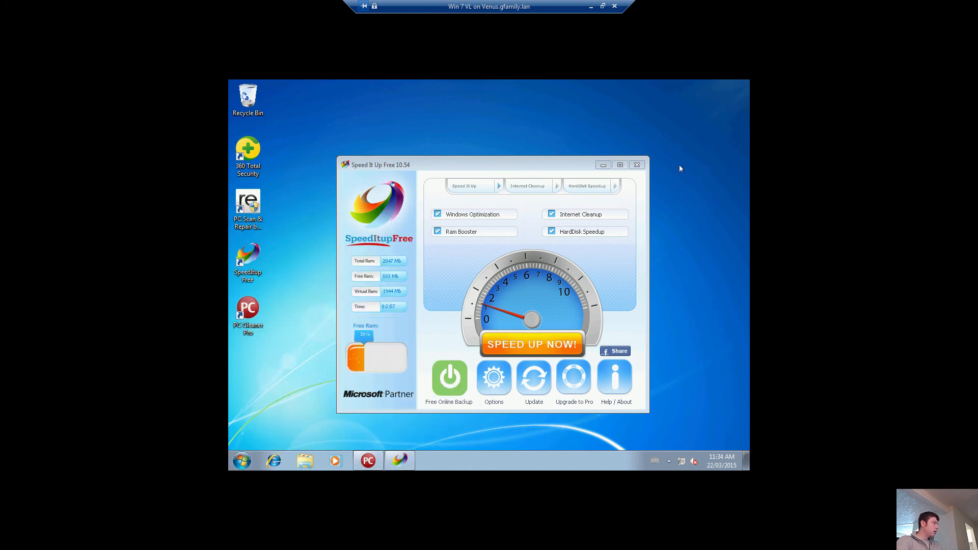
click(637, 165)
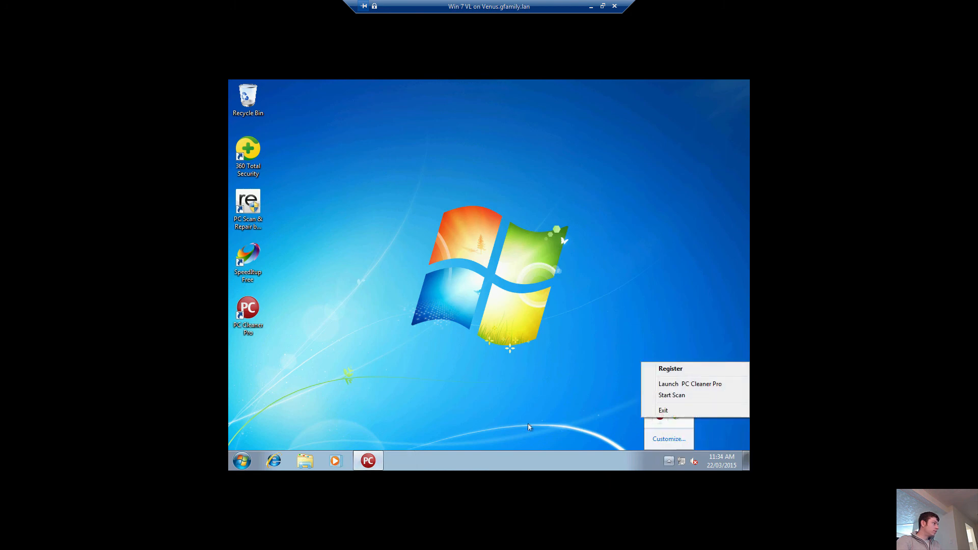
click(242, 461)
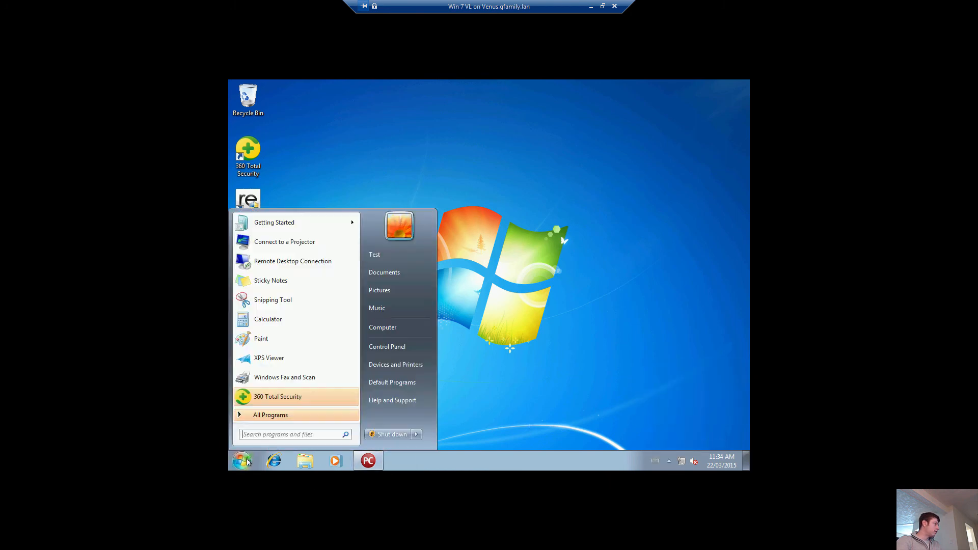
click(274, 461)
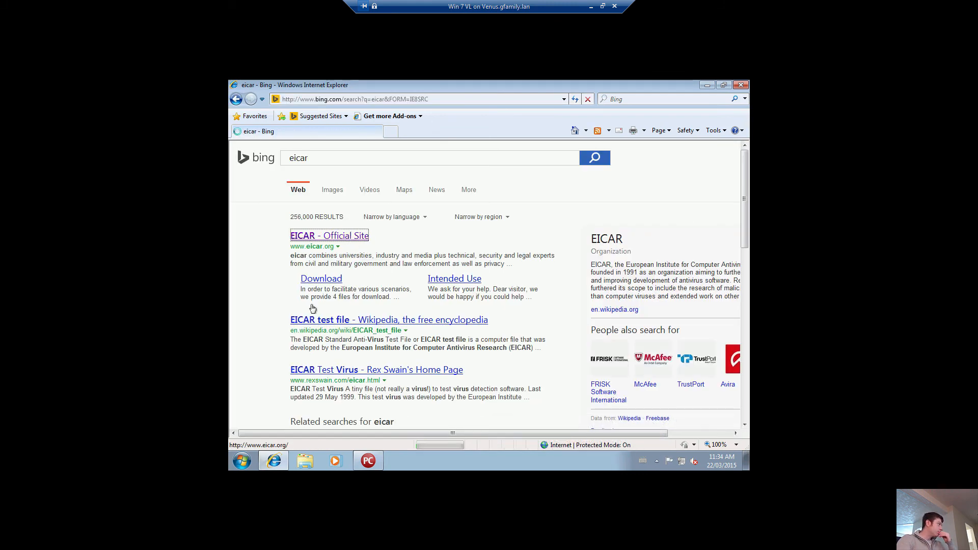
- Go from the search result to the official EICAR site's test file download page
click(330, 235)
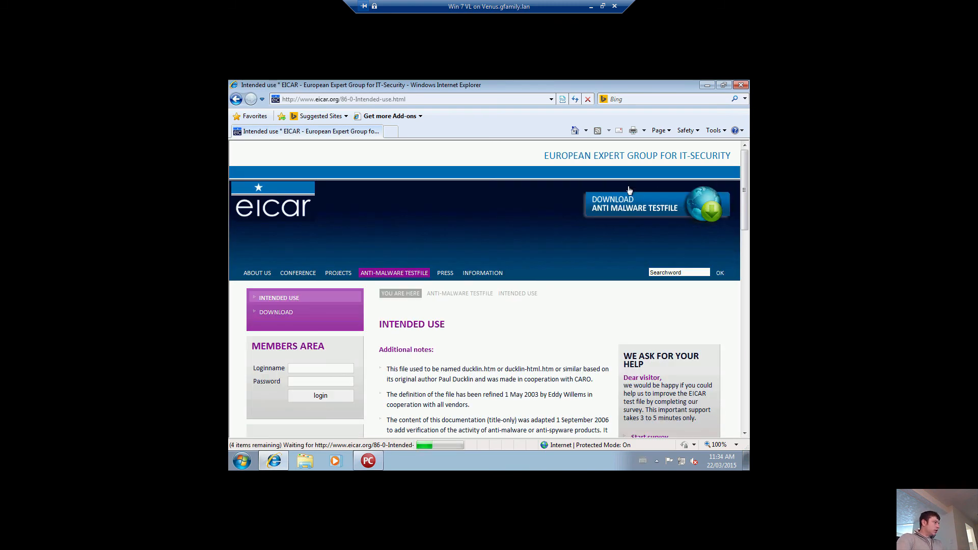
scroll(down, 3)
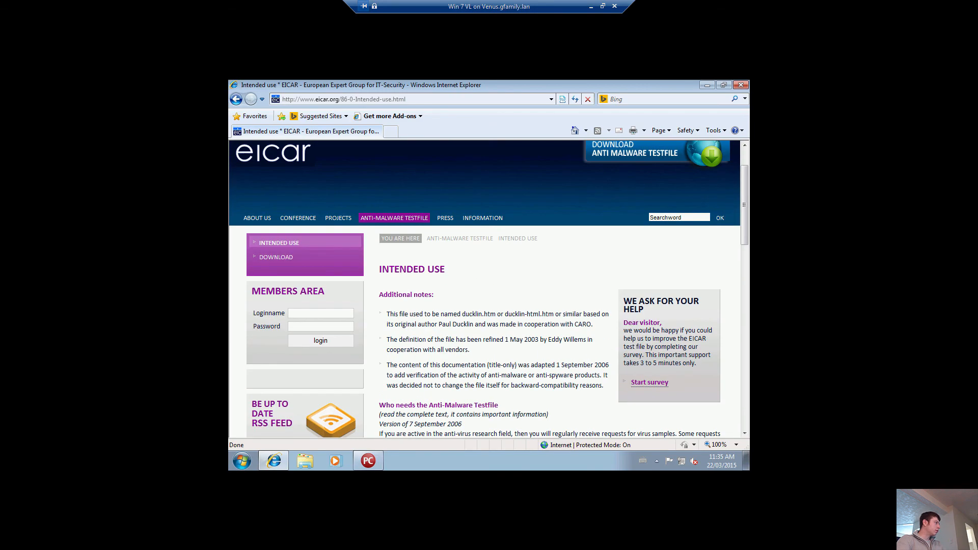
click(276, 256)
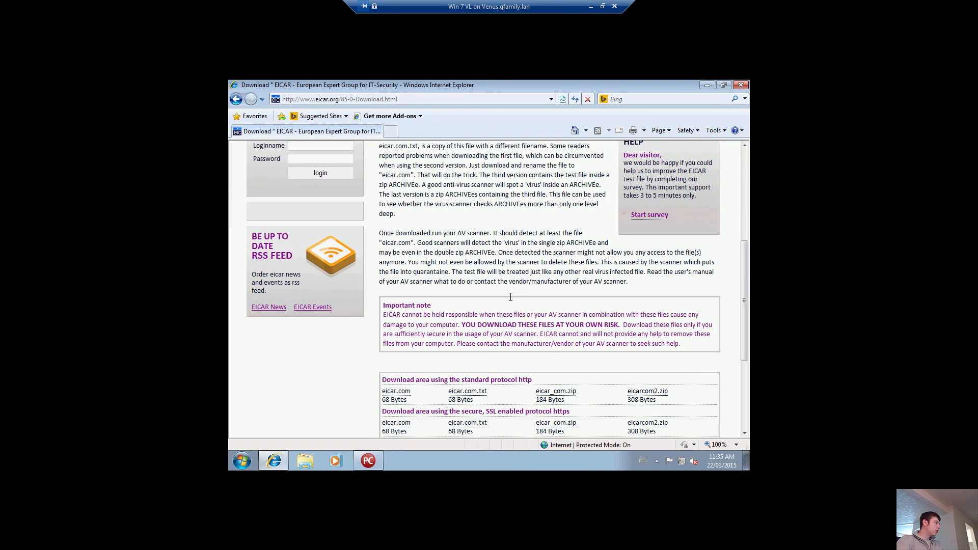
scroll(down, 3)
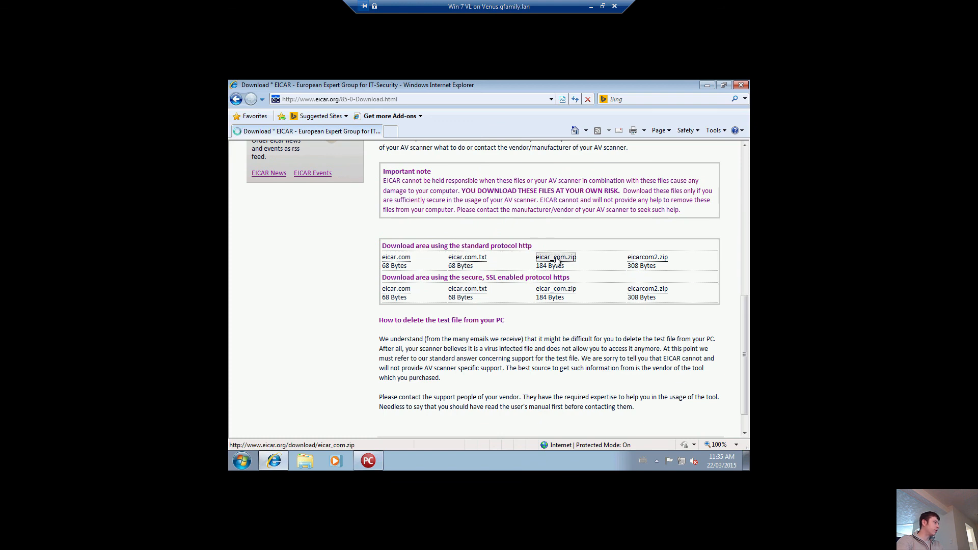
- Try the http downloads of eicar_com.zip and eicarcom2.zip, going back after each block page
click(556, 256)
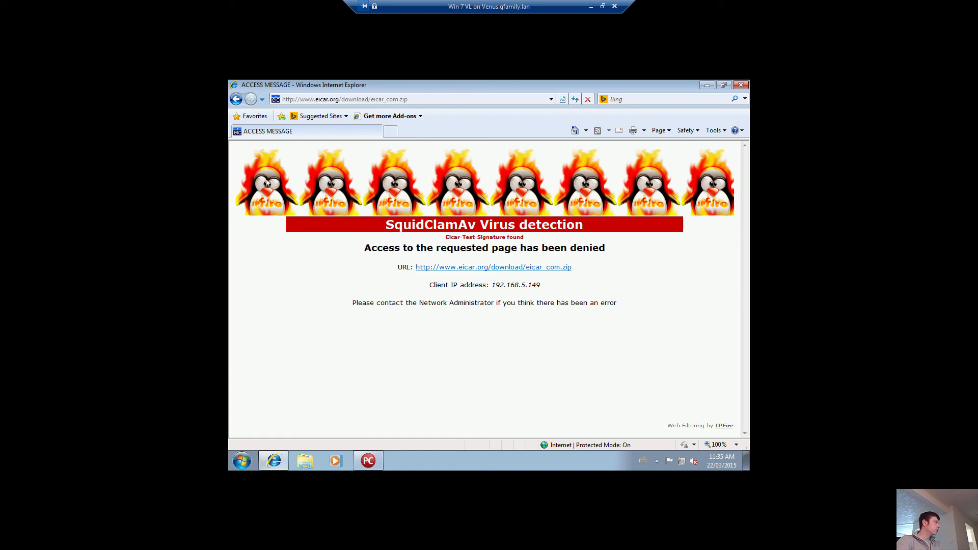
click(236, 99)
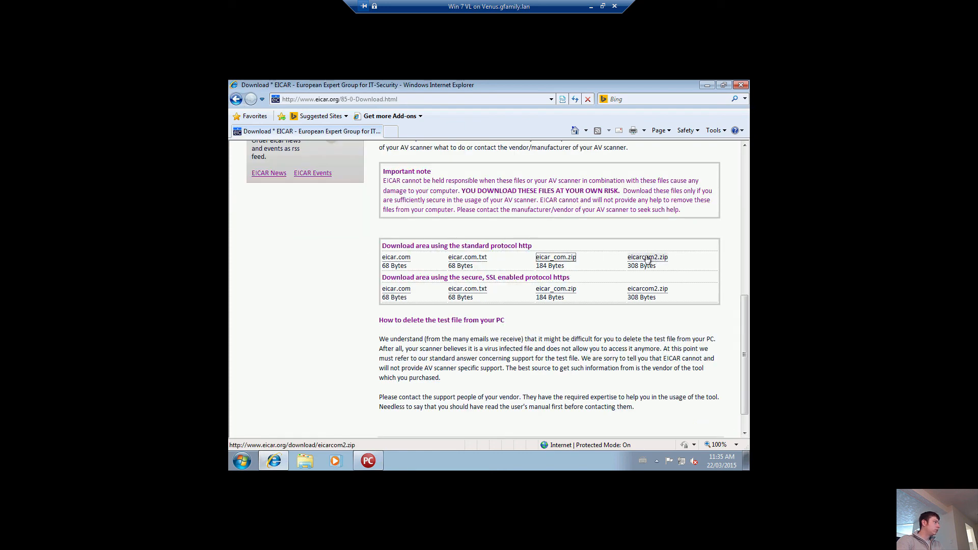
click(647, 257)
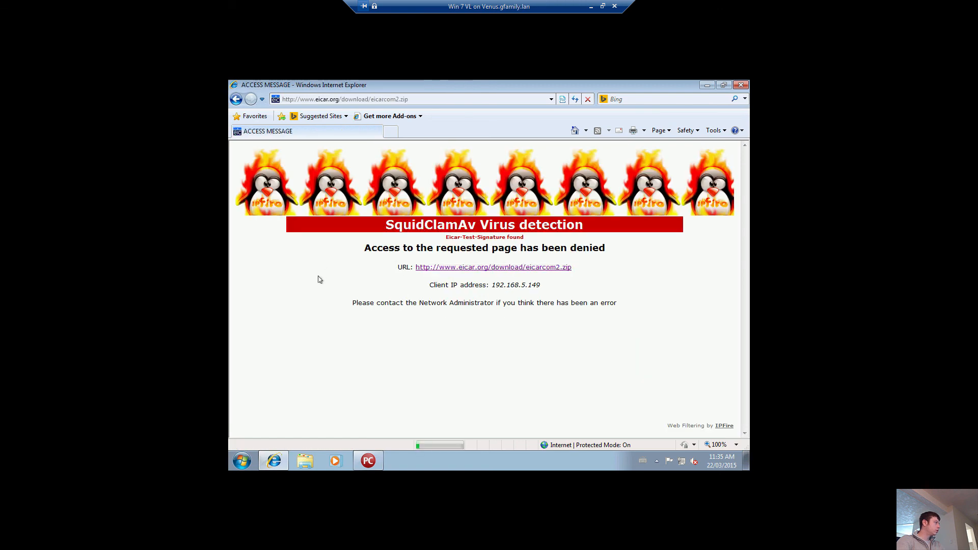
click(236, 99)
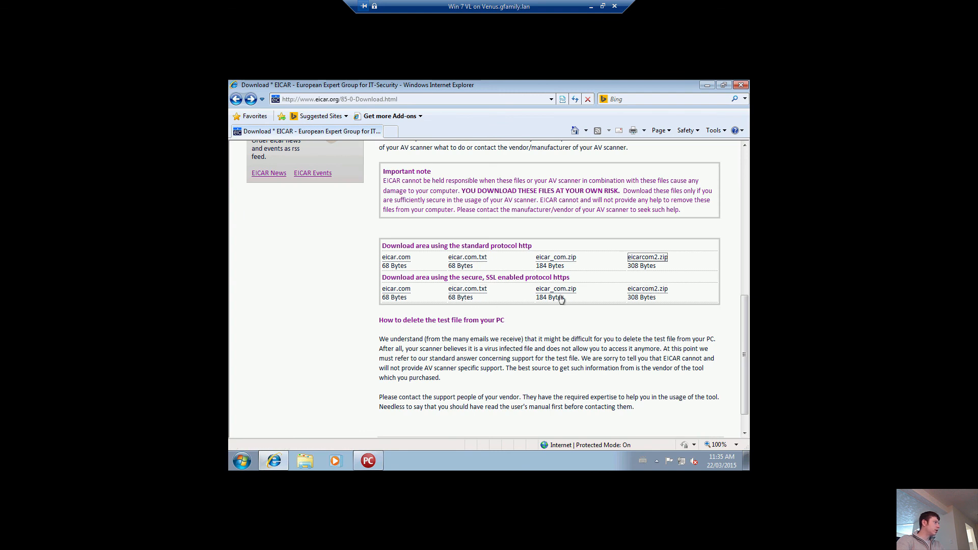
- Download and save eicar_com.zip over https
click(555, 288)
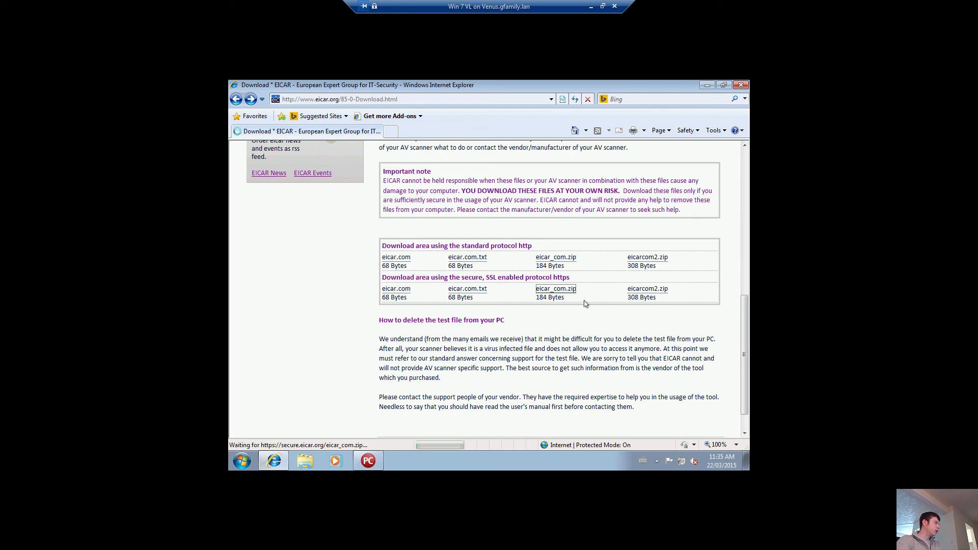
click(556, 288)
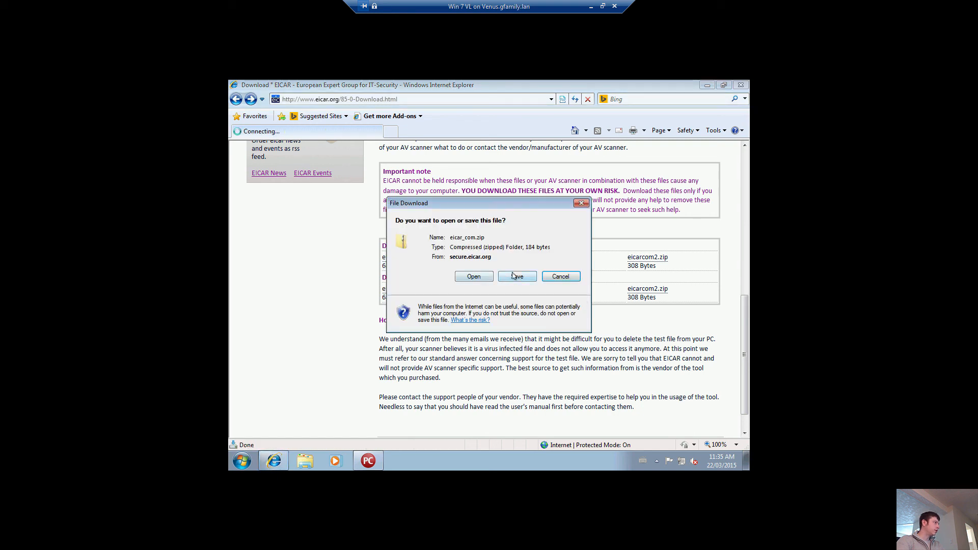
click(517, 276)
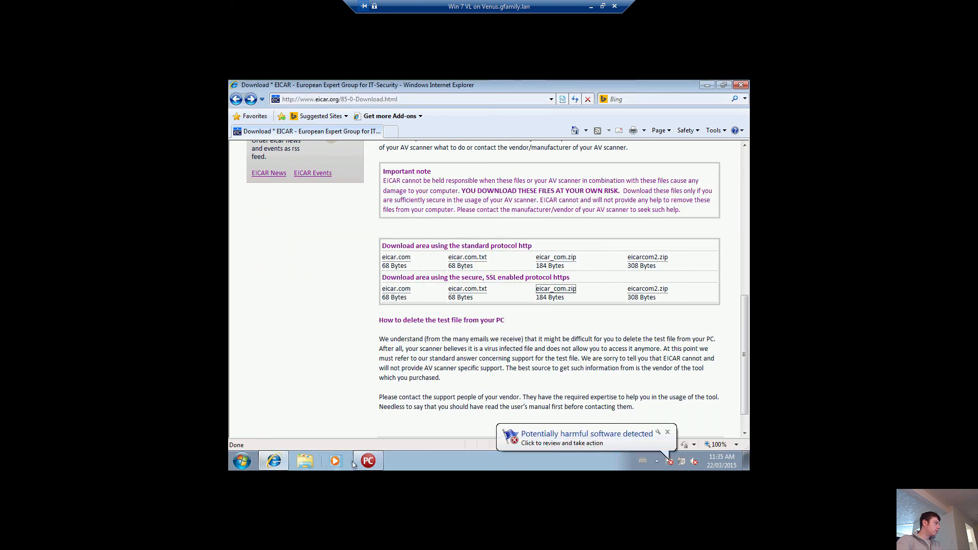
- Allow the EICAR test file in the Windows Defender alert and close the alert
click(561, 439)
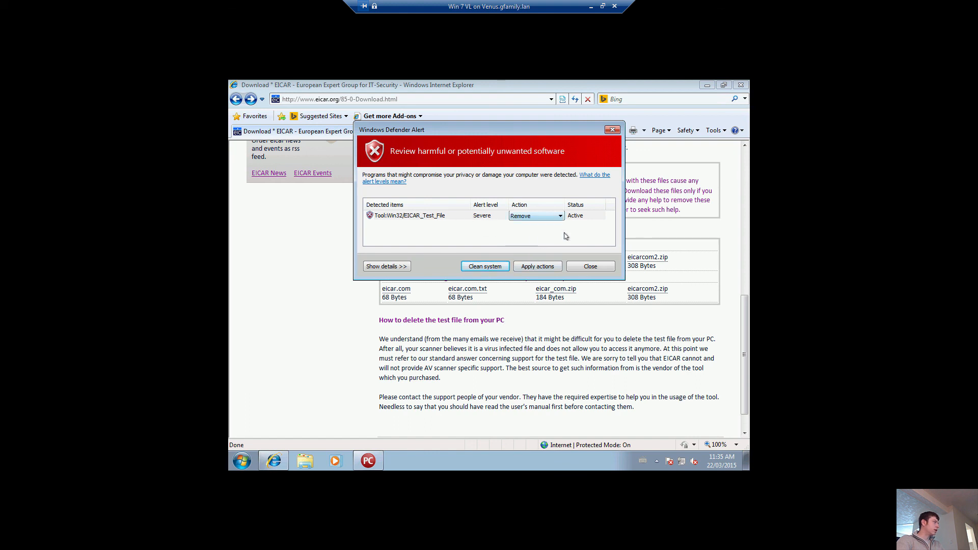
click(561, 215)
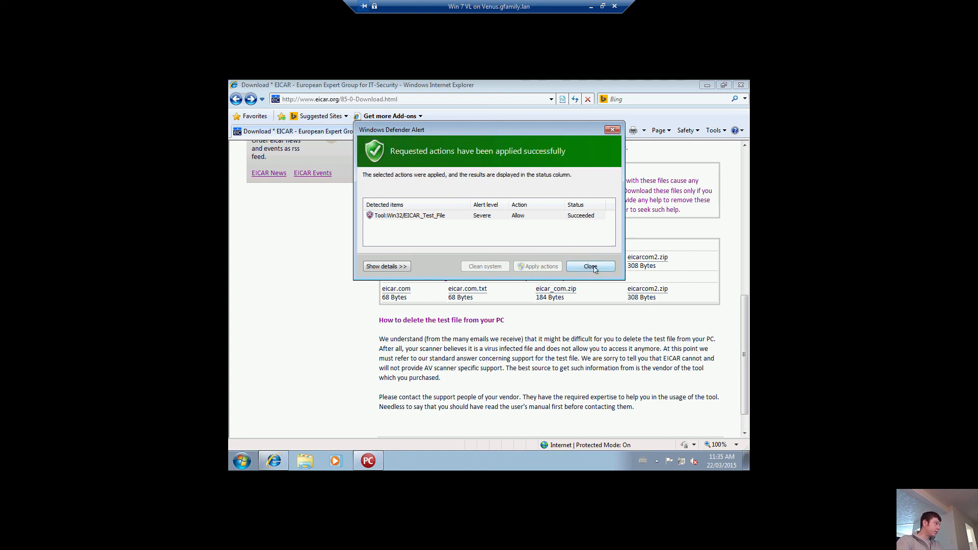
click(590, 267)
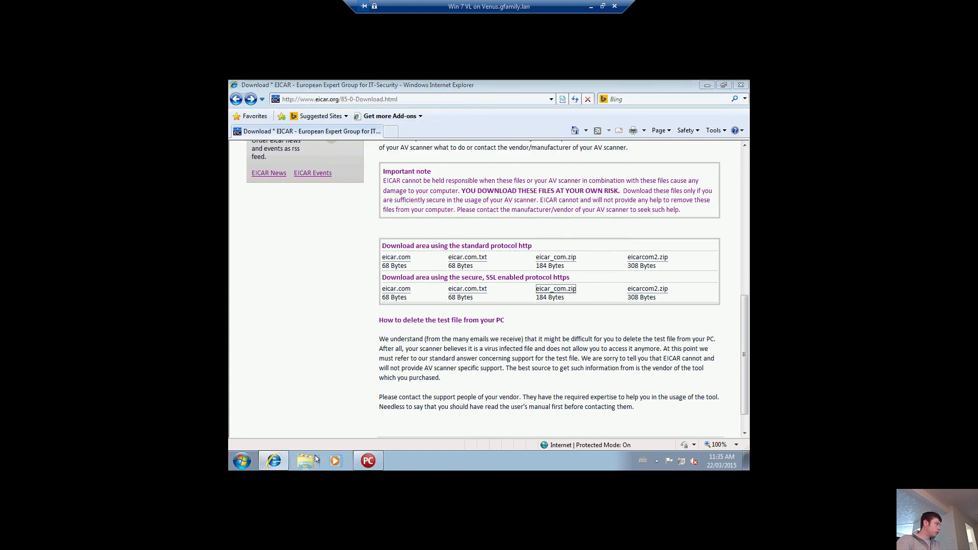
click(305, 460)
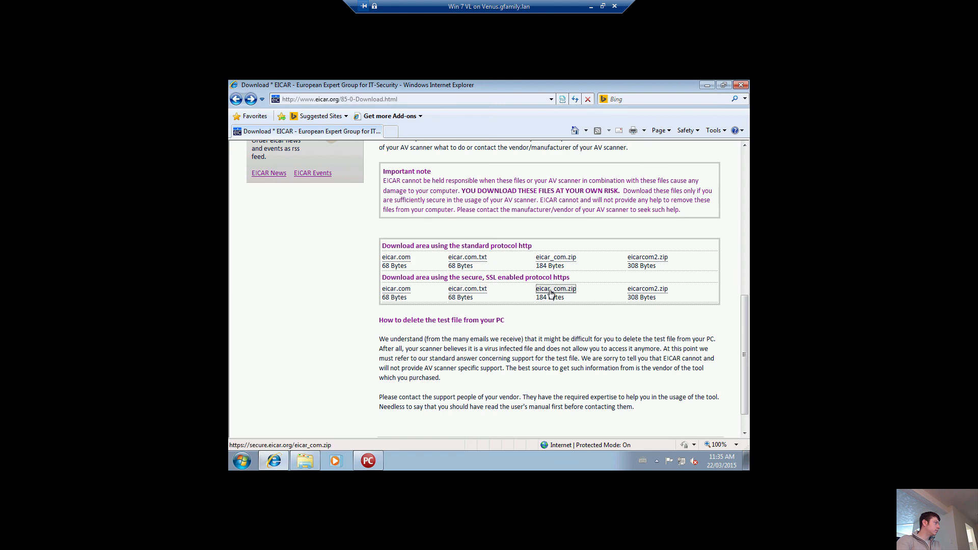
- Save the https eicar_com.zip to Downloads, then dismiss 360's Trojan quarantine notice and download dialog
click(556, 288)
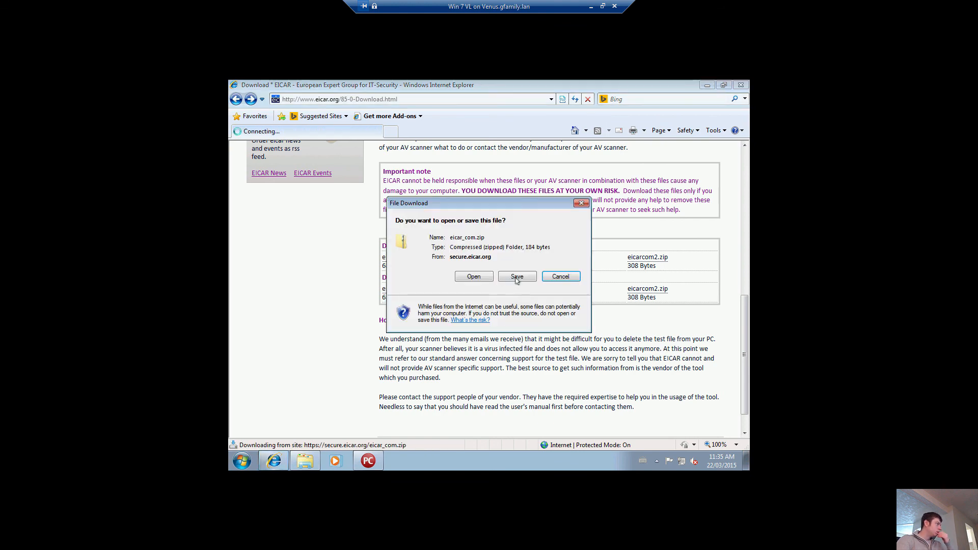
click(517, 277)
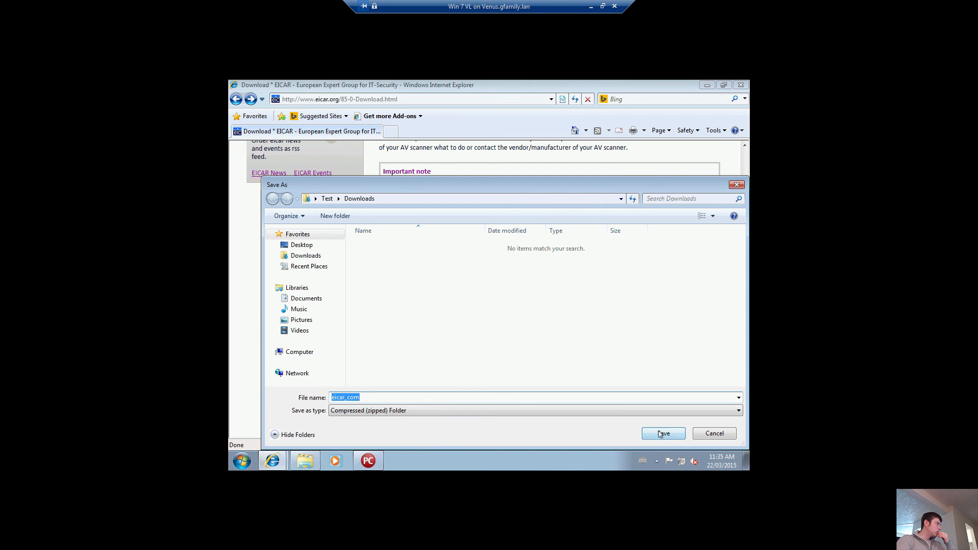
click(662, 433)
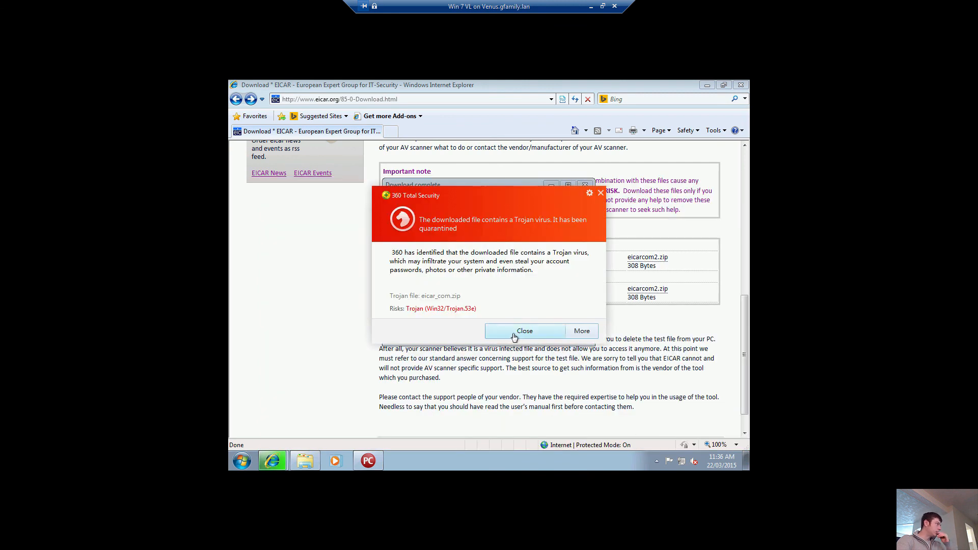
click(525, 330)
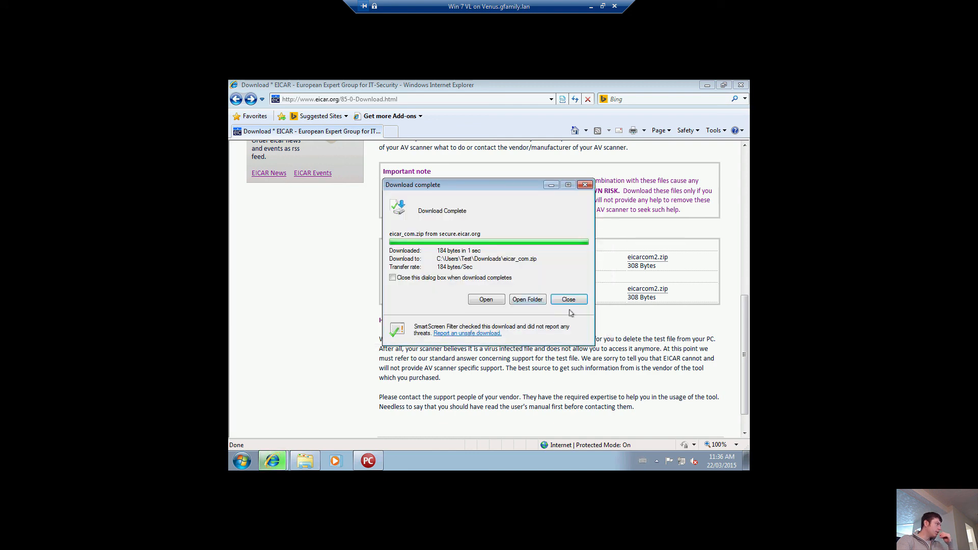
click(568, 299)
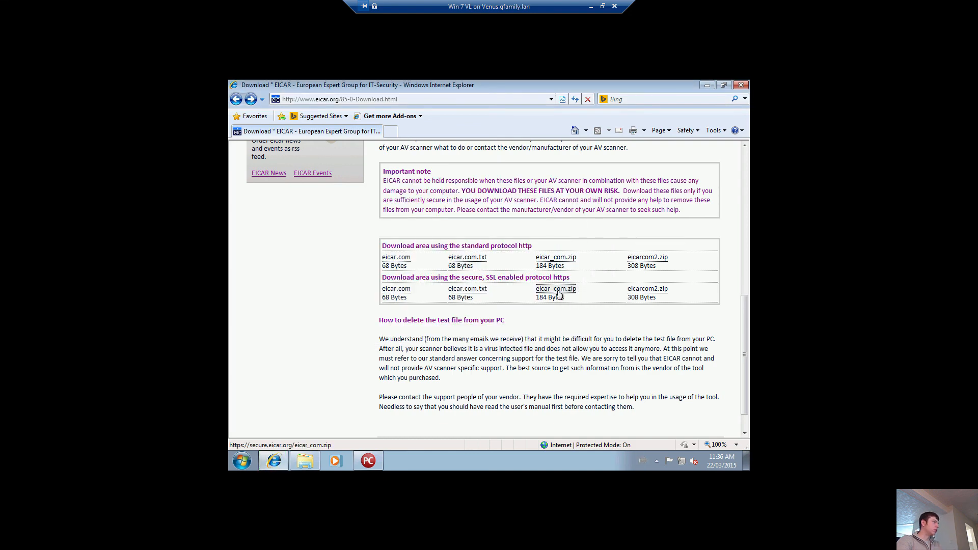
click(306, 460)
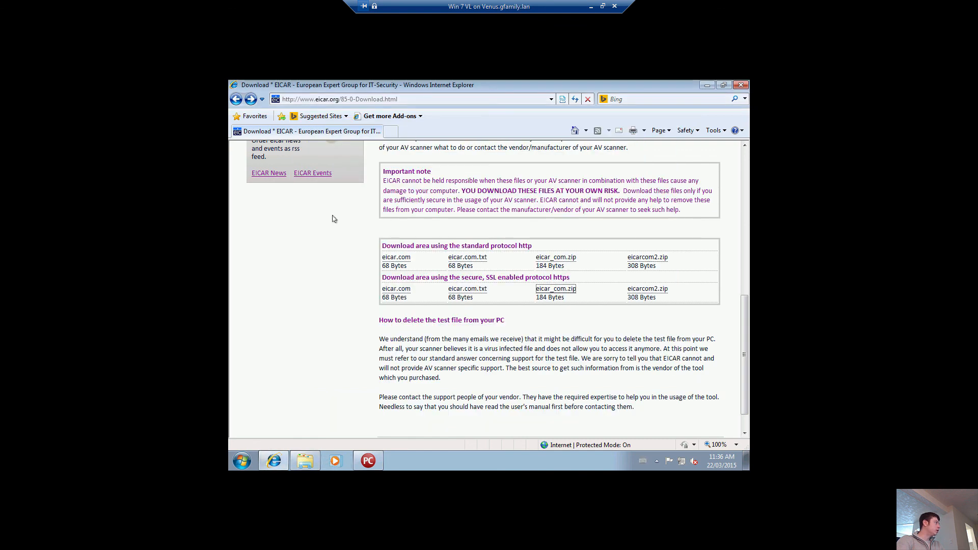
- Select the address bar and confirm 360's notice about the deleted infected EICAR temp file
click(343, 98)
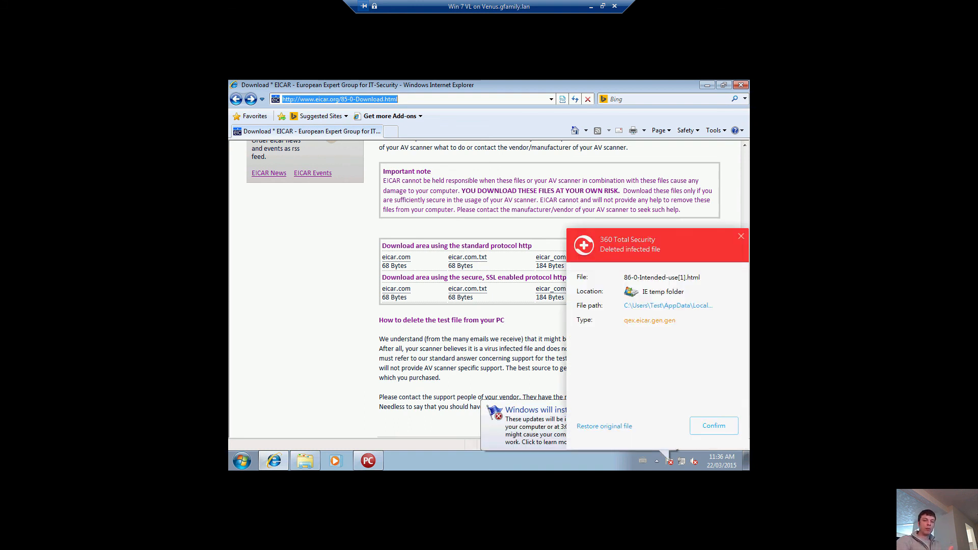
click(714, 426)
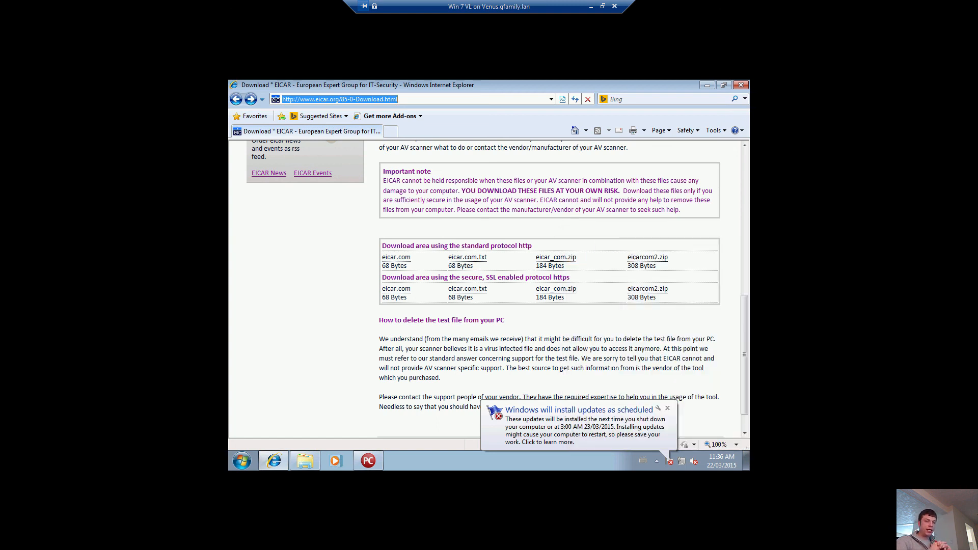